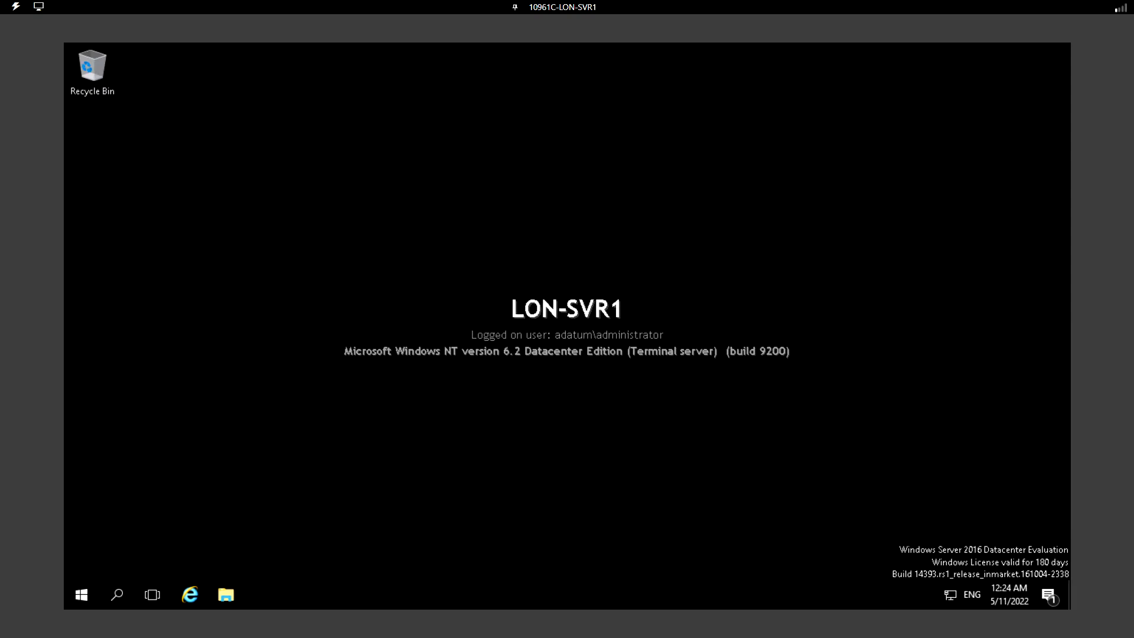
pyautogui.moveTo(387, 347)
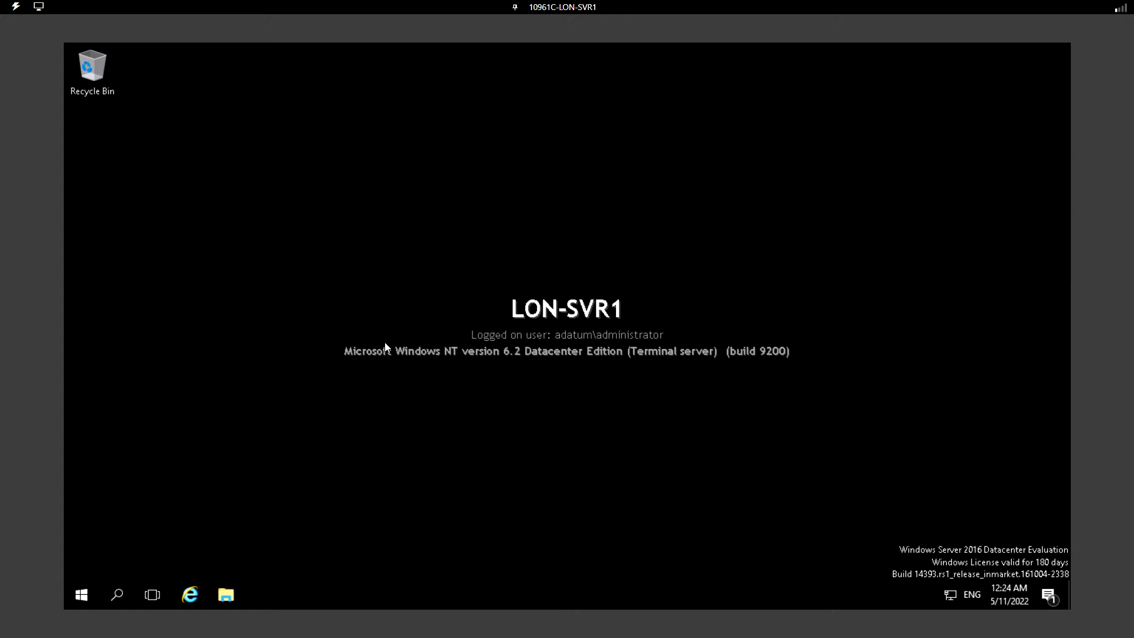
pyautogui.moveTo(332, 304)
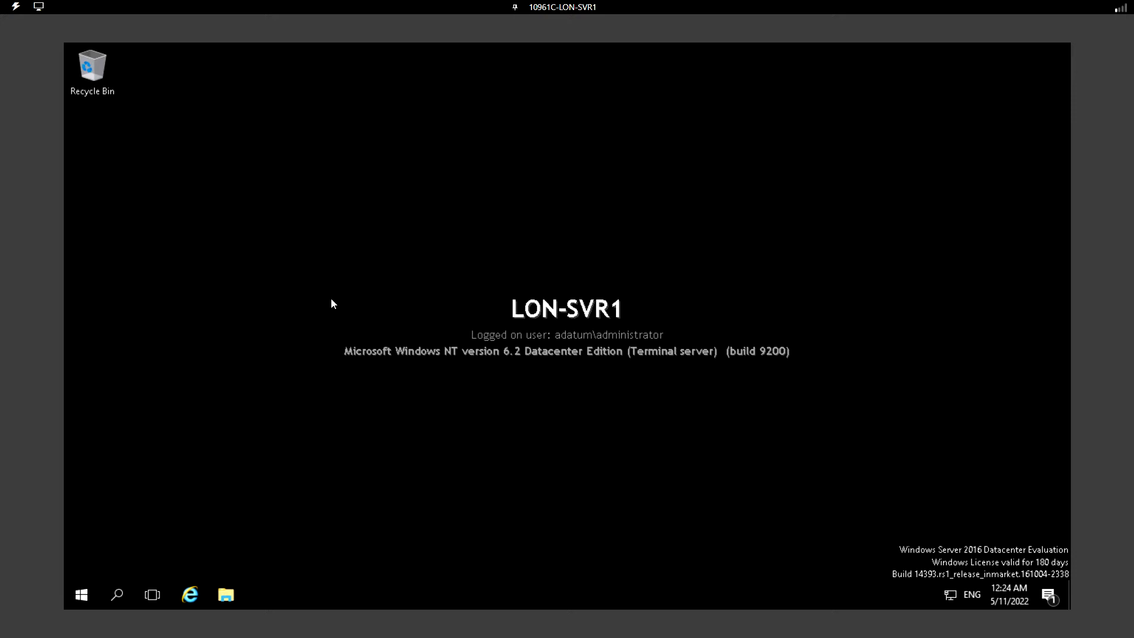
pyautogui.moveTo(148, 537)
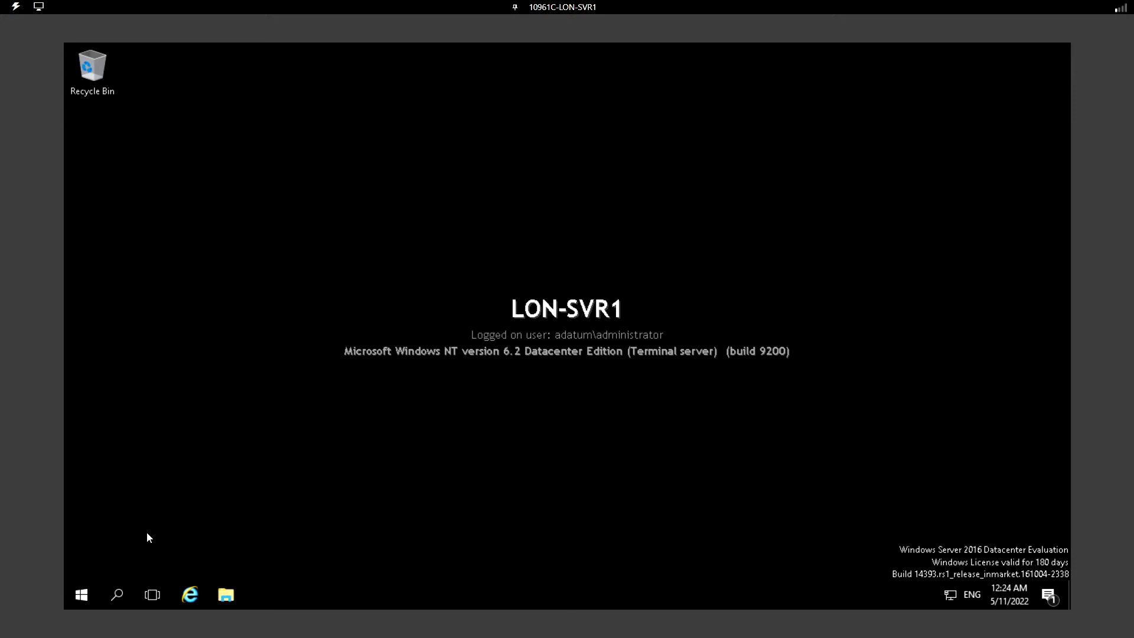
pyautogui.moveTo(82, 594)
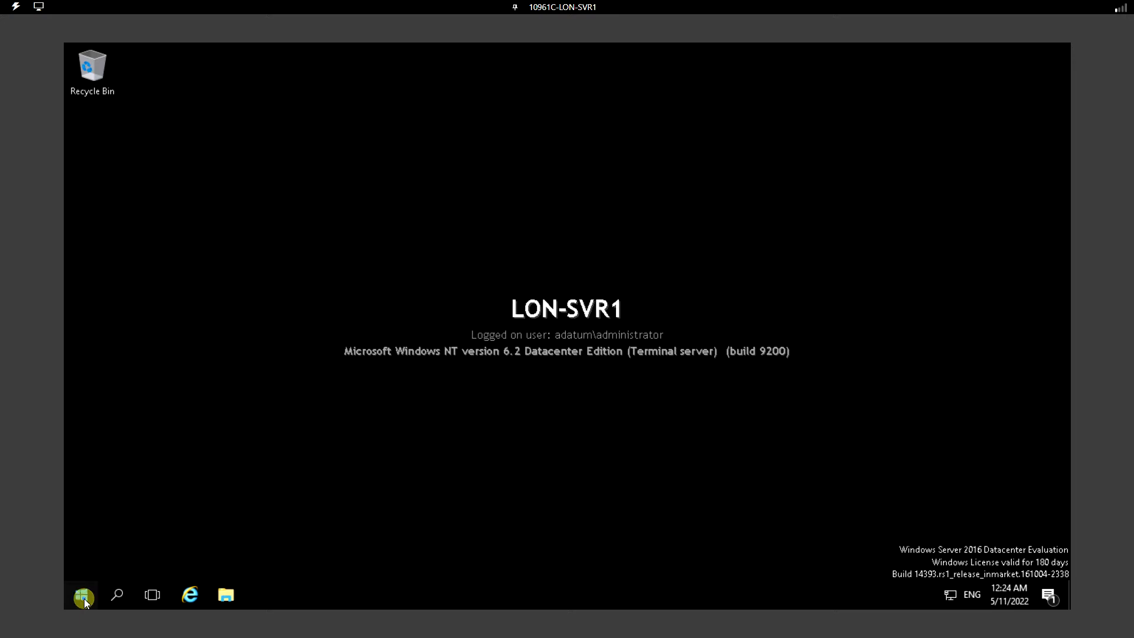
# - Launch Server Manager from the Start app list and bring it to the front
pyautogui.click(82, 594)
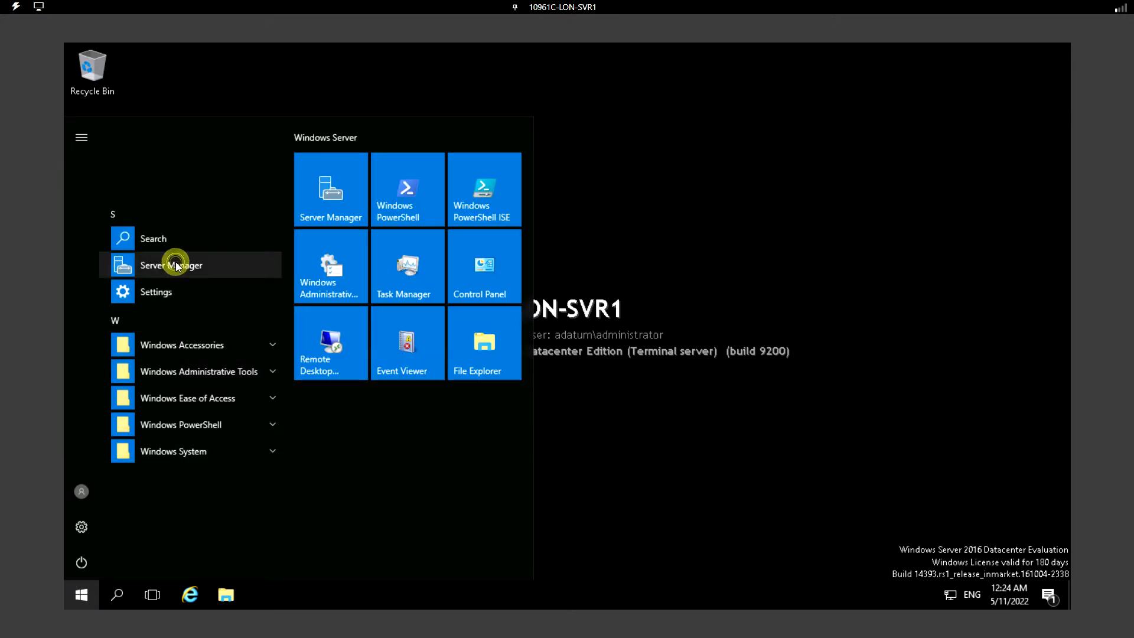
pyautogui.click(170, 265)
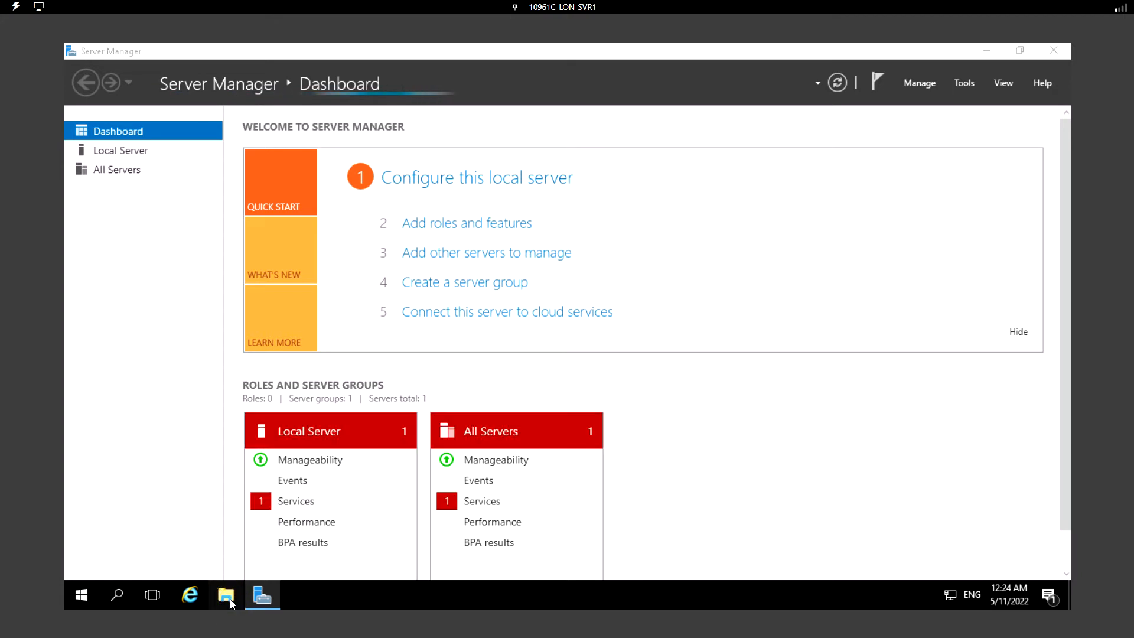
pyautogui.moveTo(262, 596)
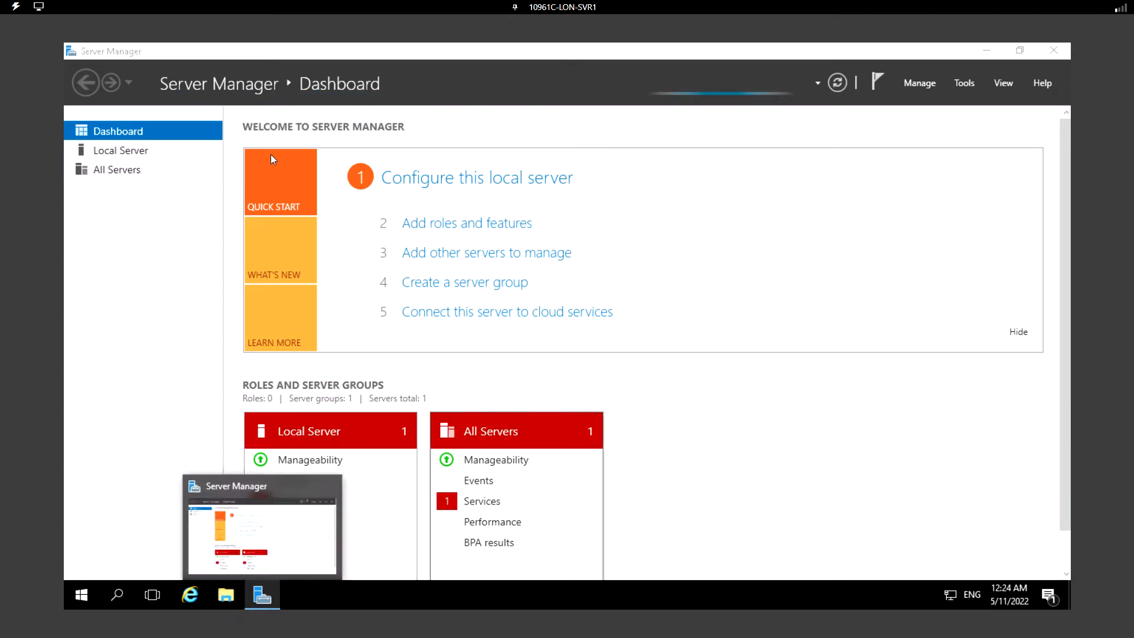
pyautogui.click(226, 594)
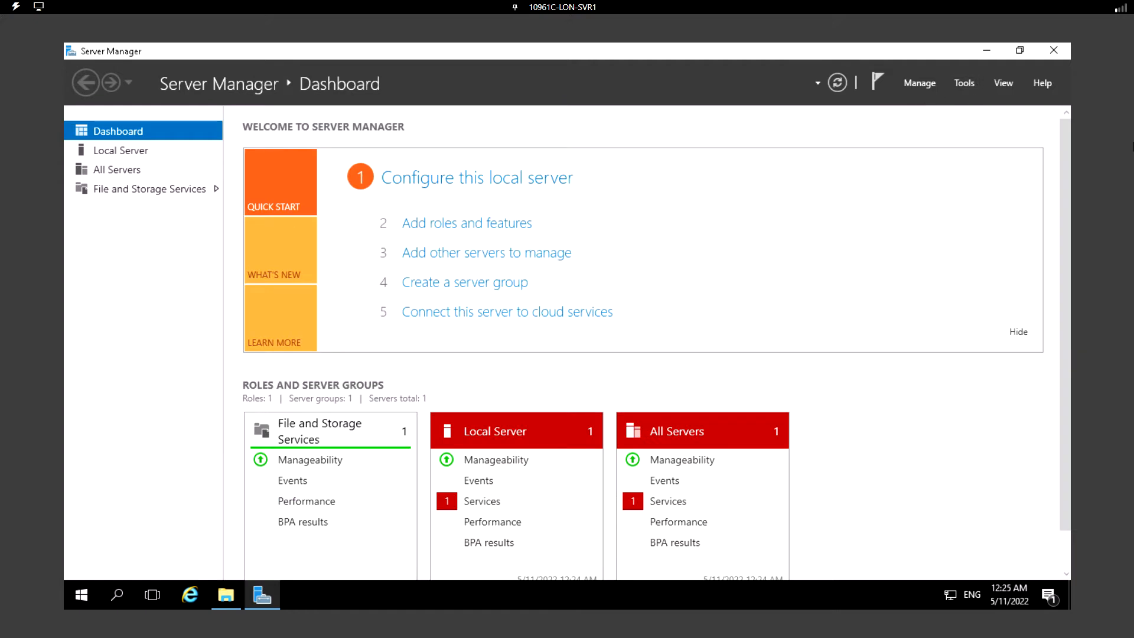
pyautogui.moveTo(955, 98)
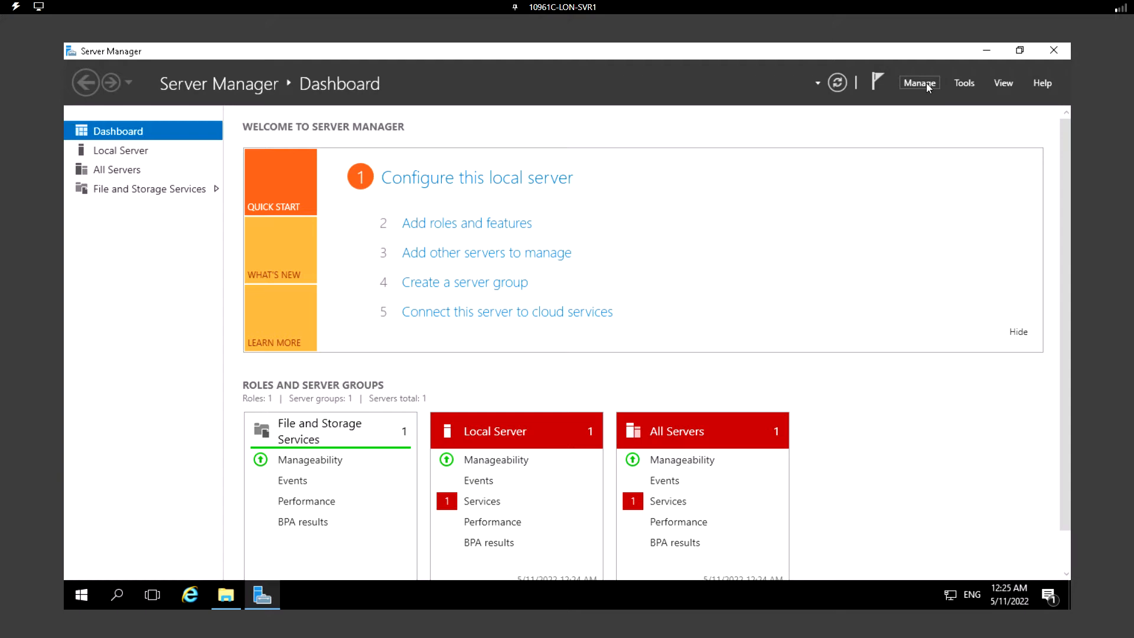
# - Start the Add Roles and Features wizard with role-based installation and reach server selection
pyautogui.click(919, 83)
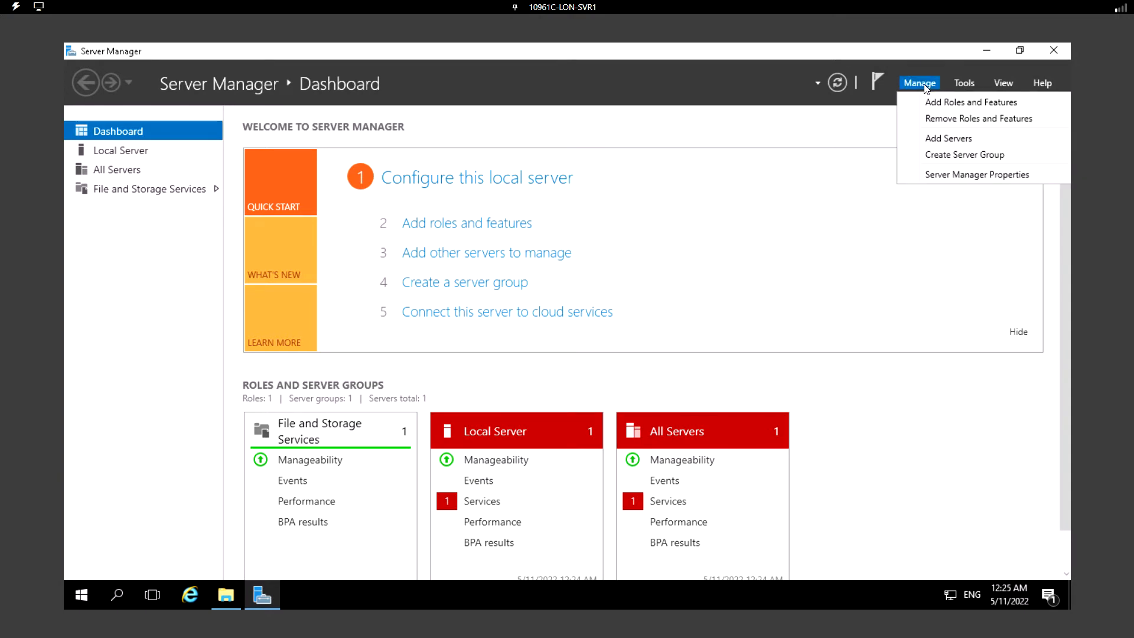
pyautogui.moveTo(978, 102)
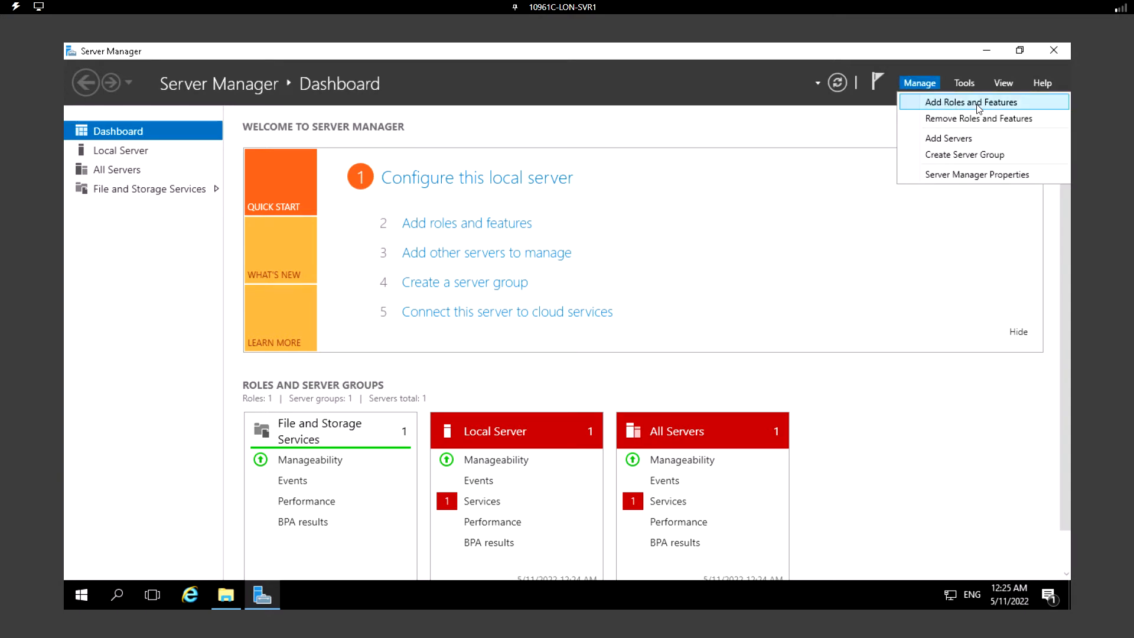
pyautogui.click(973, 102)
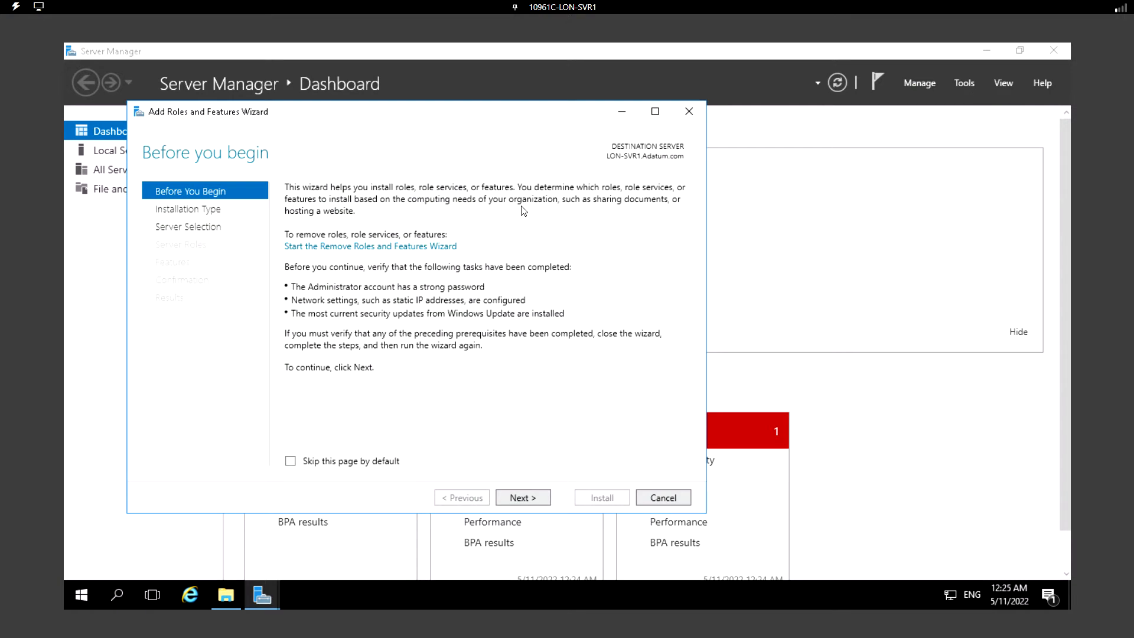
pyautogui.moveTo(401, 428)
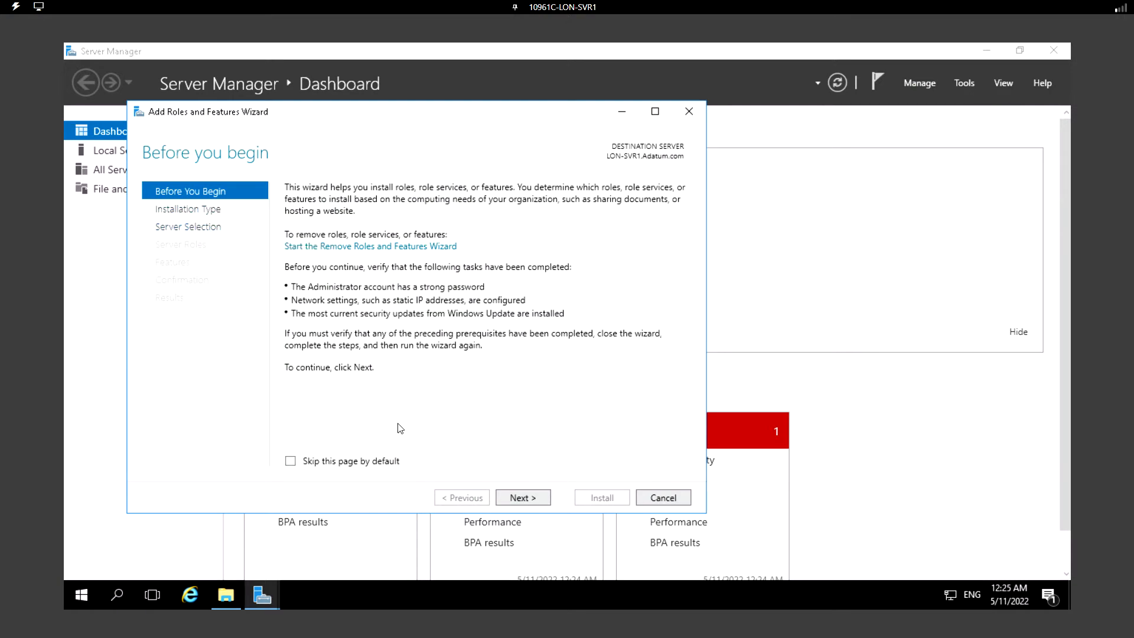
pyautogui.moveTo(523, 498)
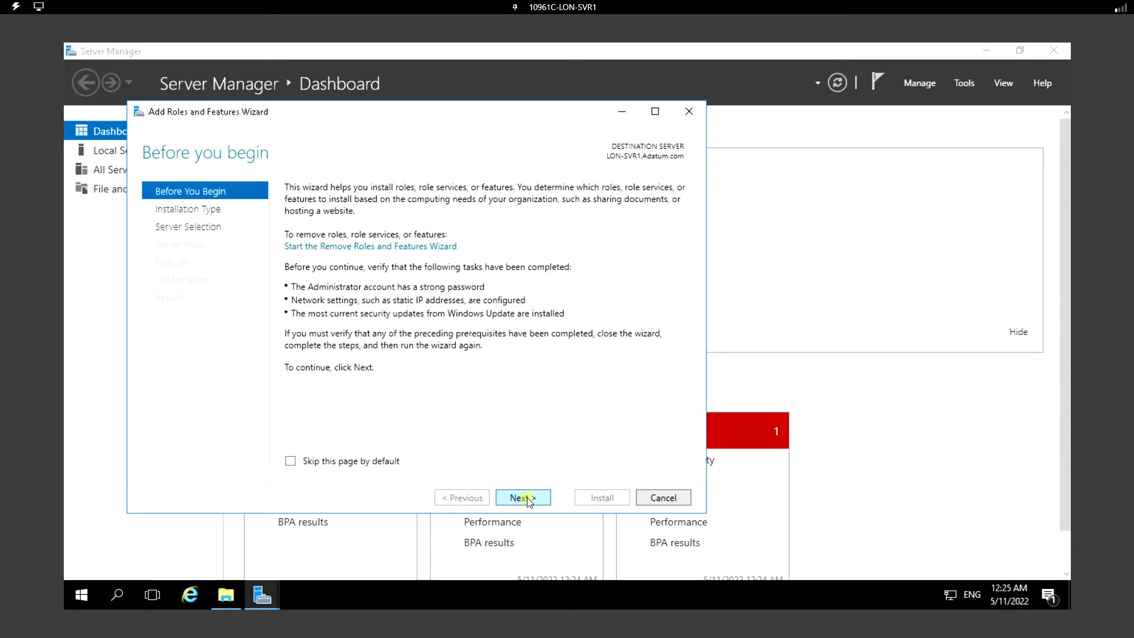
pyautogui.click(523, 497)
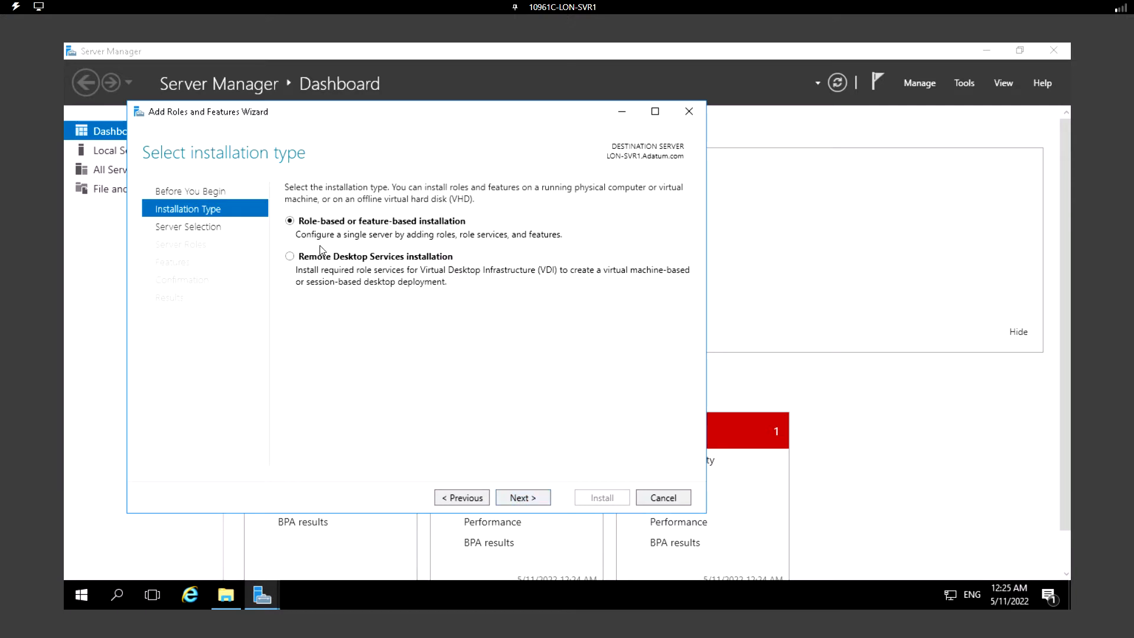
pyautogui.moveTo(344, 231)
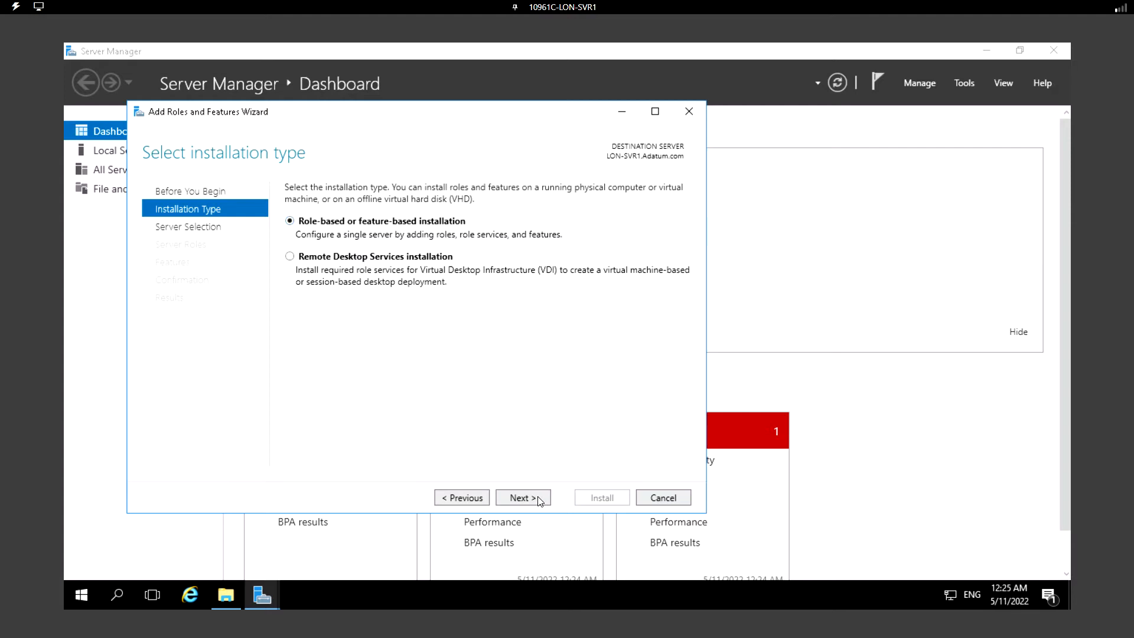
pyautogui.click(523, 497)
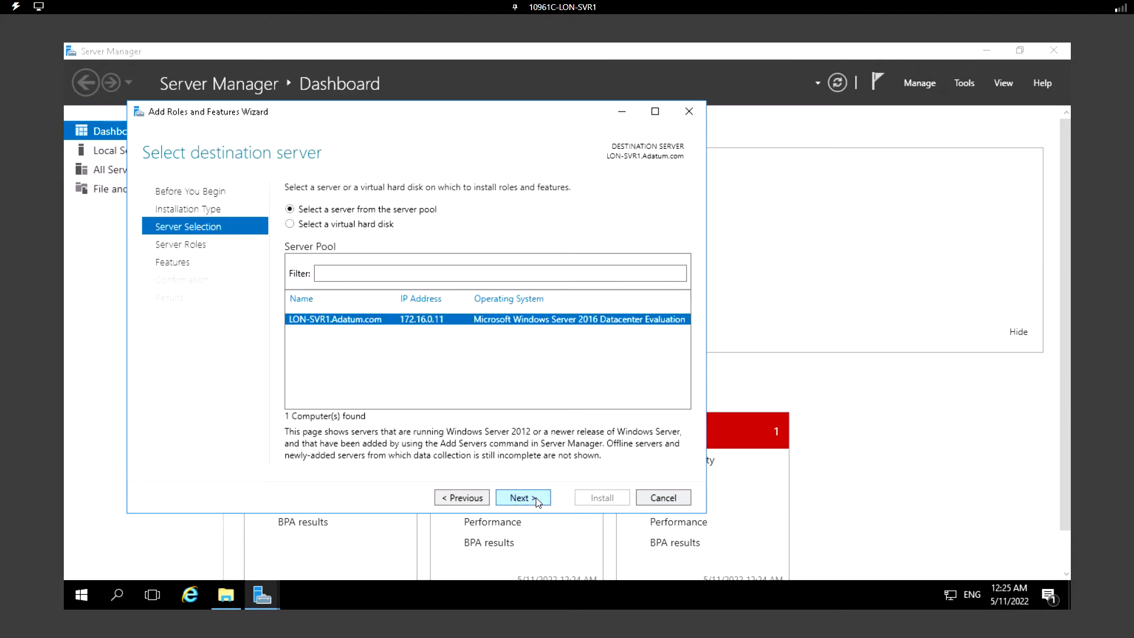
pyautogui.moveTo(451, 223)
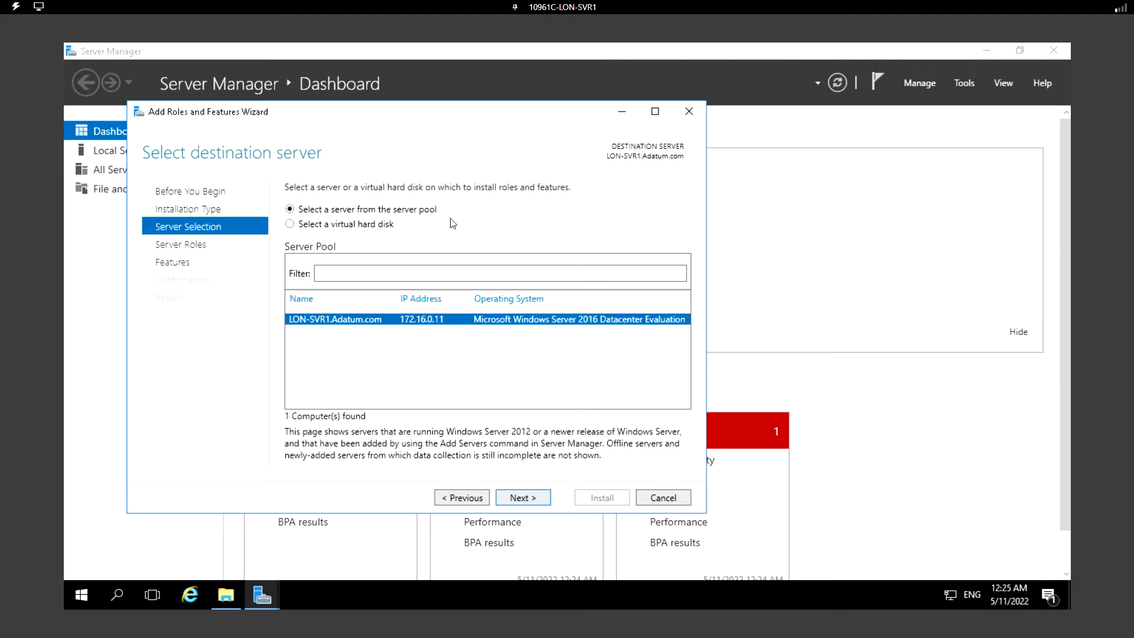
pyautogui.moveTo(437, 345)
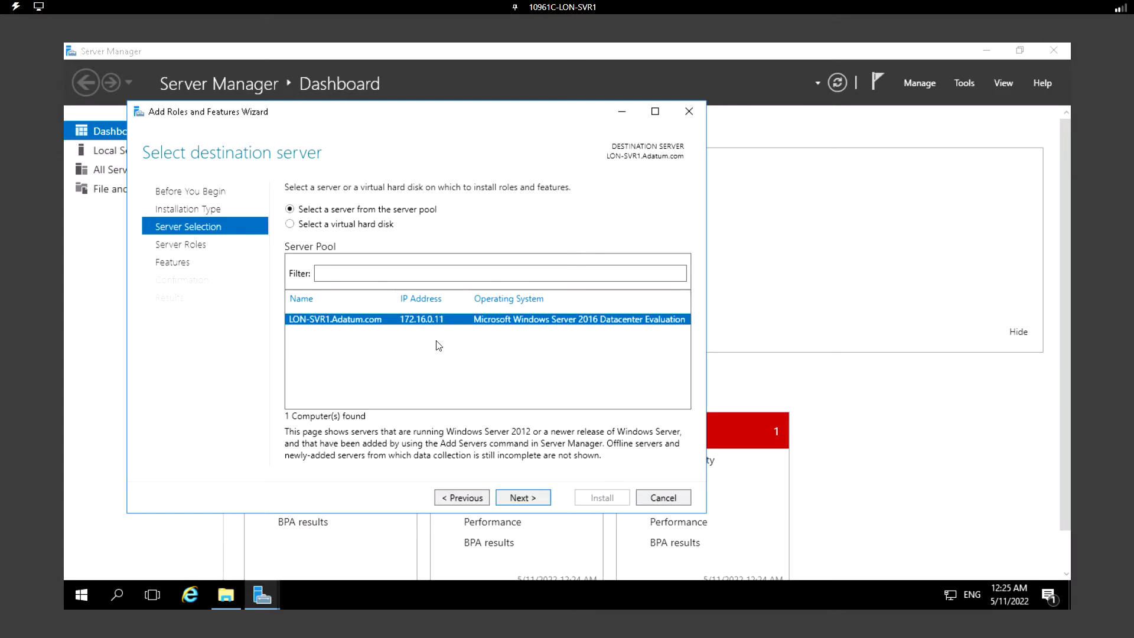
pyautogui.moveTo(359, 334)
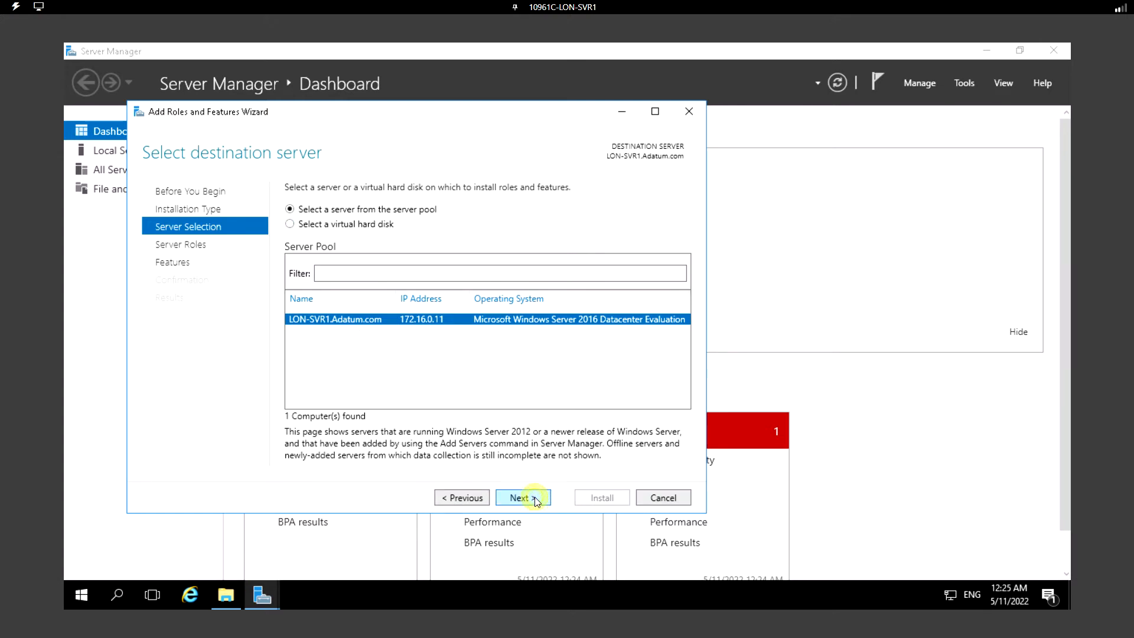
# - Keep LON-SVR1 as destination, skip roles, and tick the Windows Server Backup feature
pyautogui.click(522, 497)
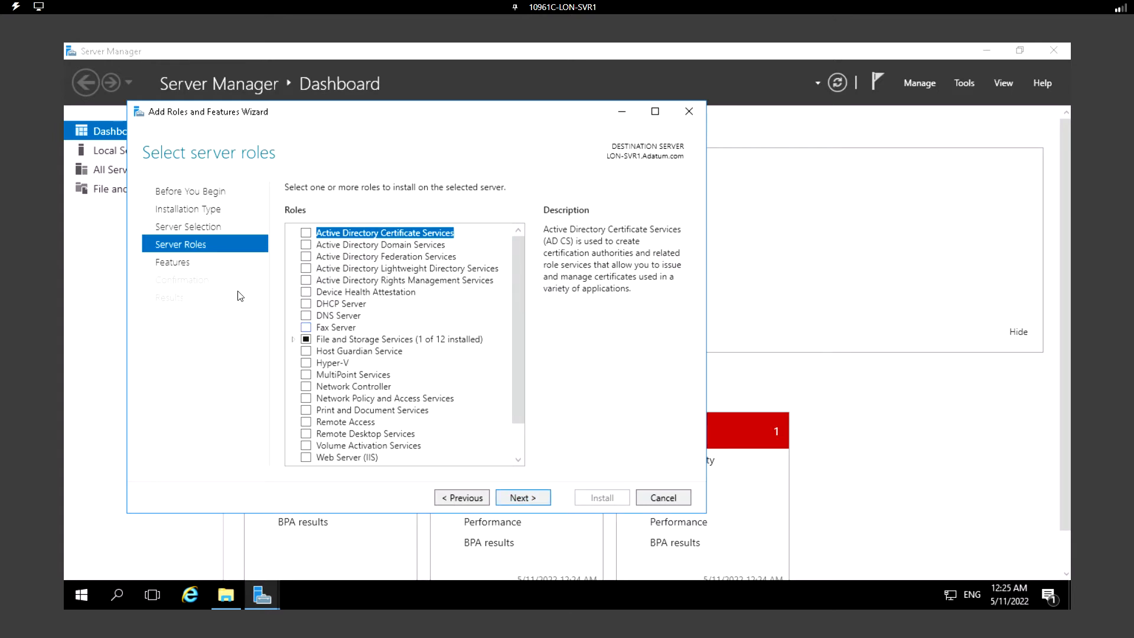
pyautogui.moveTo(444, 312)
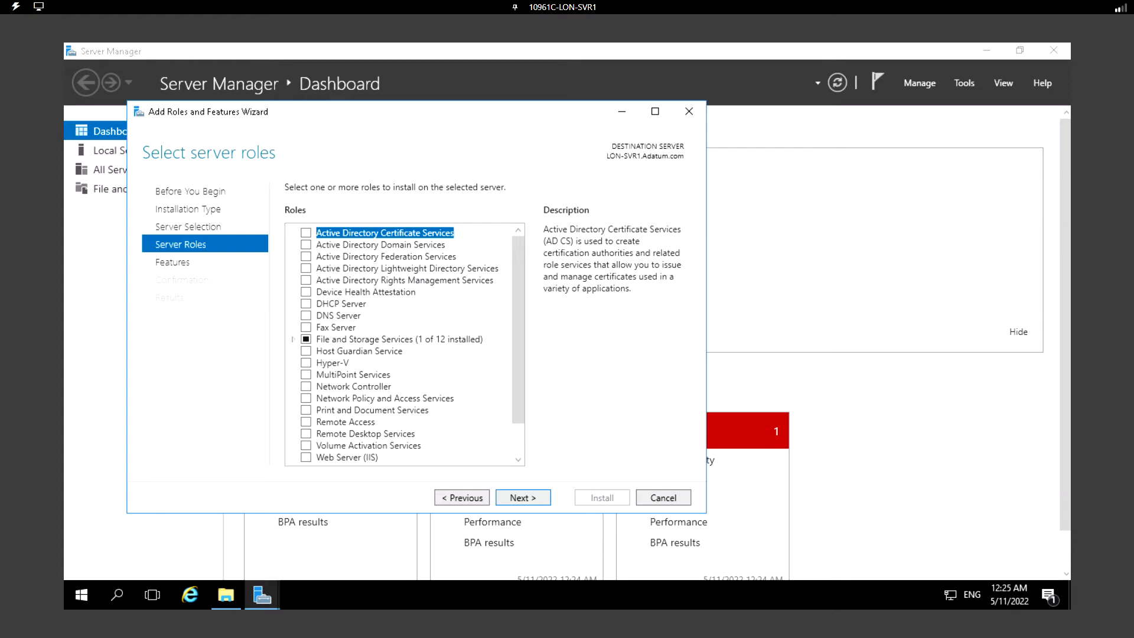
pyautogui.moveTo(337, 393)
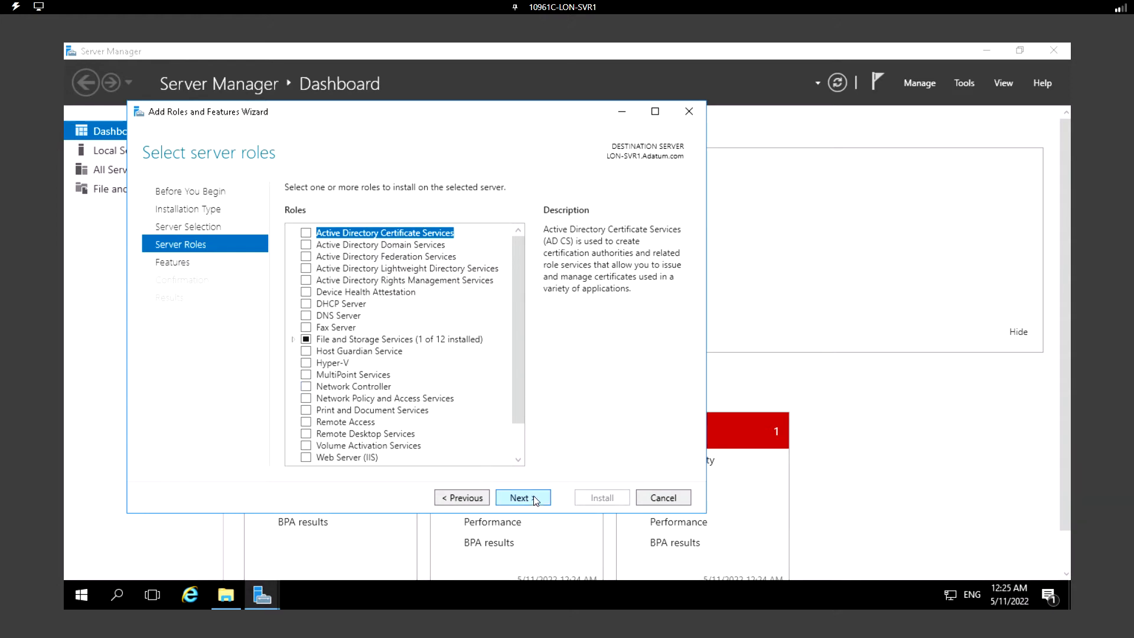
pyautogui.click(523, 498)
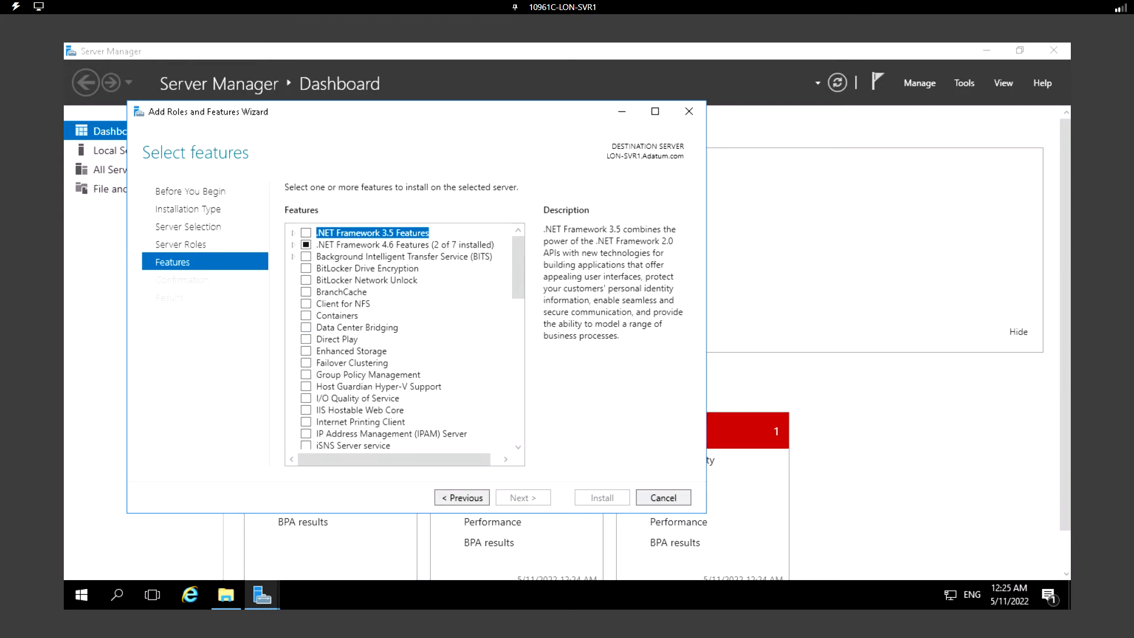
pyautogui.scroll(-3)
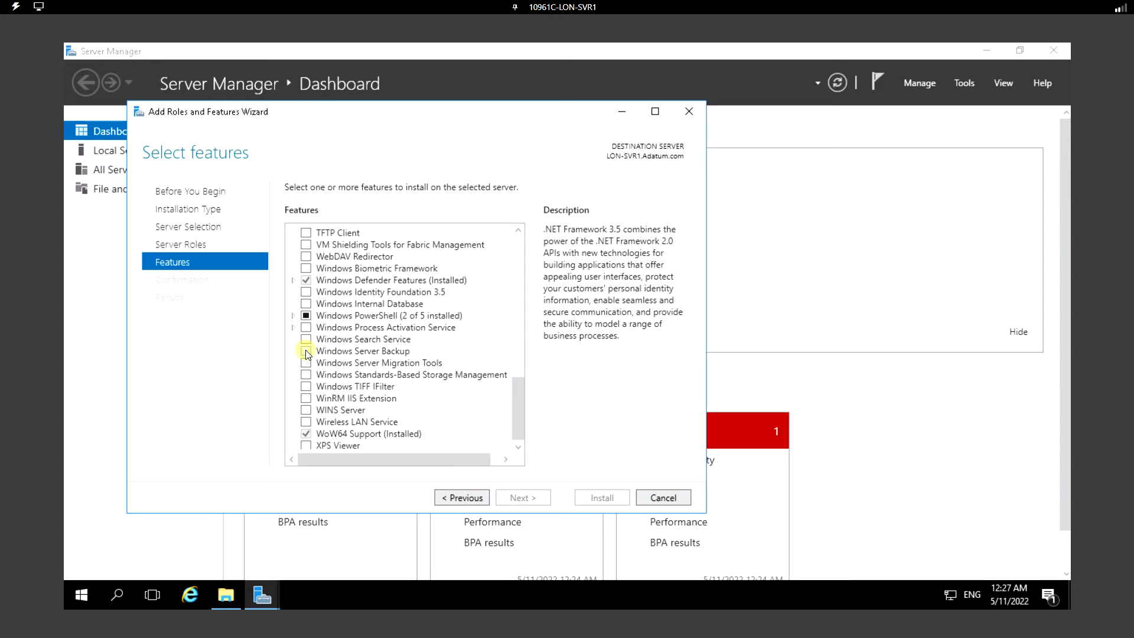
pyautogui.click(306, 350)
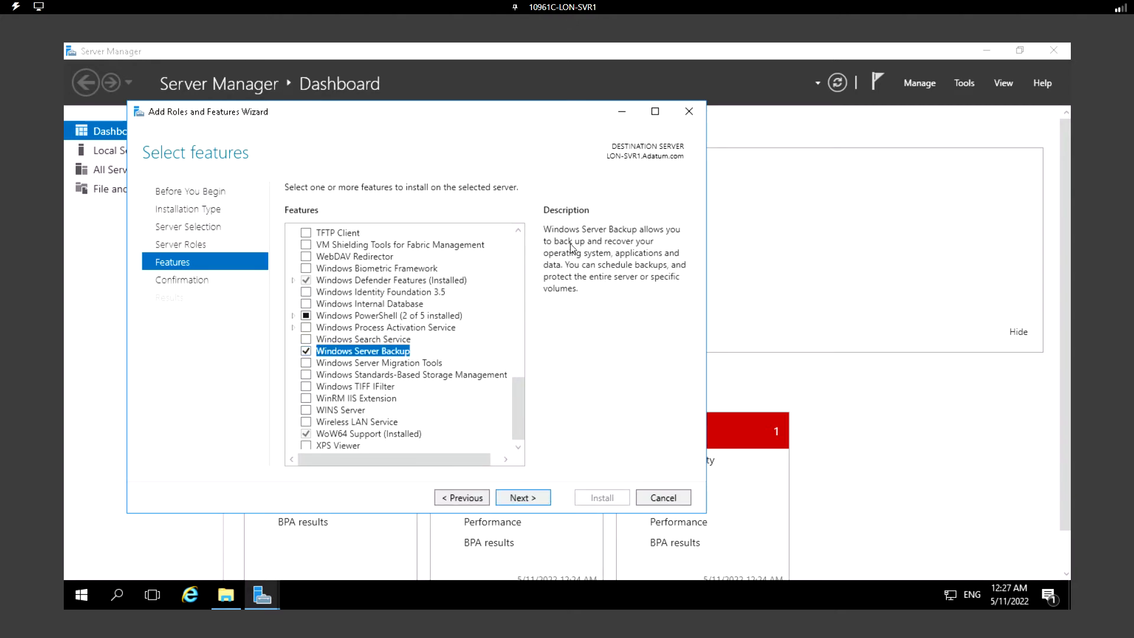
pyautogui.moveTo(676, 241)
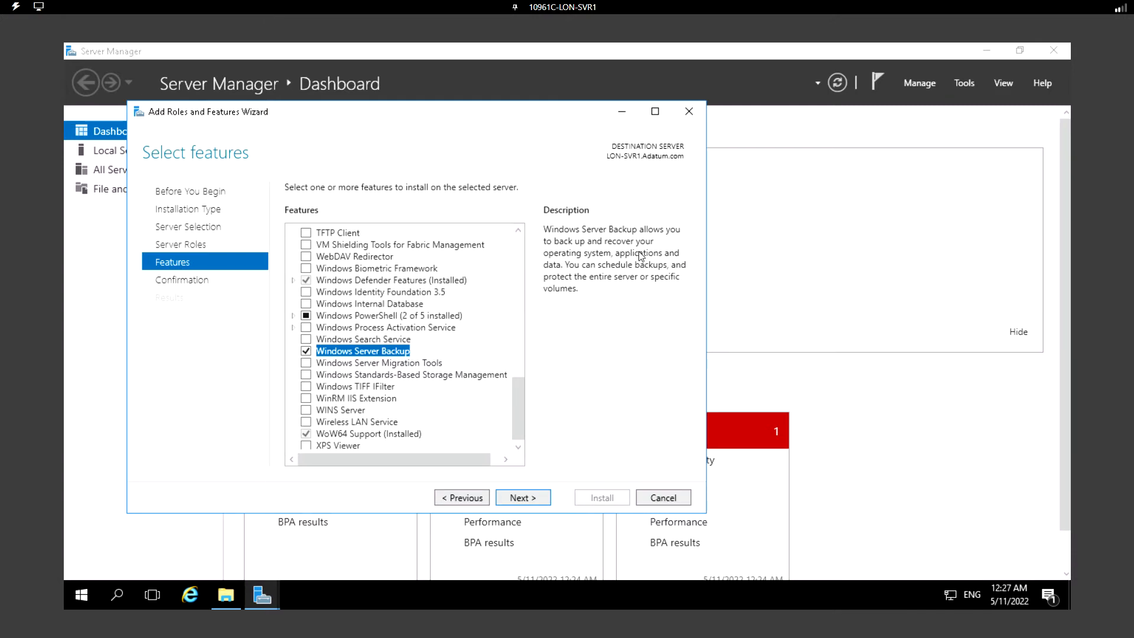
pyautogui.moveTo(588, 272)
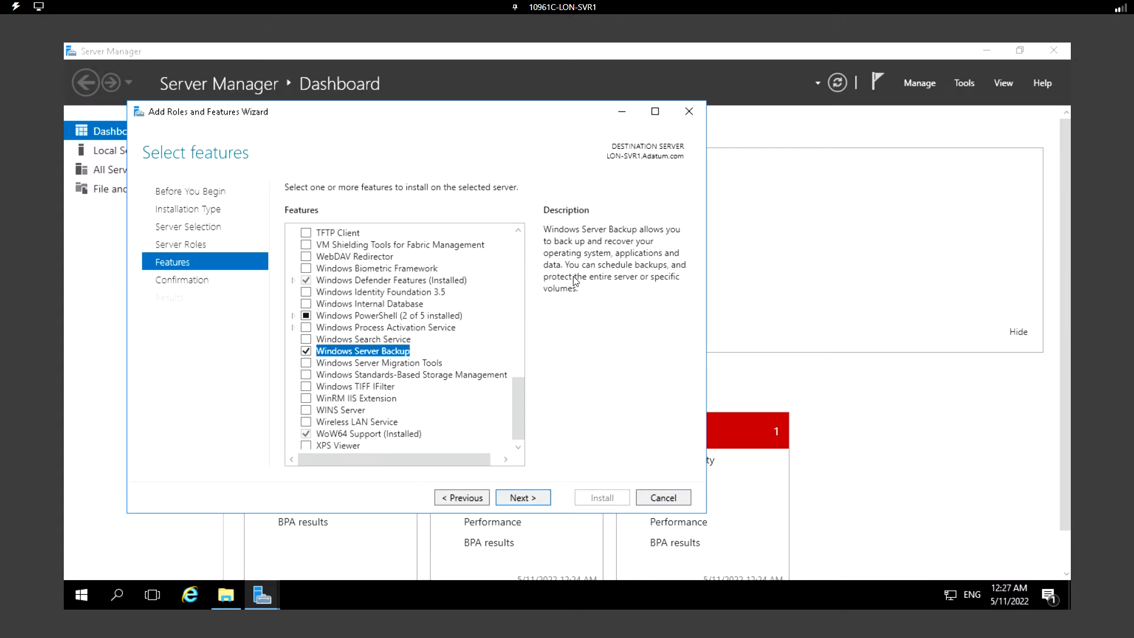
pyautogui.moveTo(599, 399)
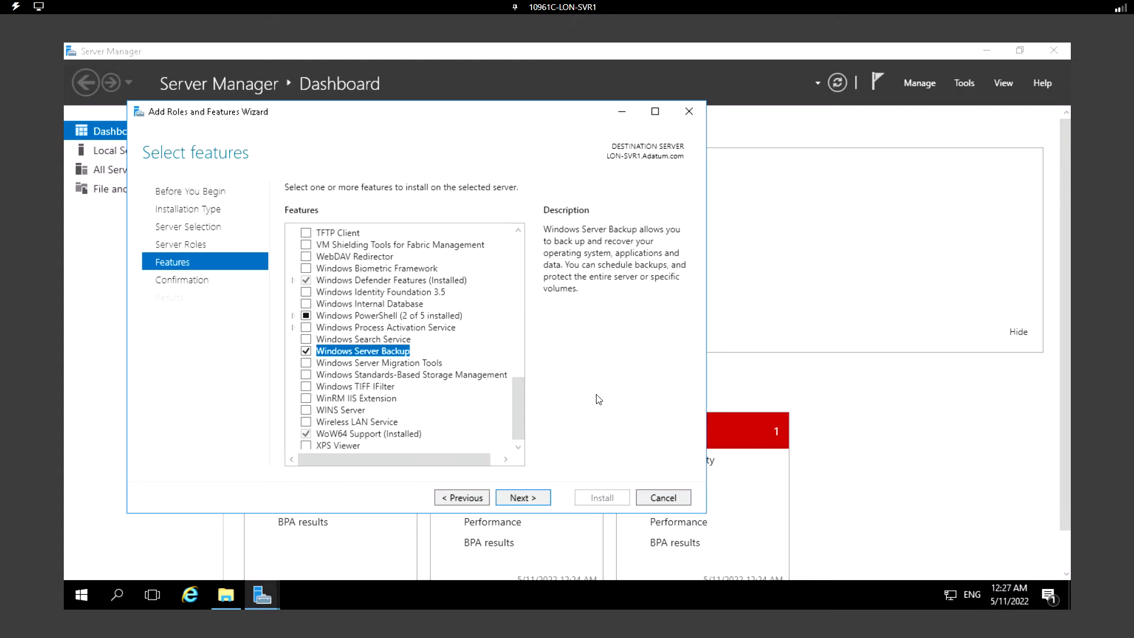
pyautogui.moveTo(639, 287)
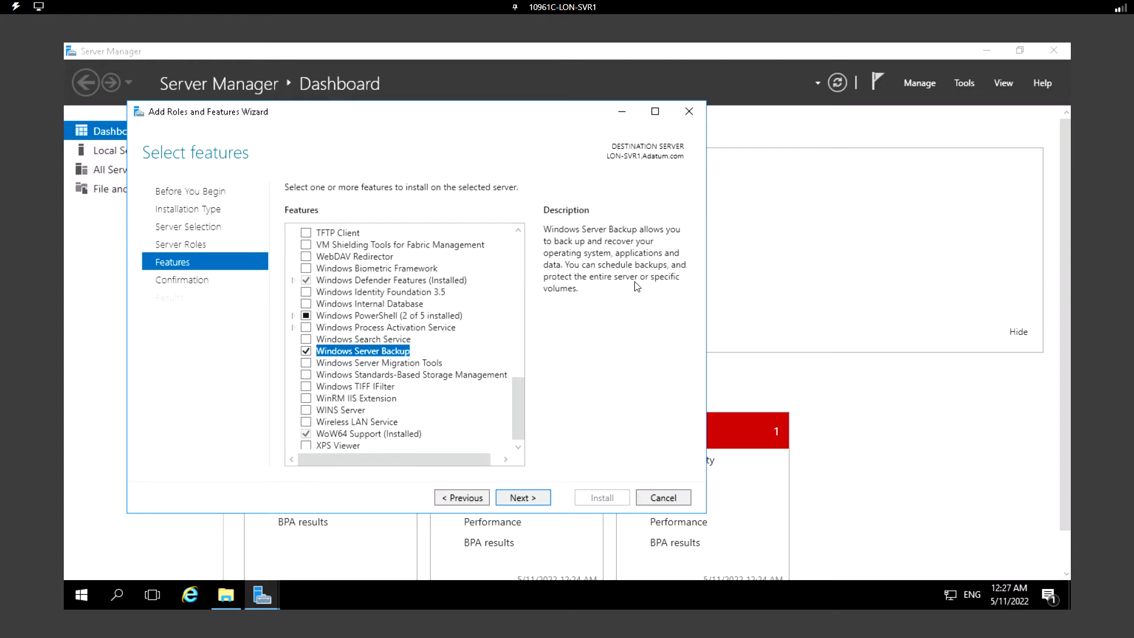
pyautogui.moveTo(594, 328)
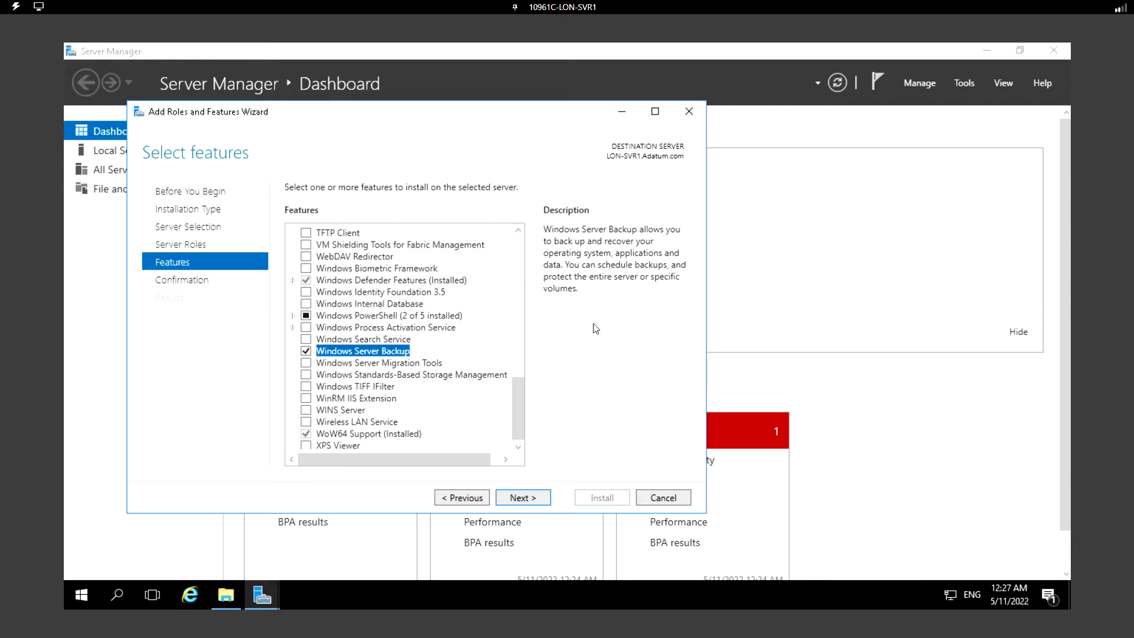
pyautogui.moveTo(522, 497)
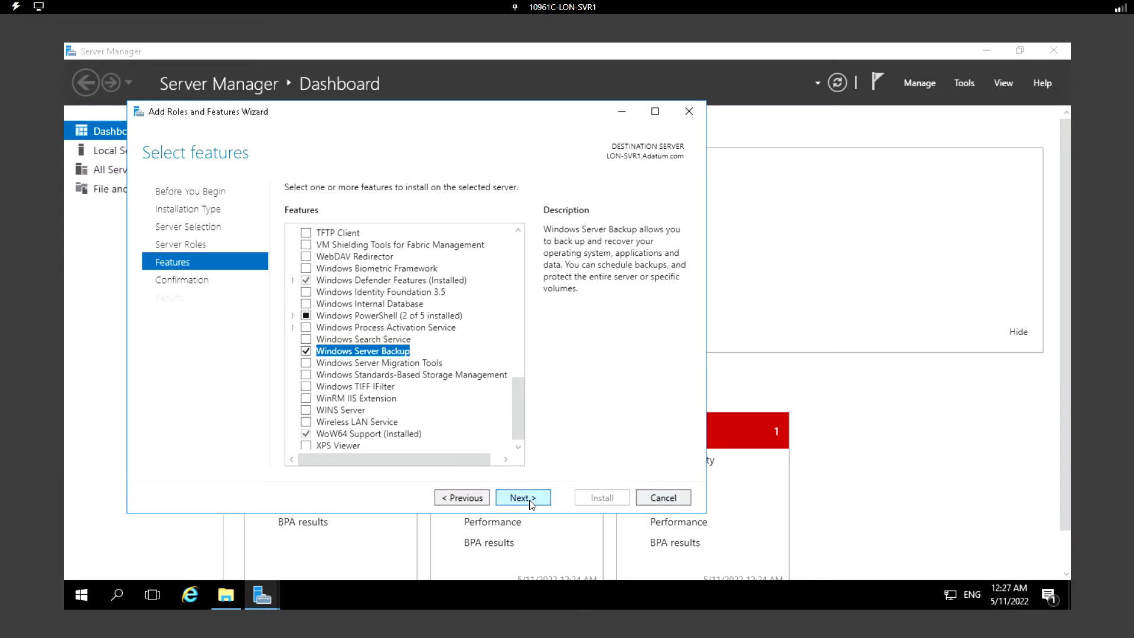
# - Advance to the confirmation page listing Windows Server Backup for installation
pyautogui.click(524, 497)
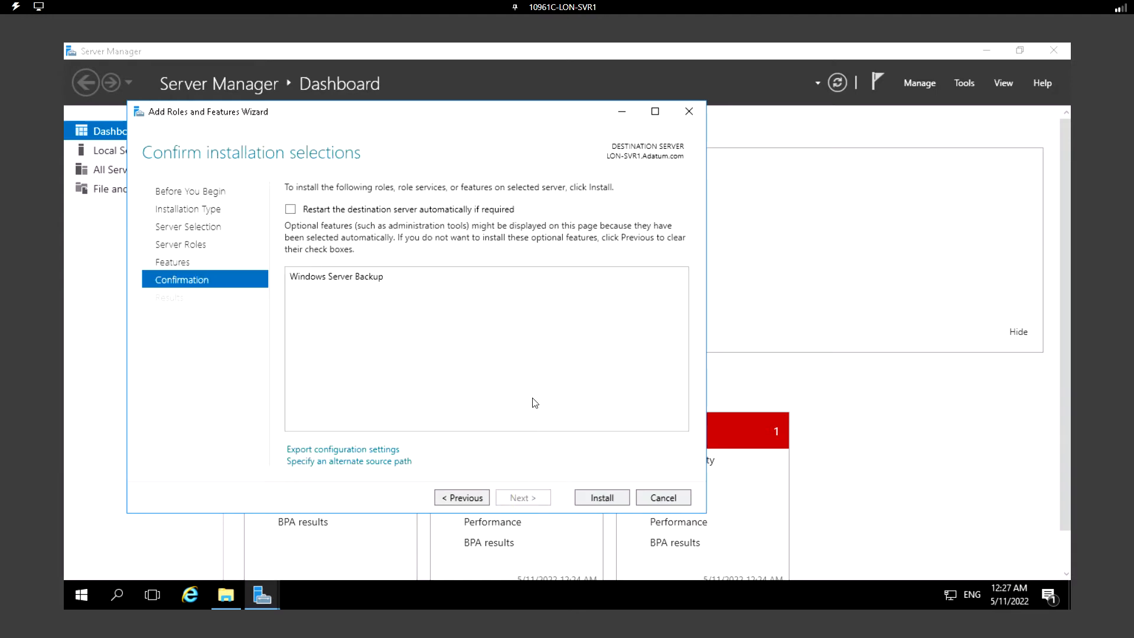
pyautogui.moveTo(347, 435)
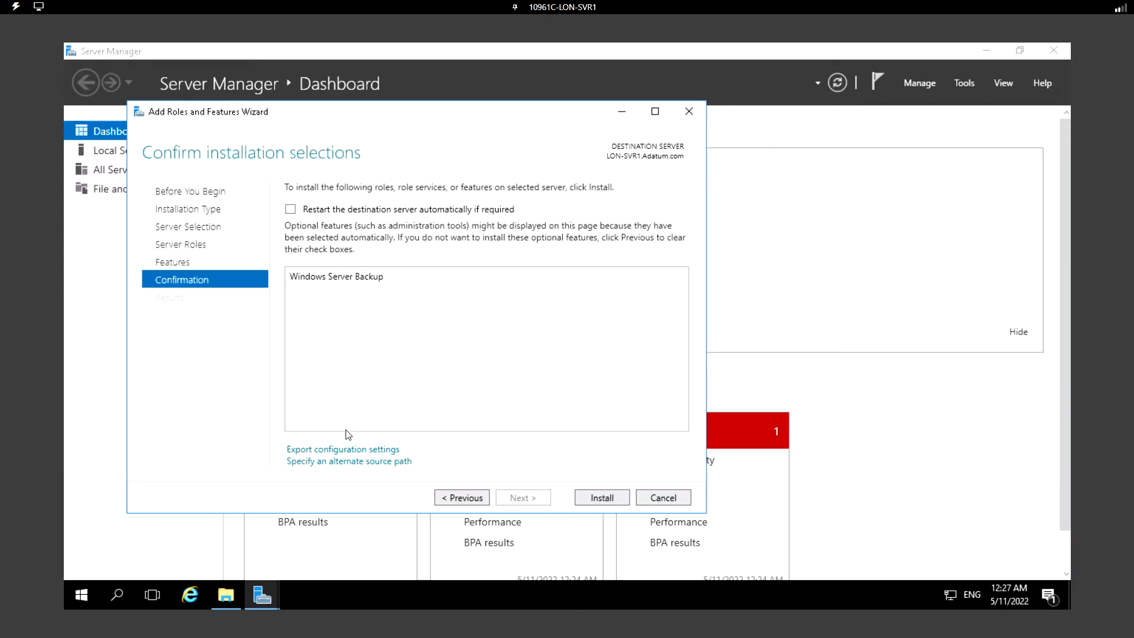
pyautogui.moveTo(620, 524)
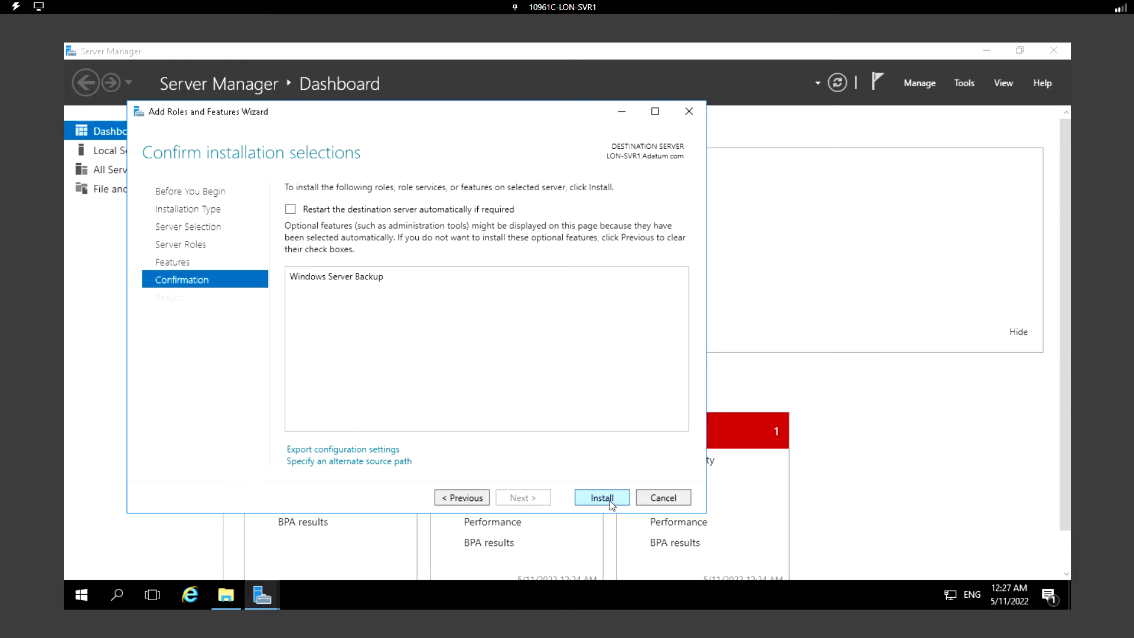
# - Install the Windows Server Backup feature on LON-SVR1
pyautogui.click(601, 498)
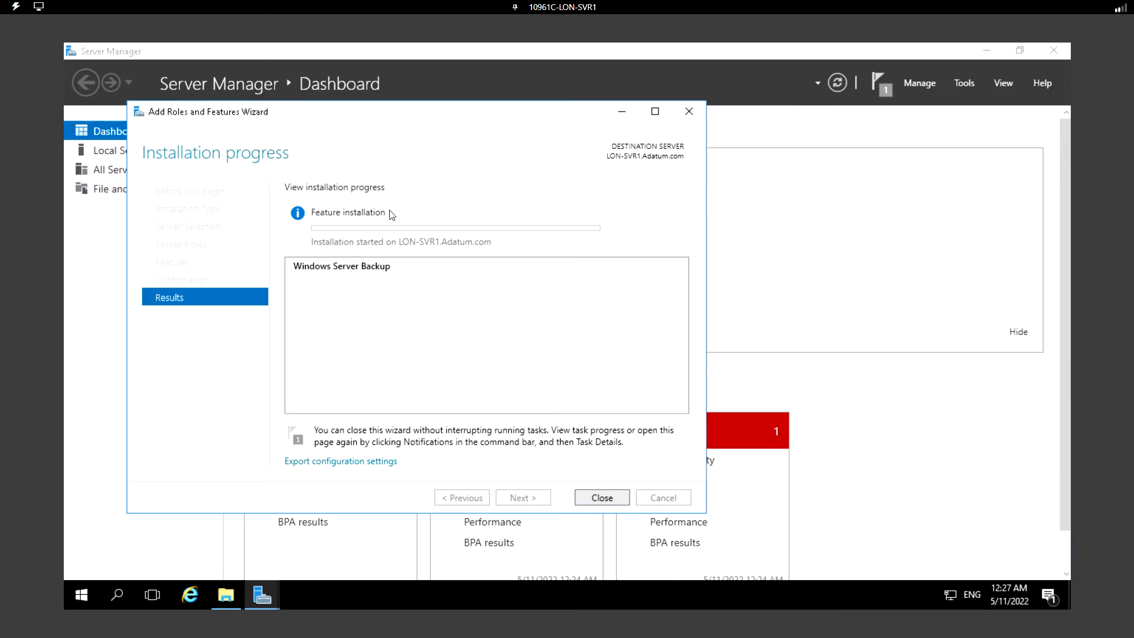
pyautogui.moveTo(446, 302)
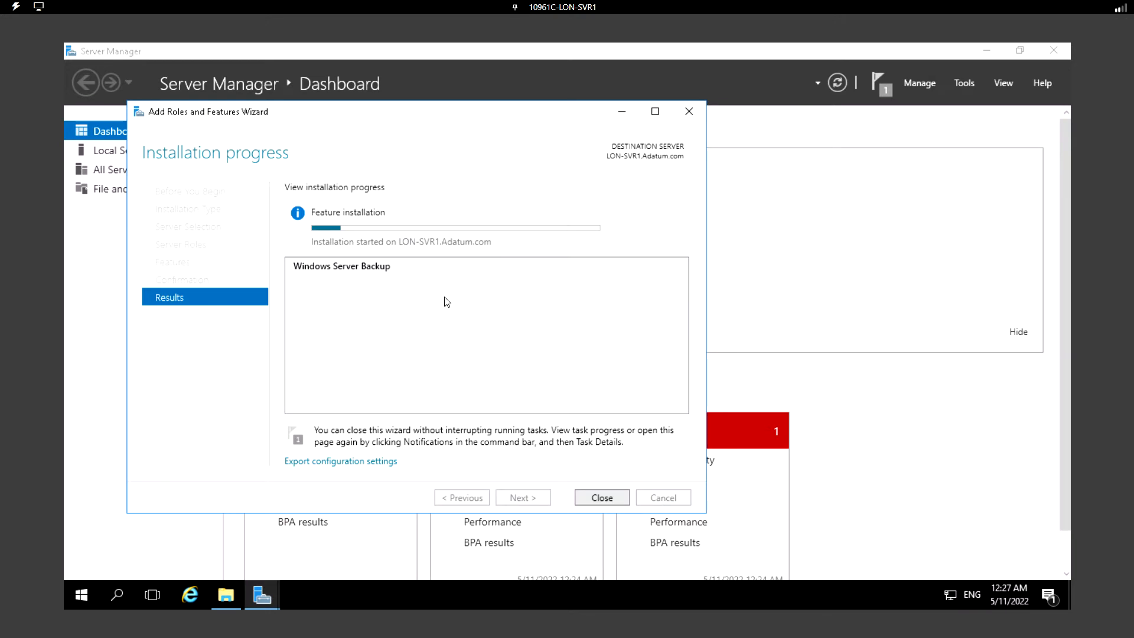
pyautogui.moveTo(369, 270)
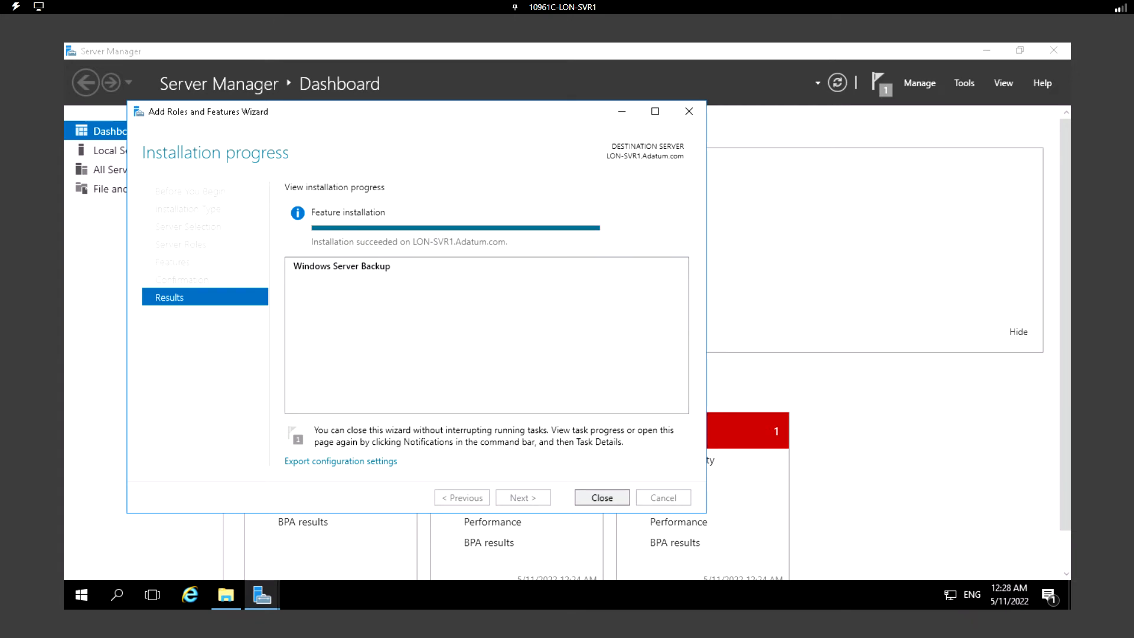
pyautogui.moveTo(395, 266)
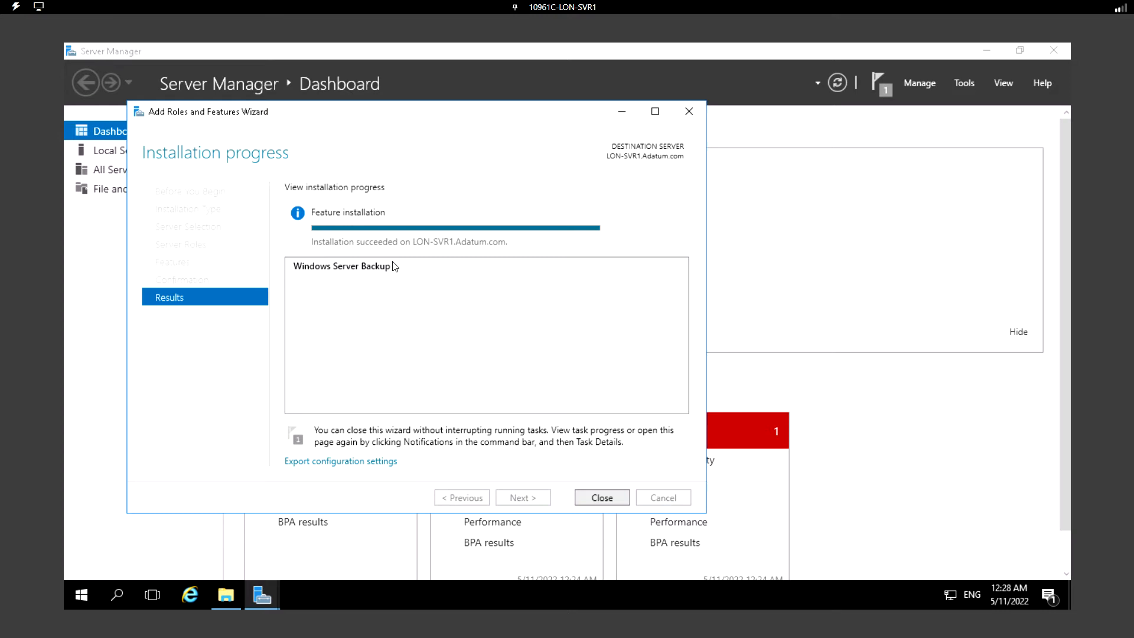
pyautogui.moveTo(331, 280)
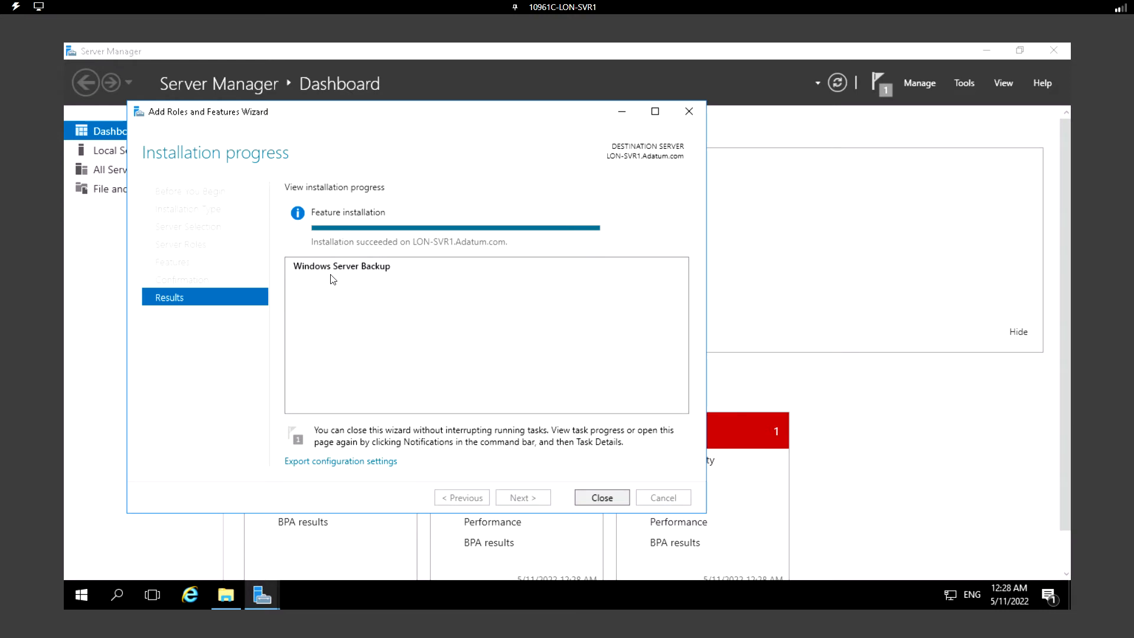
pyautogui.moveTo(524, 276)
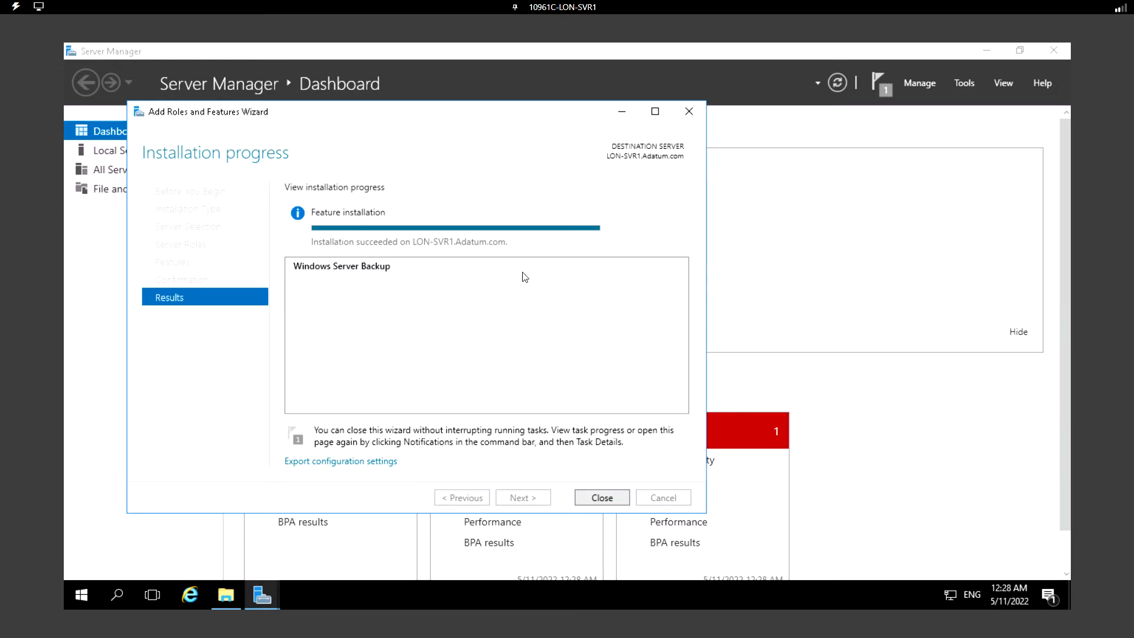
pyautogui.moveTo(343, 208)
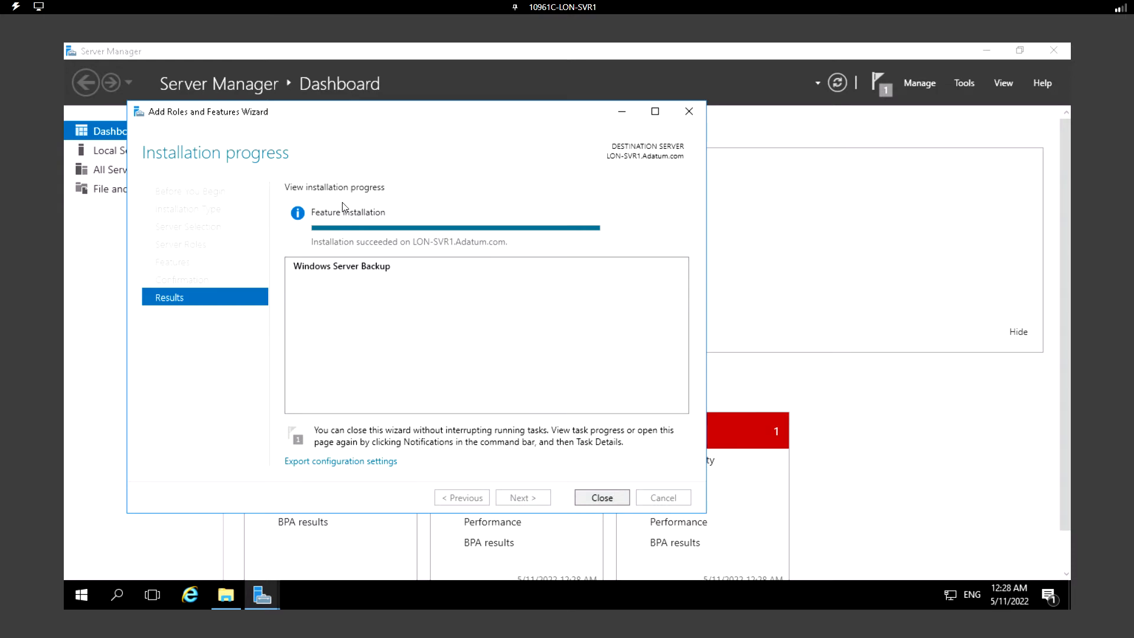
pyautogui.moveTo(322, 231)
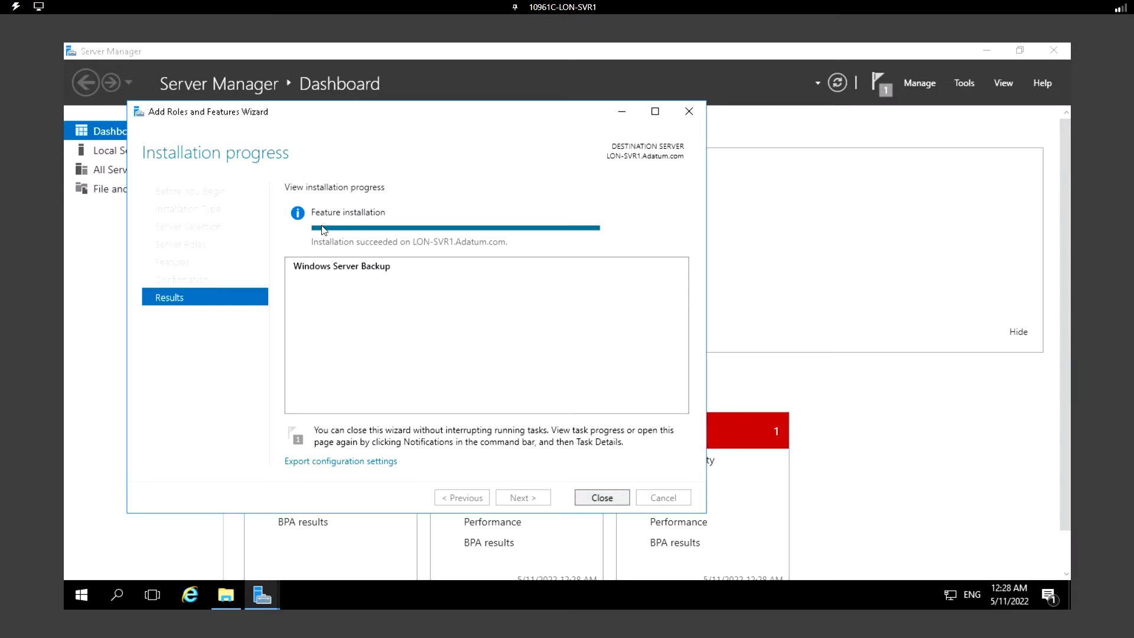
pyautogui.moveTo(371, 301)
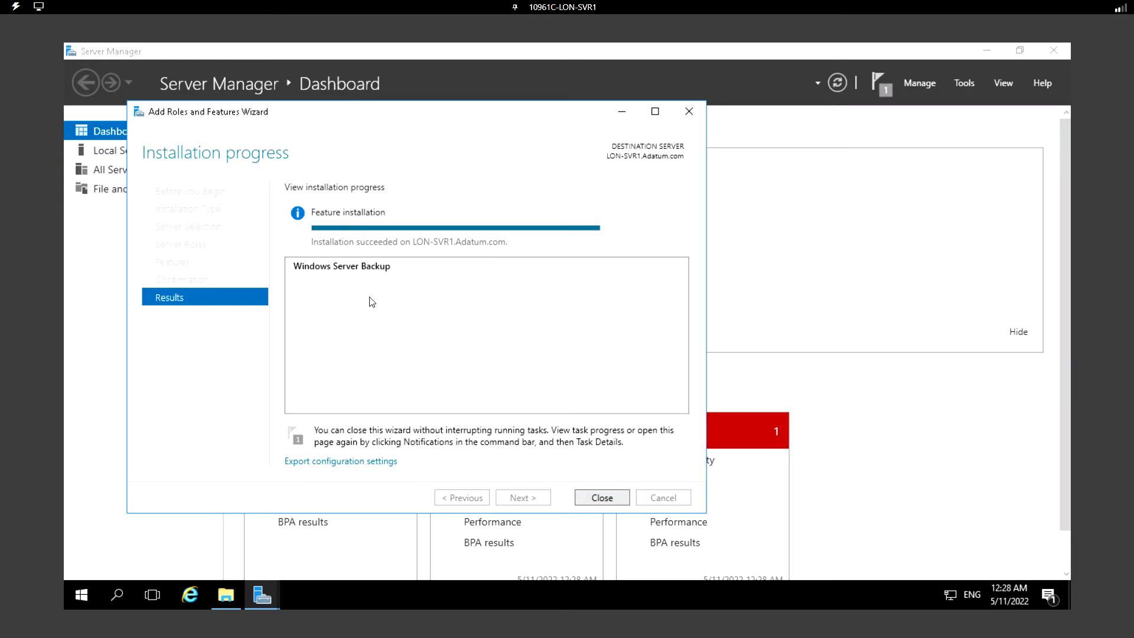
pyautogui.moveTo(295, 198)
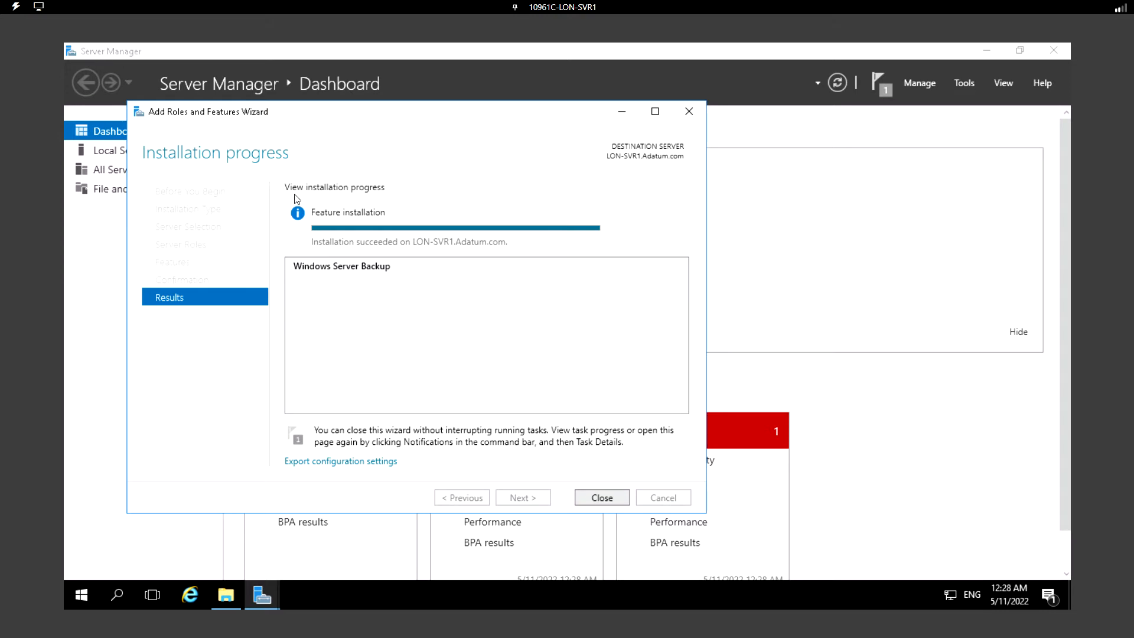
pyautogui.moveTo(382, 228)
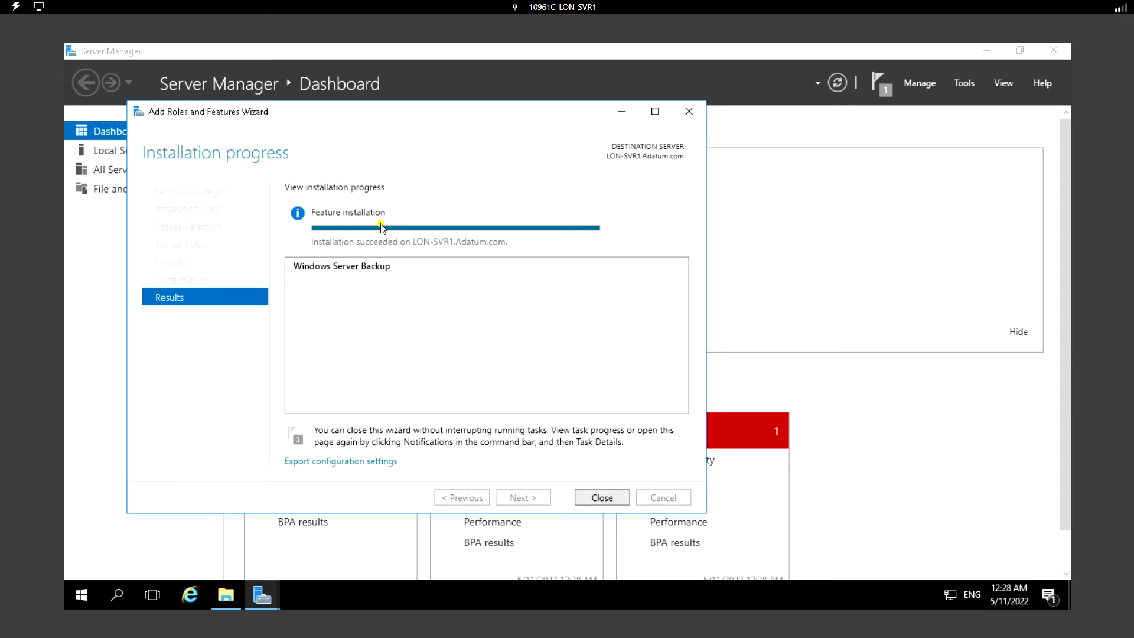
pyautogui.moveTo(312, 246)
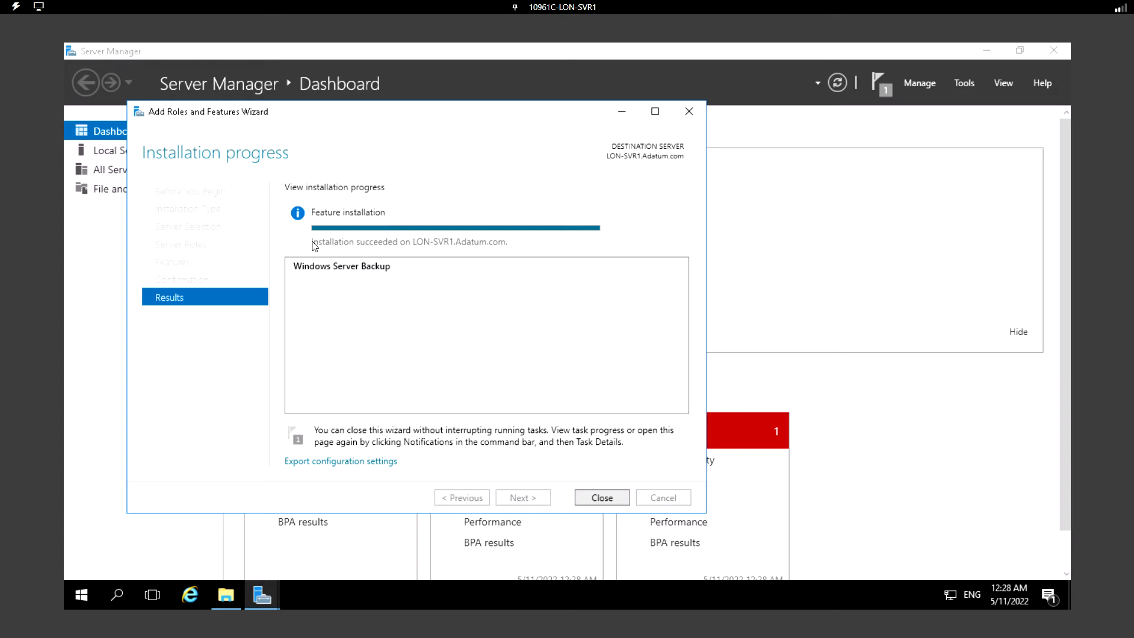
pyautogui.moveTo(405, 254)
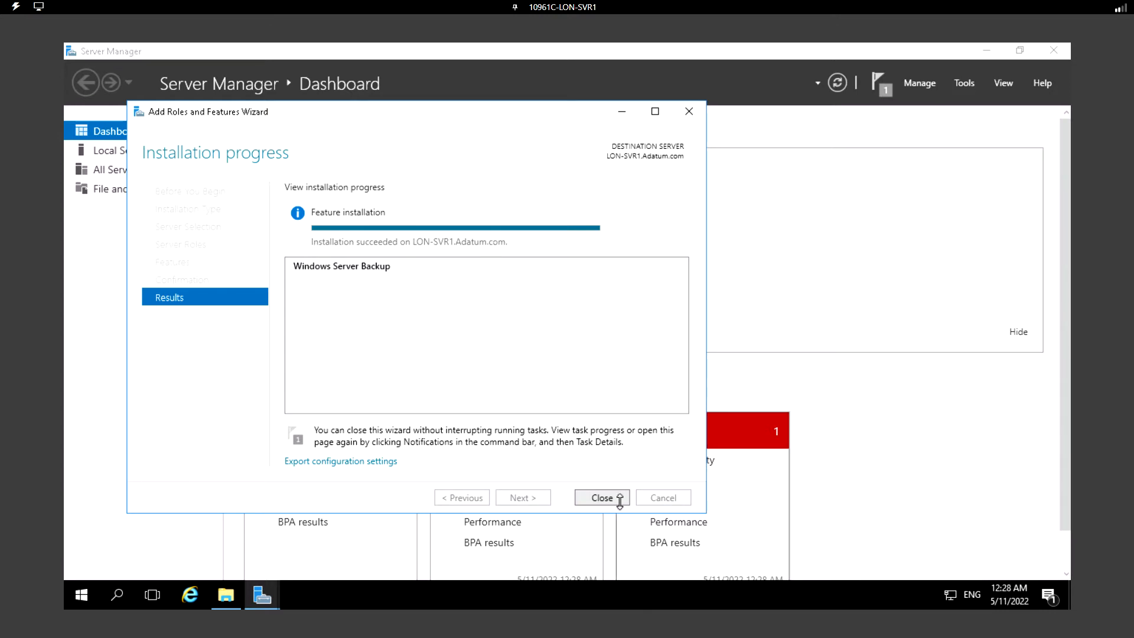
# - Close the finished wizard and bring up the Tools menu listing Windows Server Backup
pyautogui.click(602, 498)
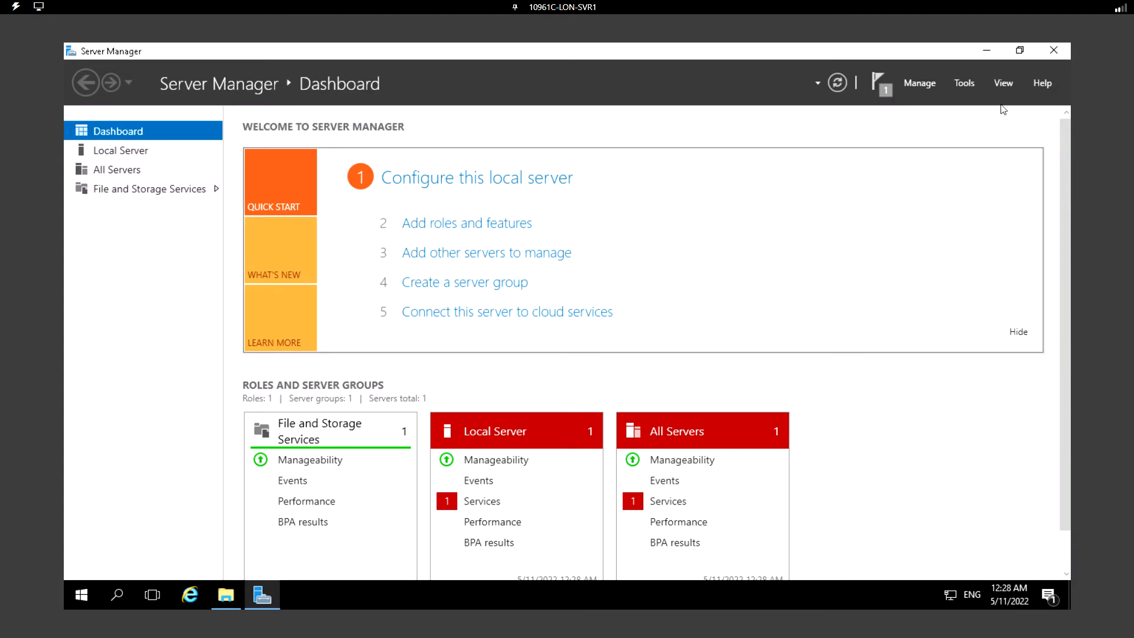
pyautogui.moveTo(965, 83)
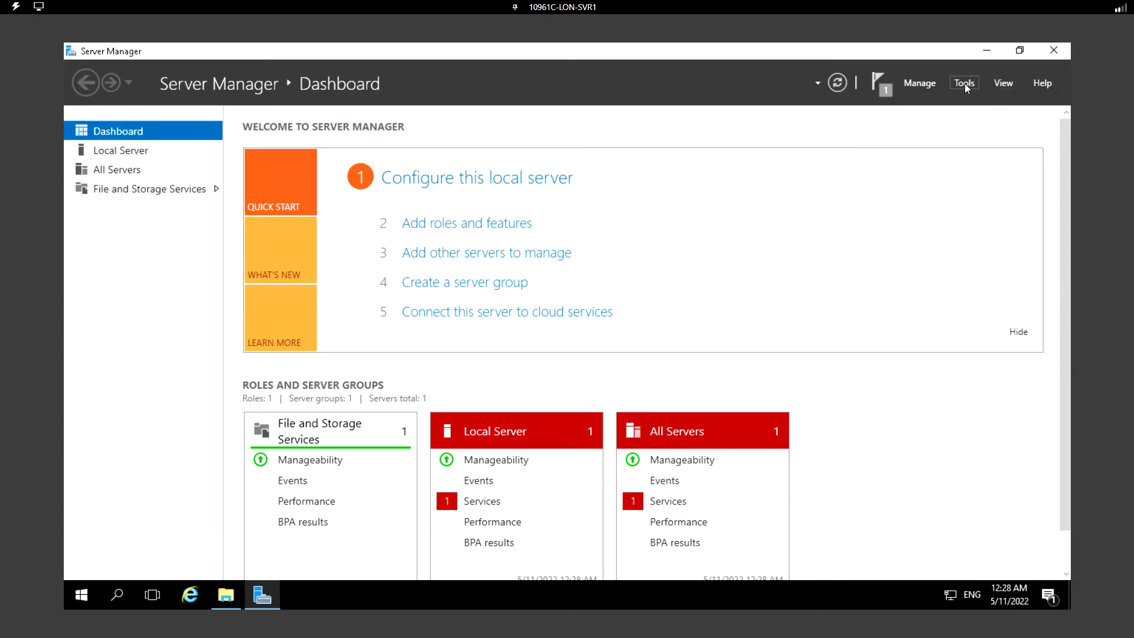
pyautogui.click(966, 83)
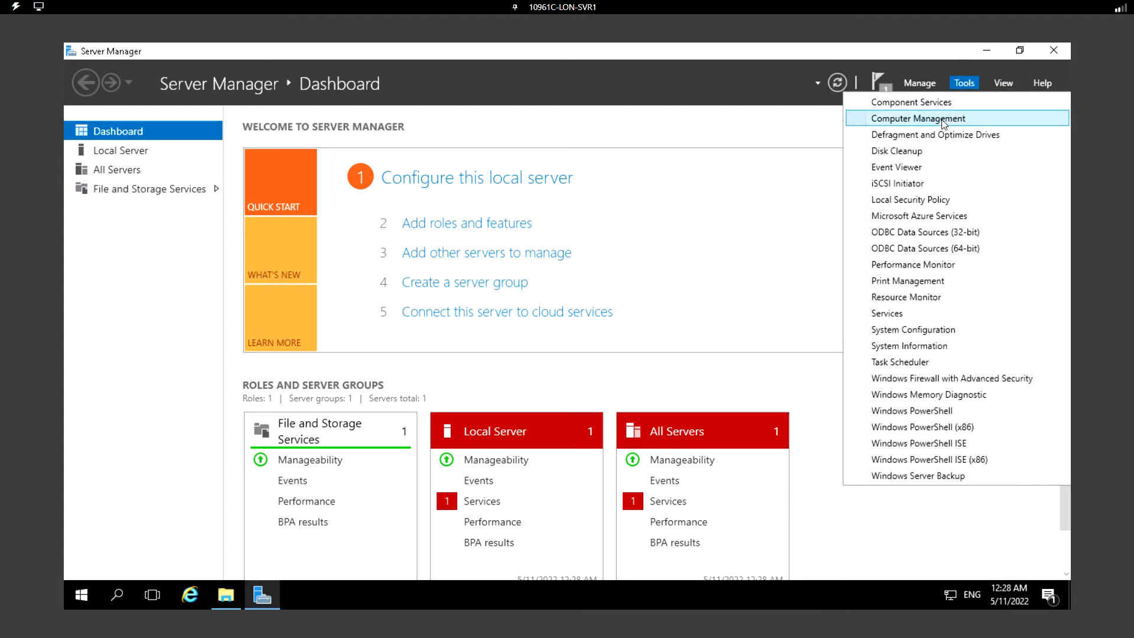
pyautogui.moveTo(919, 475)
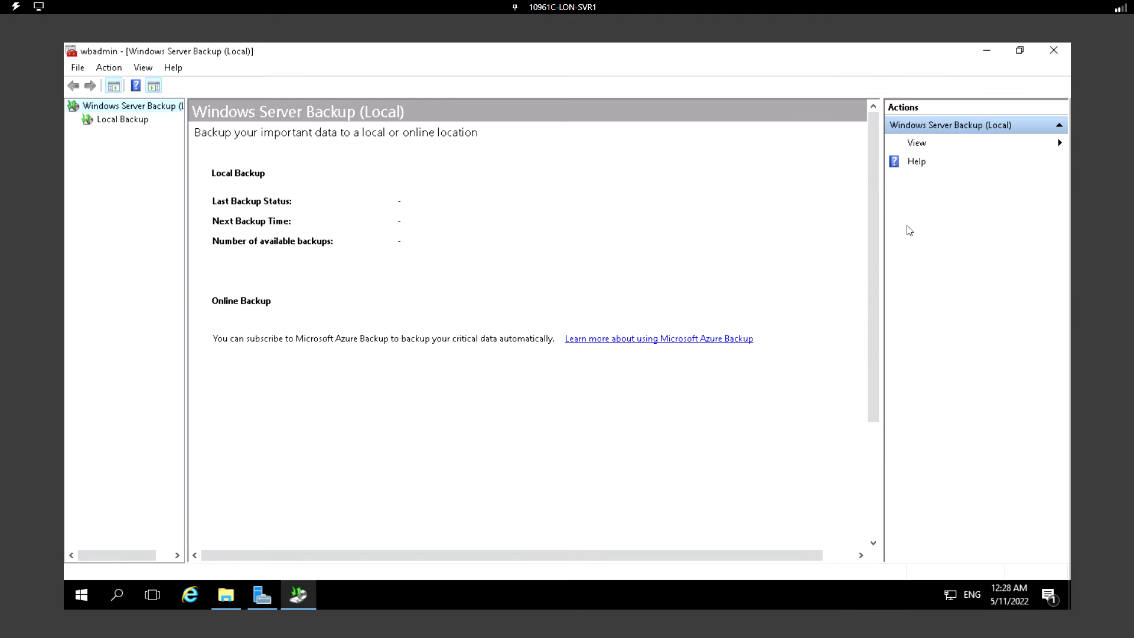
pyautogui.moveTo(98, 139)
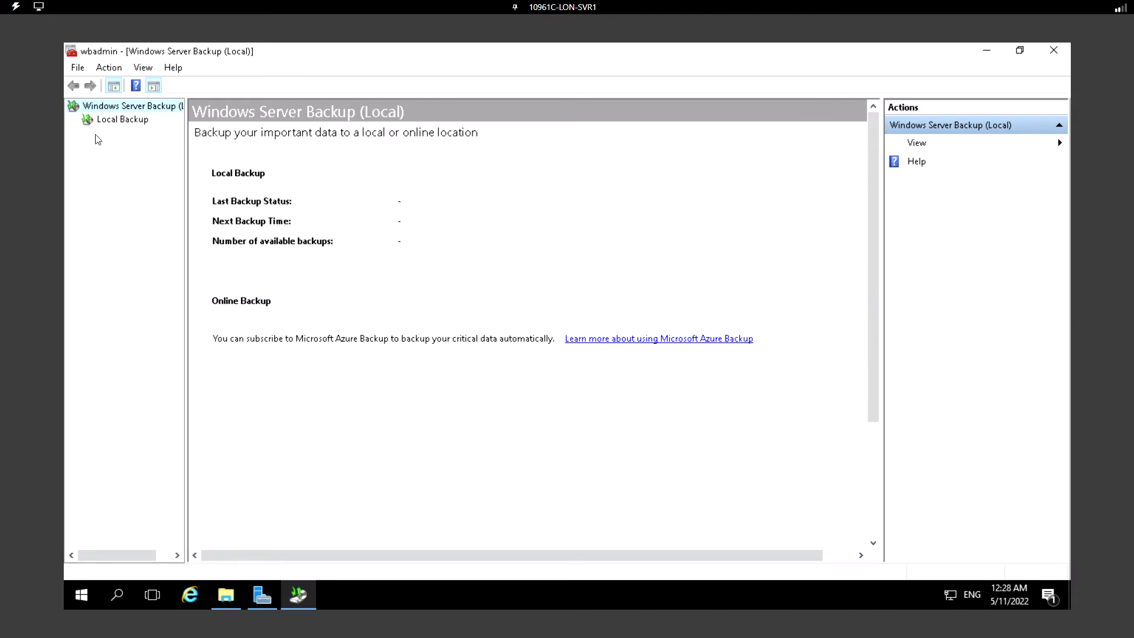
pyautogui.moveTo(382, 248)
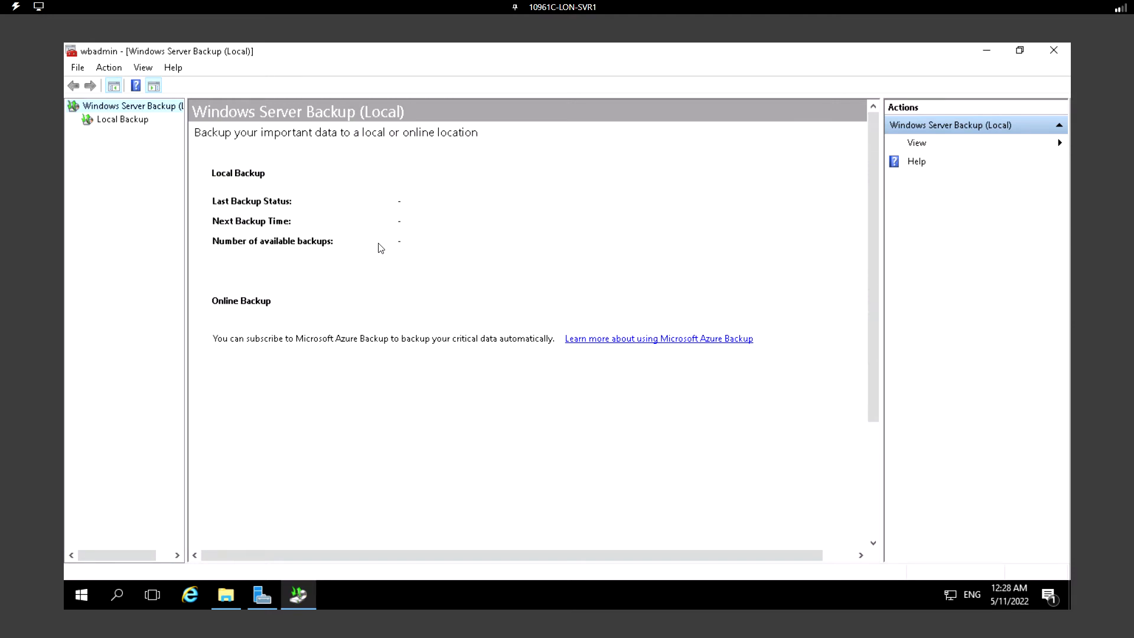
pyautogui.moveTo(356, 209)
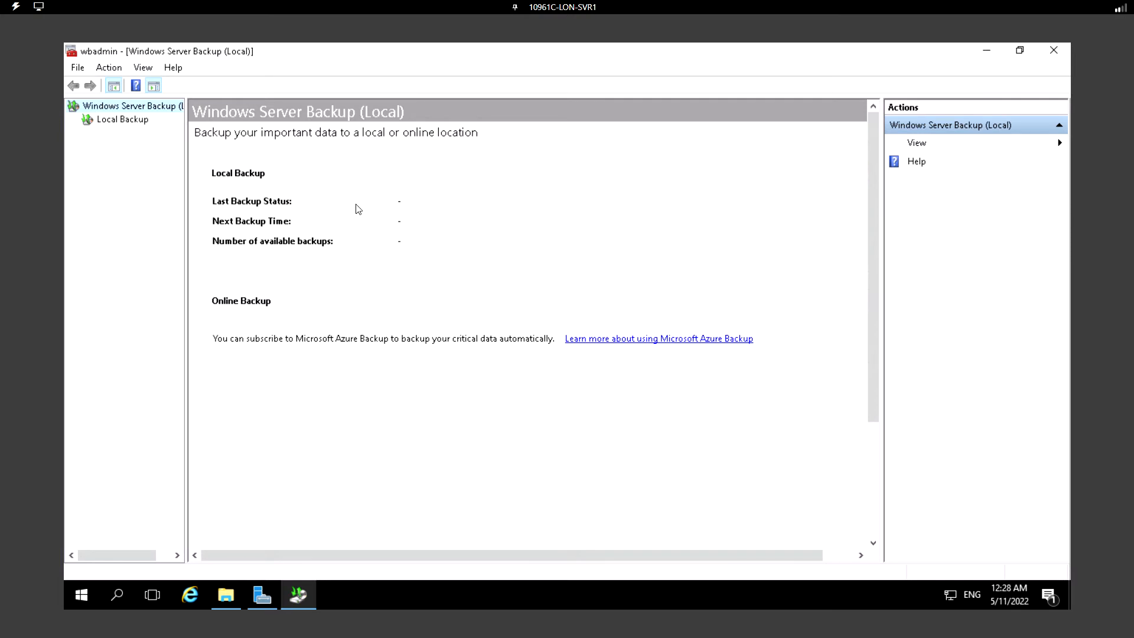
# - Select Local Backup and start the Backup Schedule Wizard
pyautogui.click(122, 119)
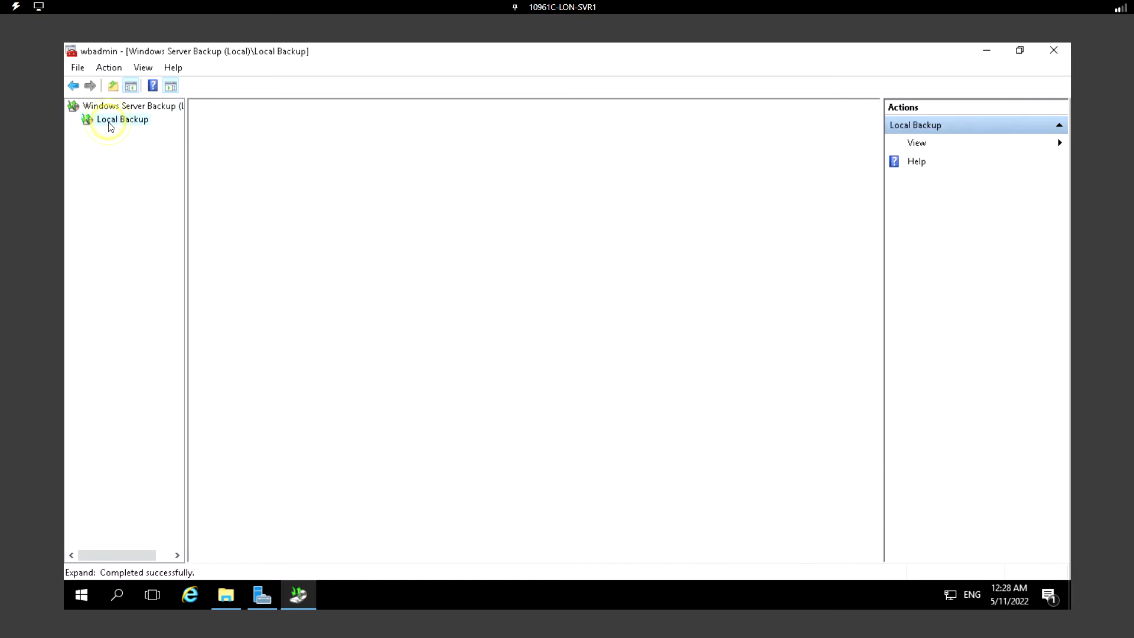
pyautogui.click(122, 119)
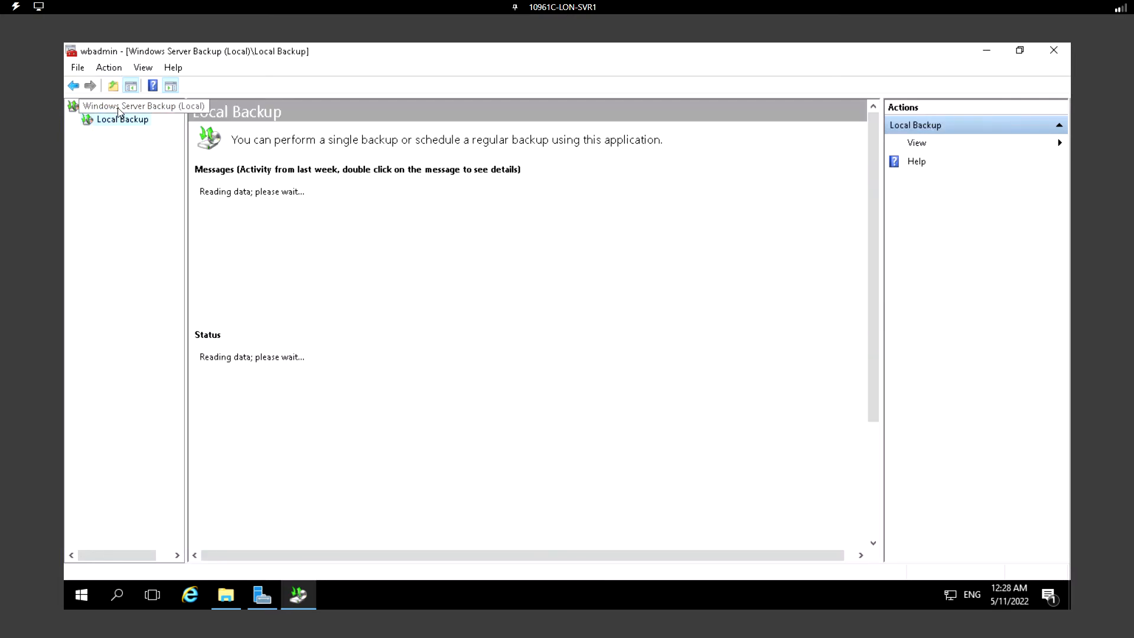
pyautogui.moveTo(130, 105)
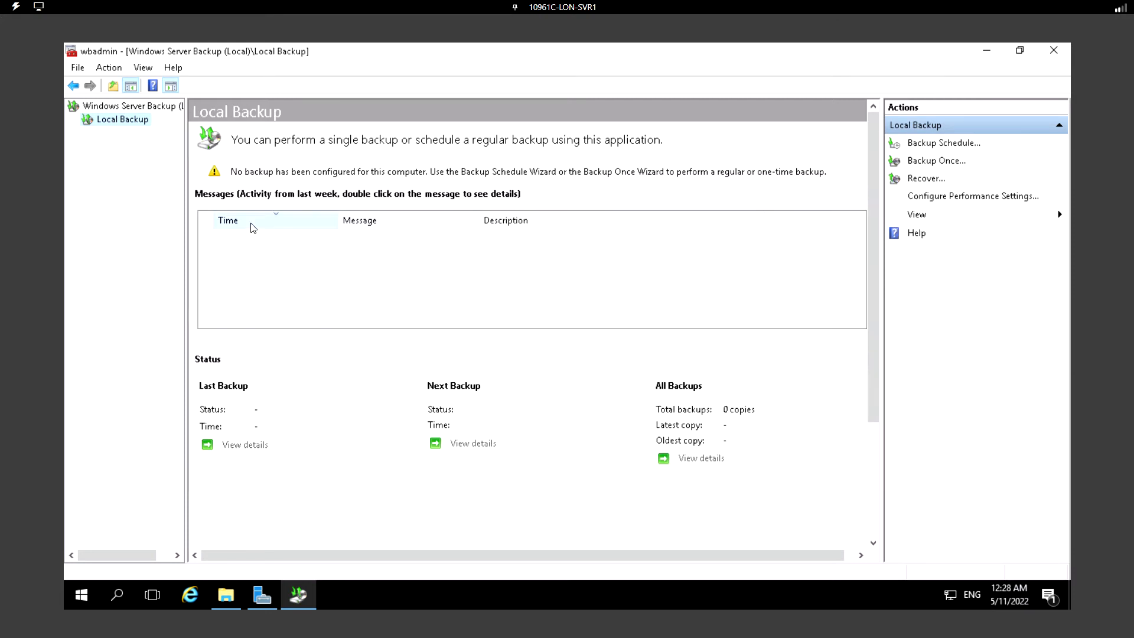
pyautogui.moveTo(945, 143)
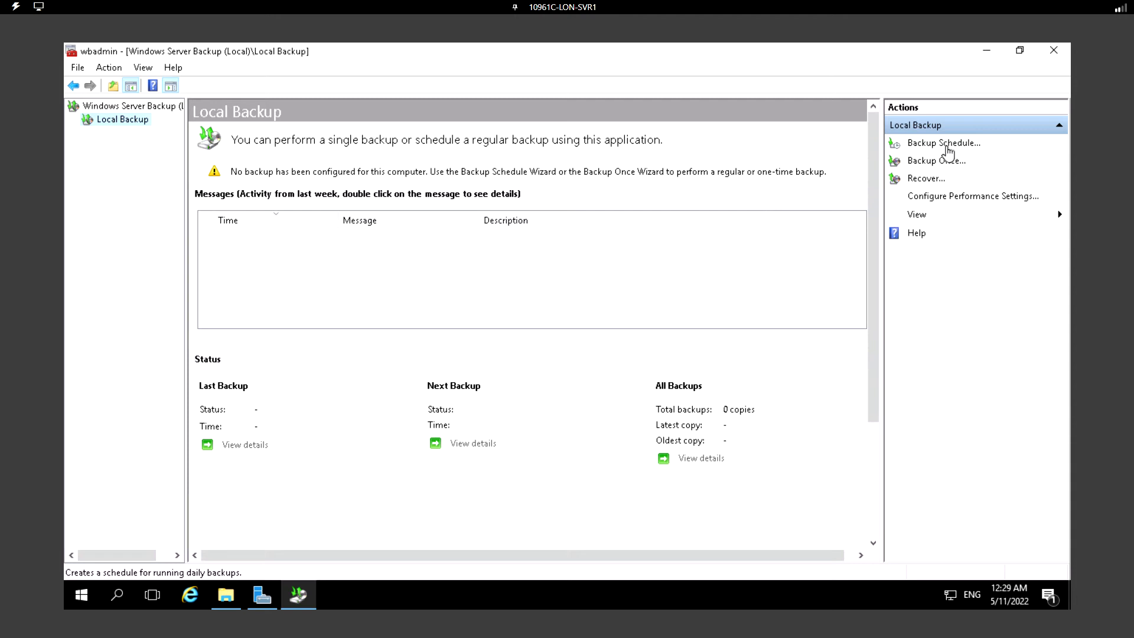
pyautogui.moveTo(935, 159)
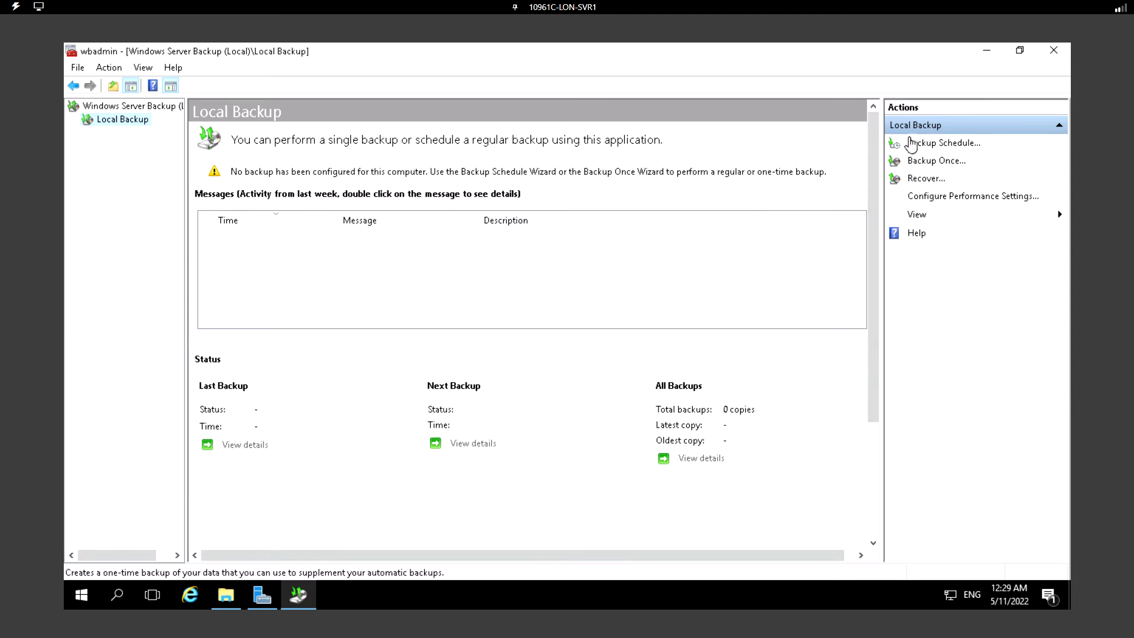
pyautogui.moveTo(932, 129)
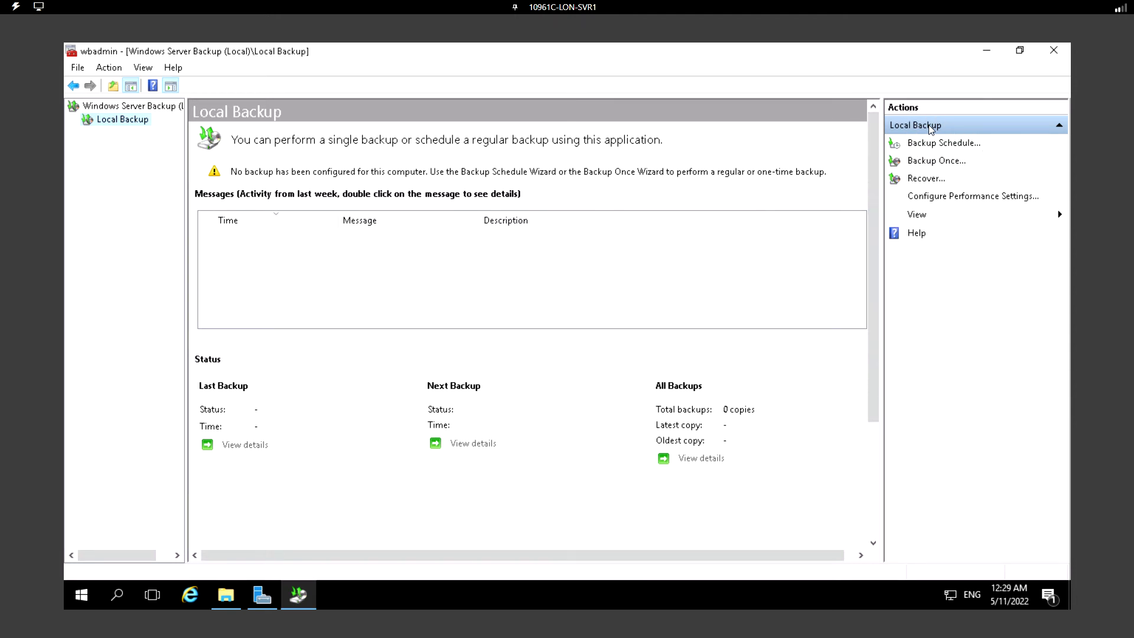
pyautogui.moveTo(944, 143)
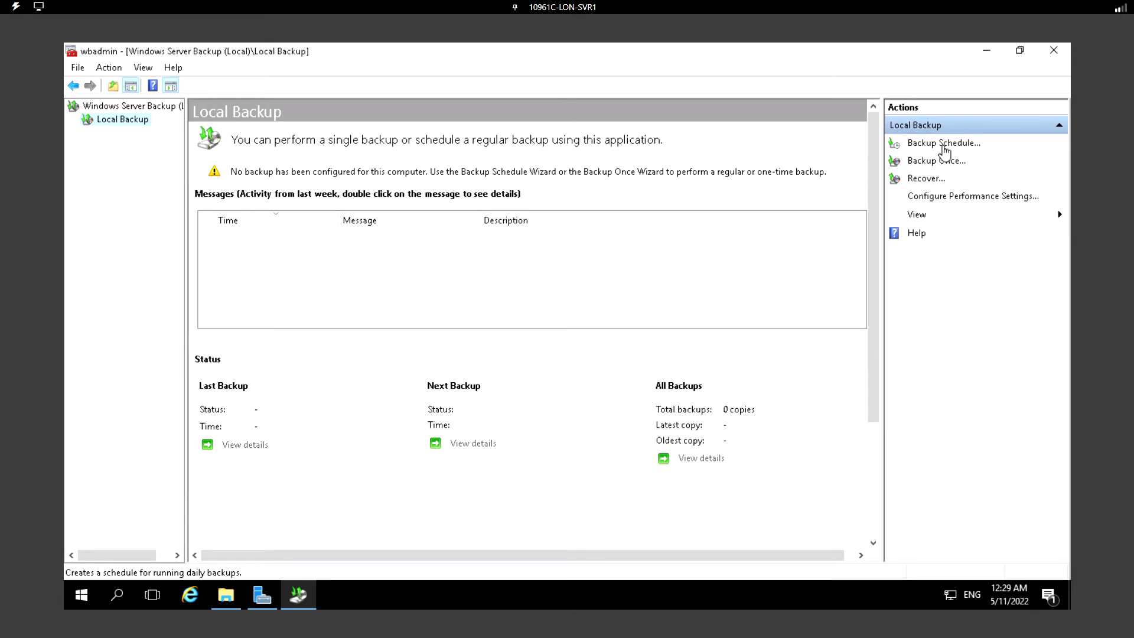
pyautogui.click(945, 143)
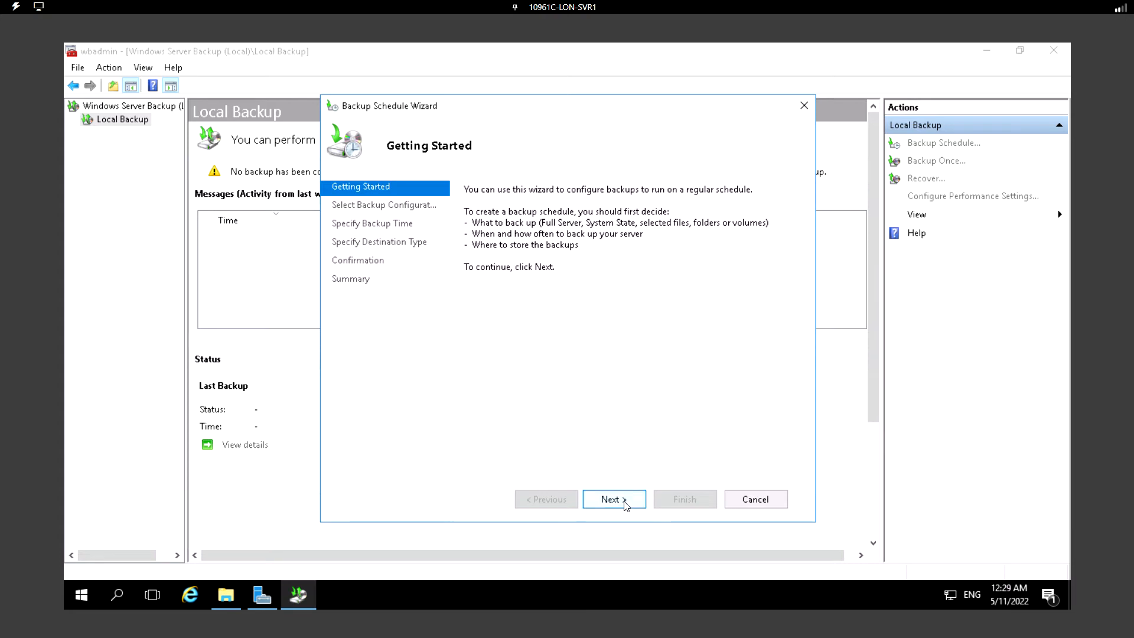
# - Choose a Custom backup configuration instead of Full server
pyautogui.click(610, 498)
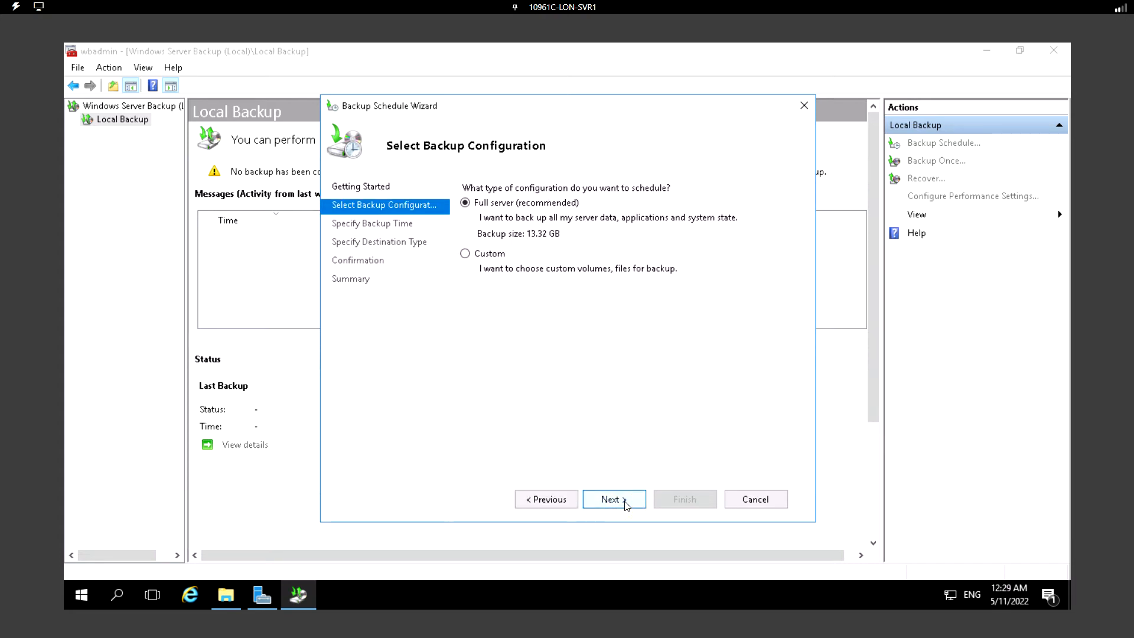
pyautogui.moveTo(507, 233)
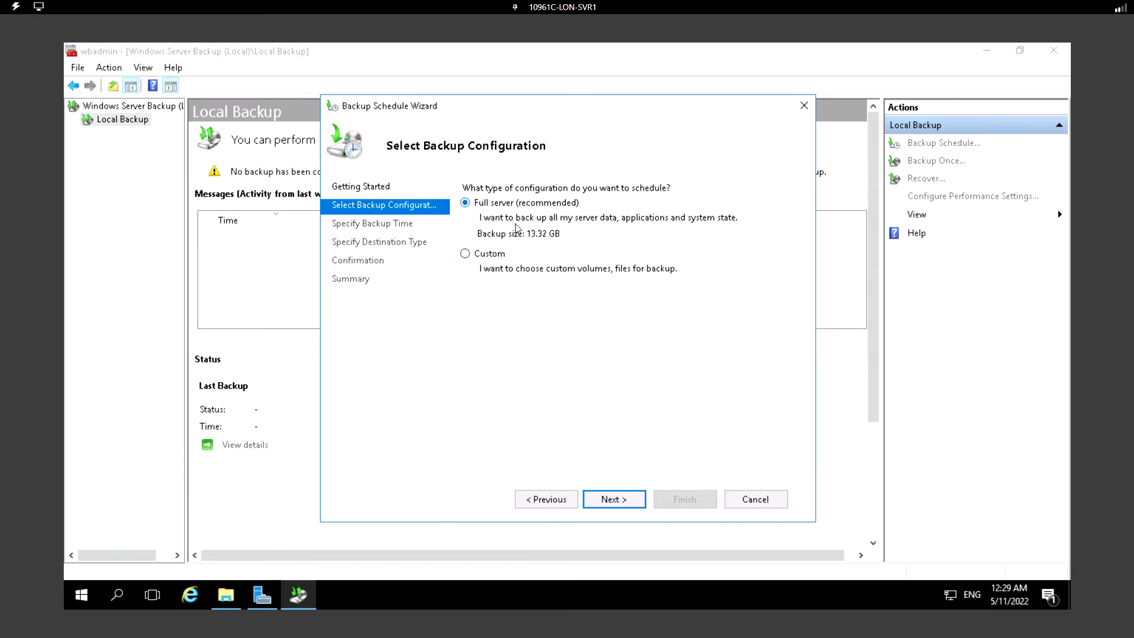
pyautogui.moveTo(618, 229)
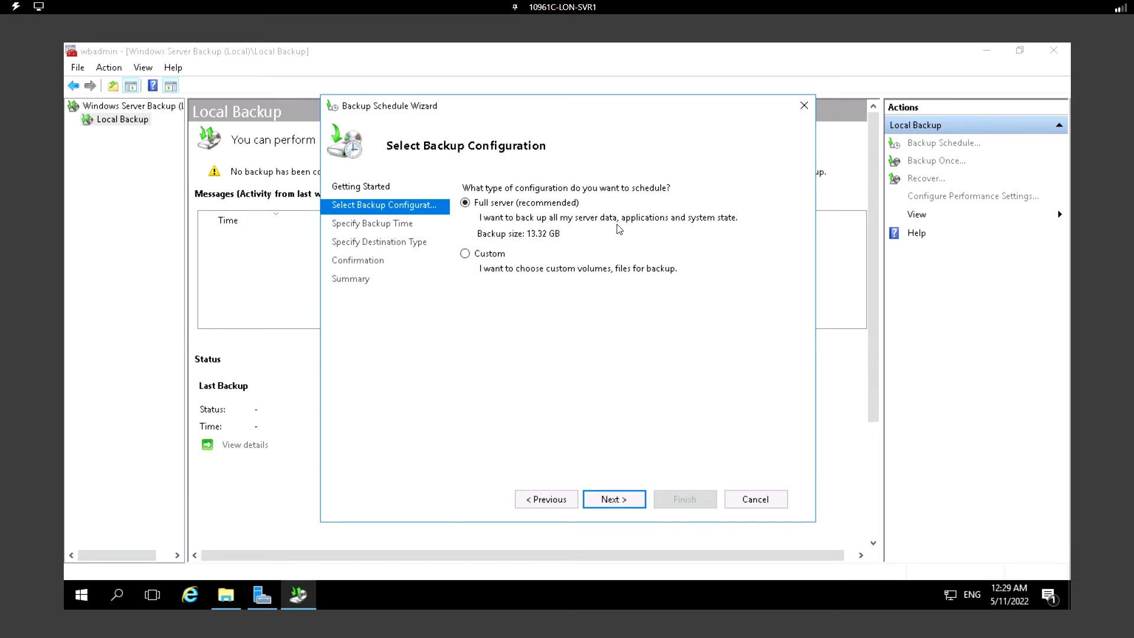
pyautogui.moveTo(534, 246)
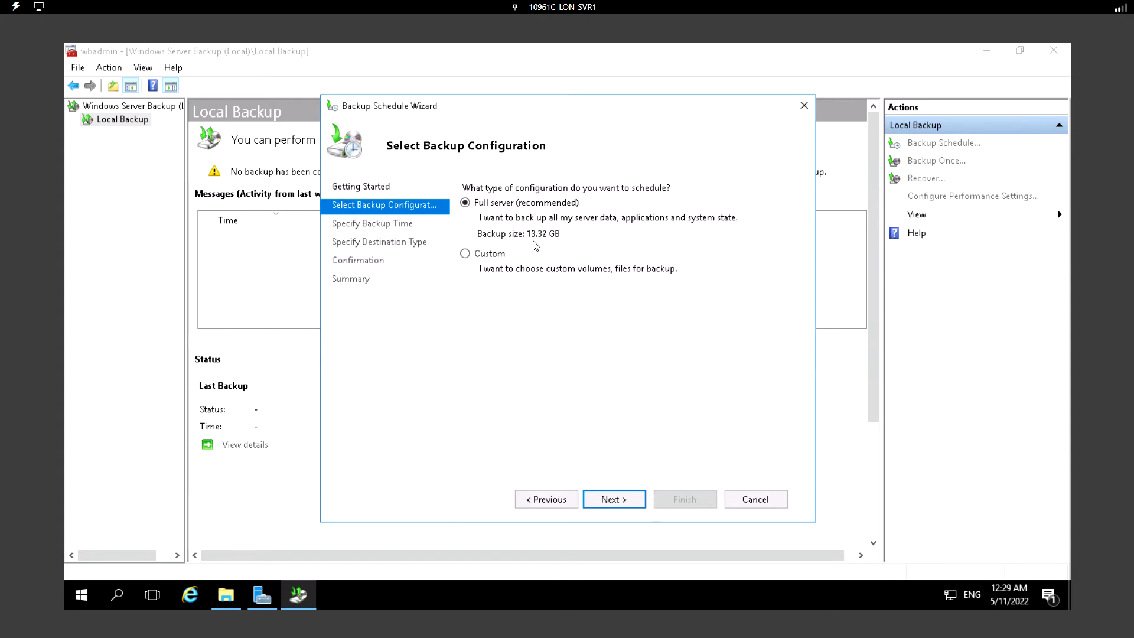
pyautogui.moveTo(527, 239)
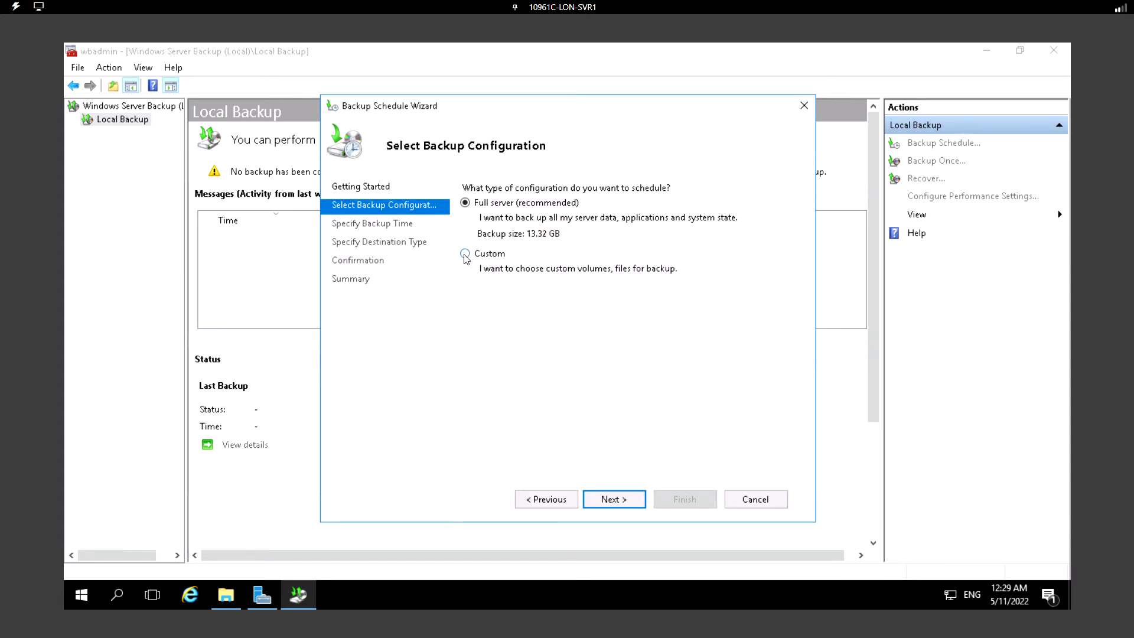
pyautogui.click(466, 254)
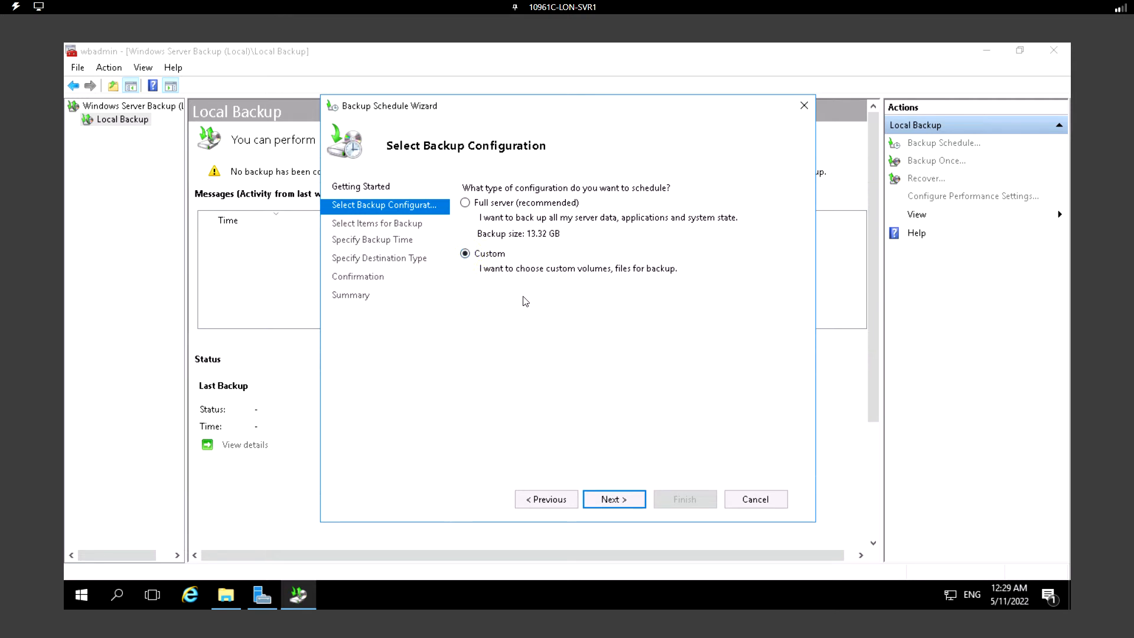
pyautogui.moveTo(644, 295)
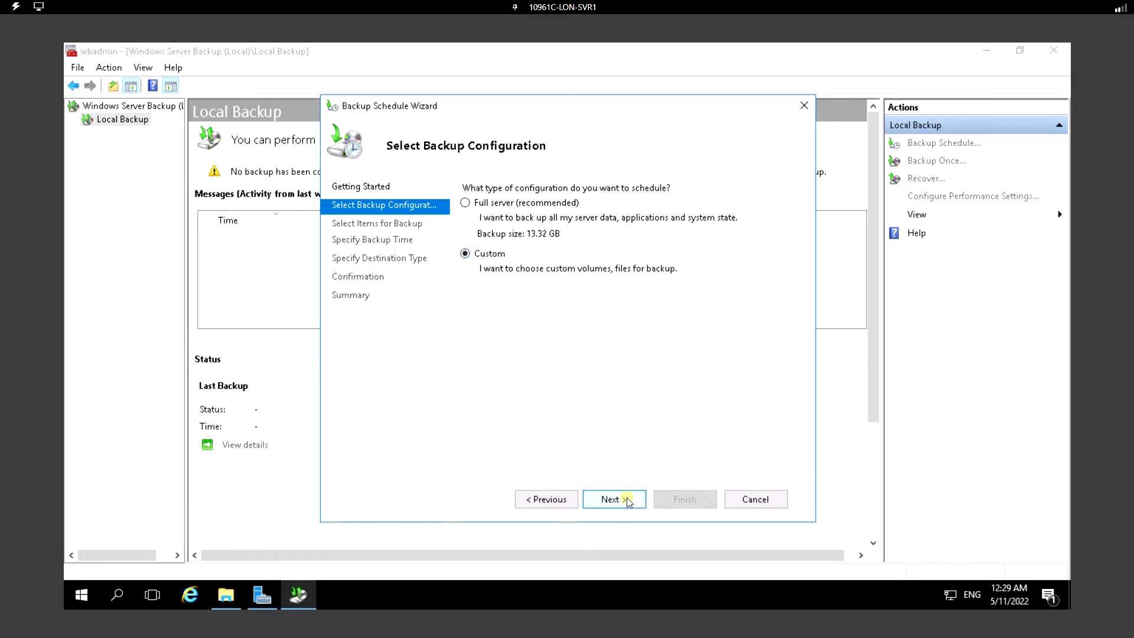
# - Reach Select Items for Backup and bring up the Select Items list
pyautogui.click(613, 499)
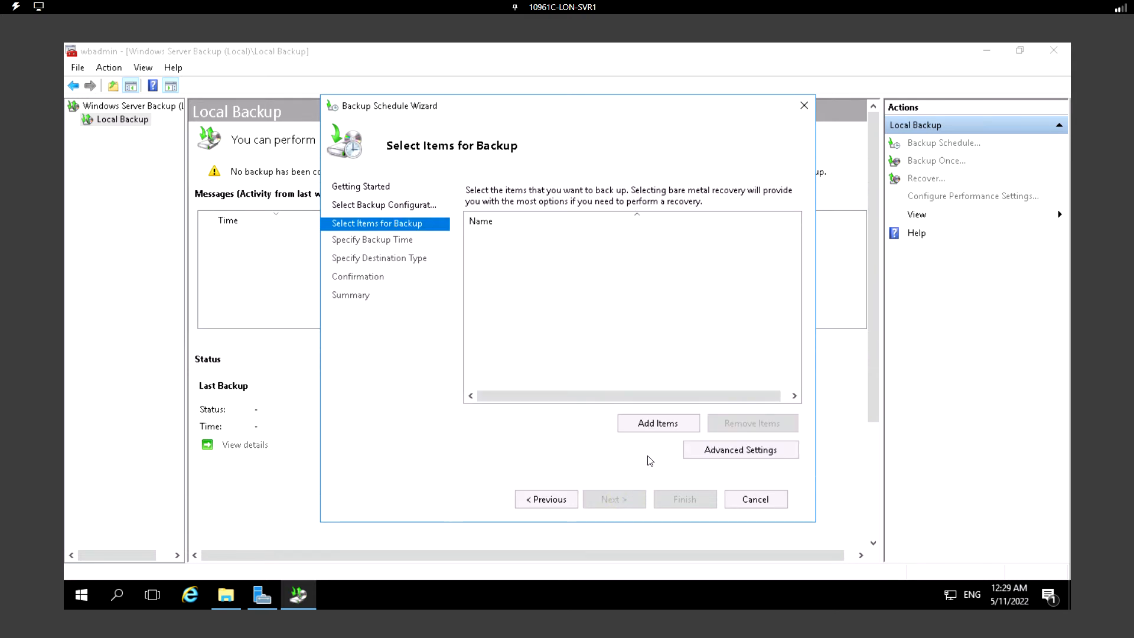
pyautogui.moveTo(646, 408)
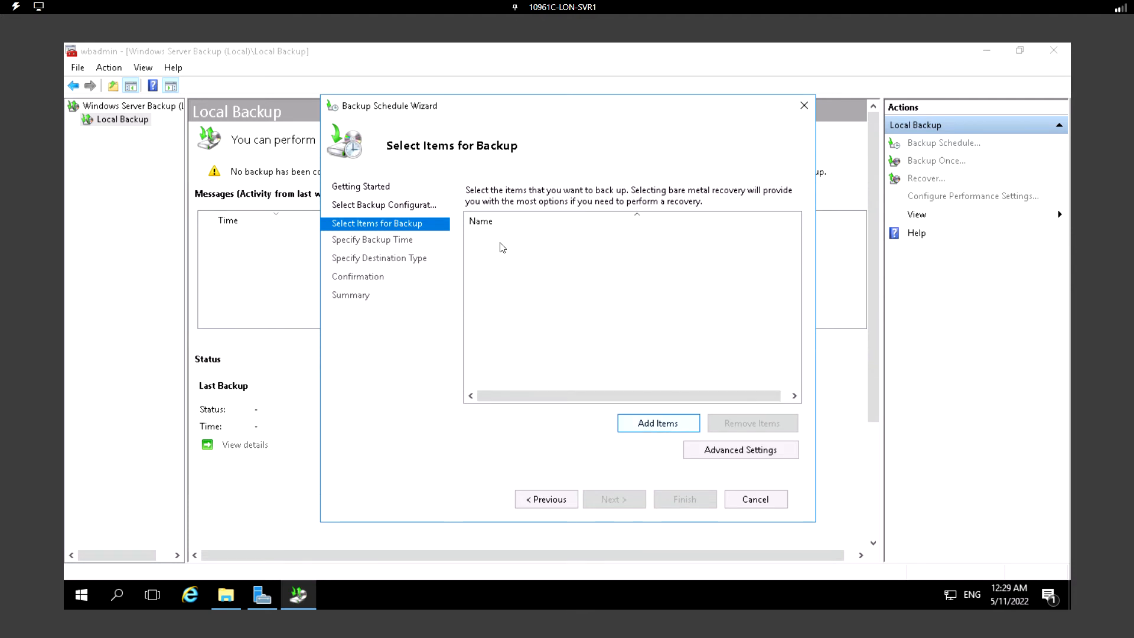
pyautogui.moveTo(602, 202)
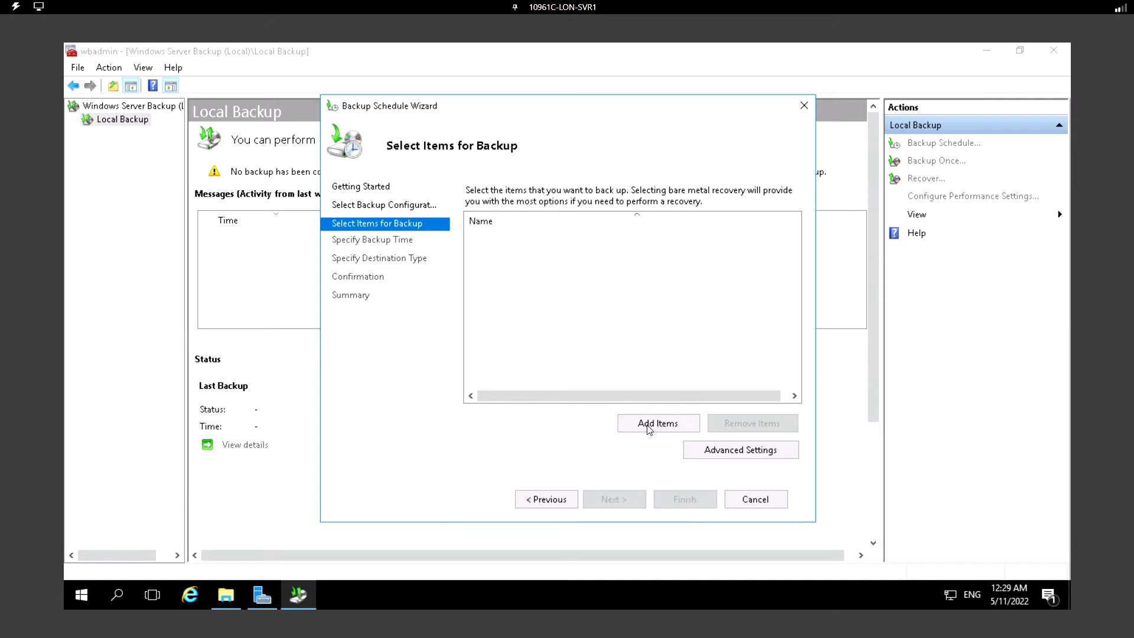
pyautogui.click(657, 423)
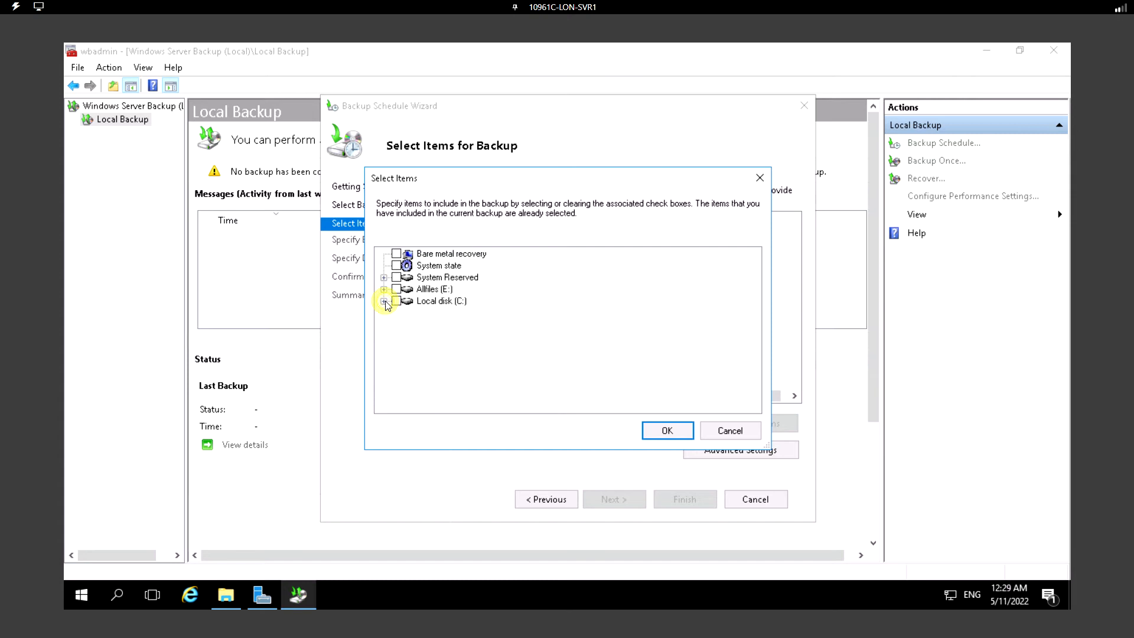
# - Add C:\Windows\System32\drivers\etc\hosts as the only backup item and continue to backup time
pyautogui.click(386, 302)
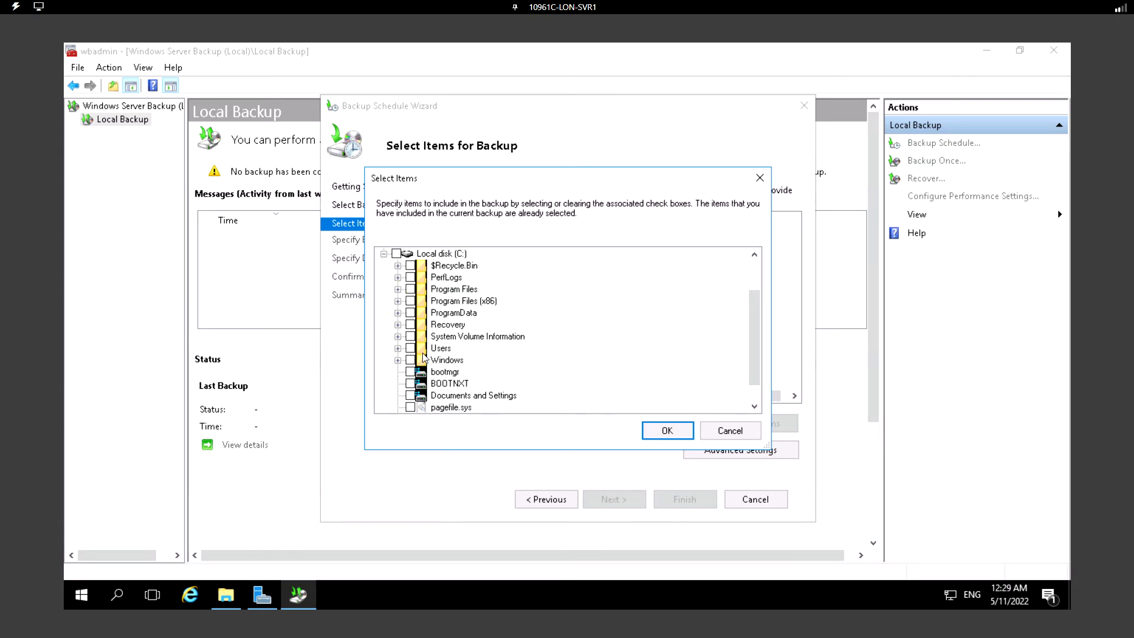
pyautogui.moveTo(425, 359)
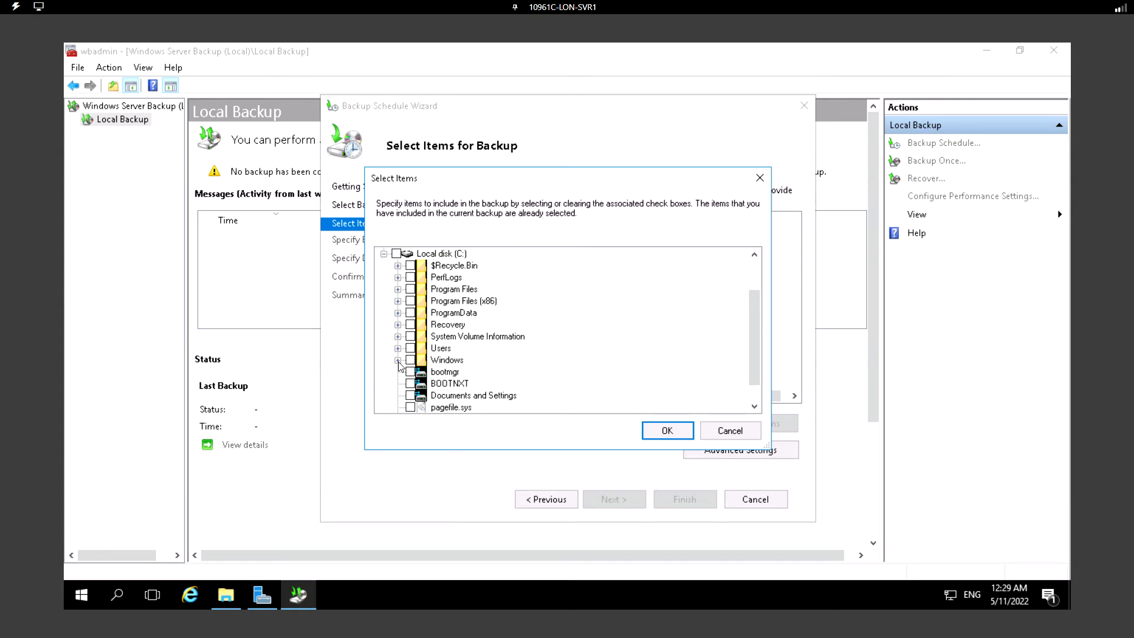
pyautogui.scroll(-3)
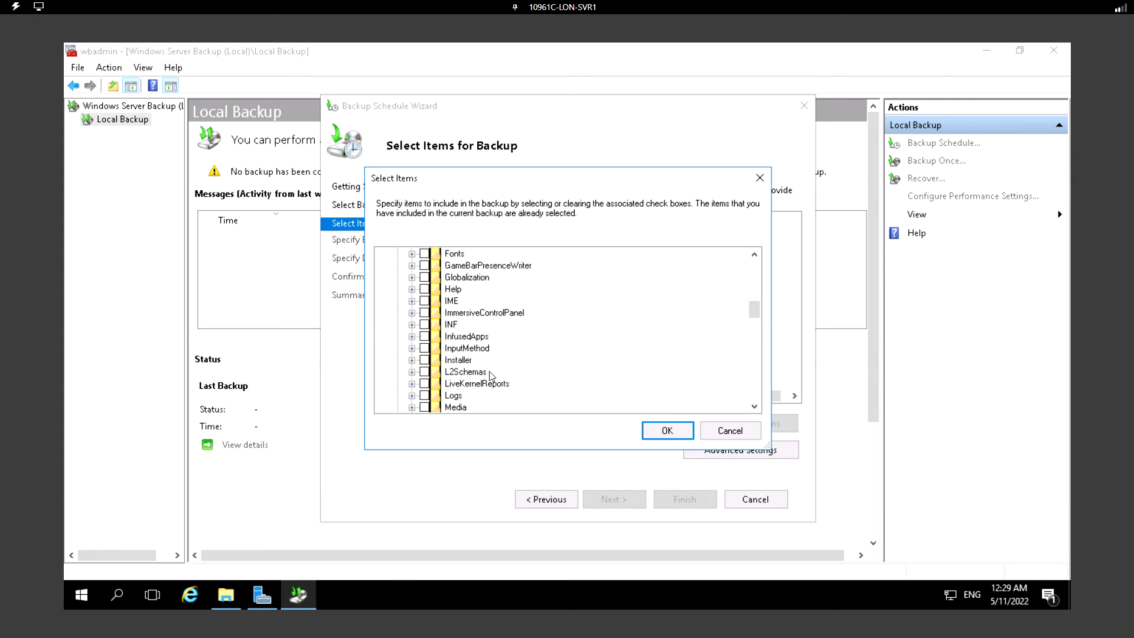
pyautogui.scroll(-3)
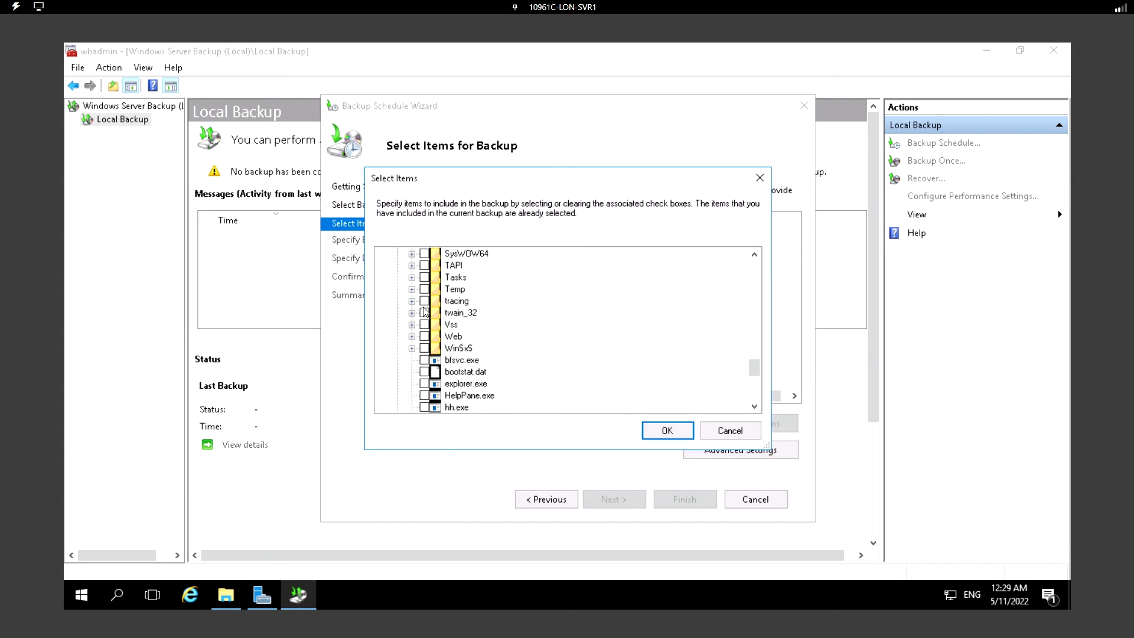
pyautogui.scroll(3)
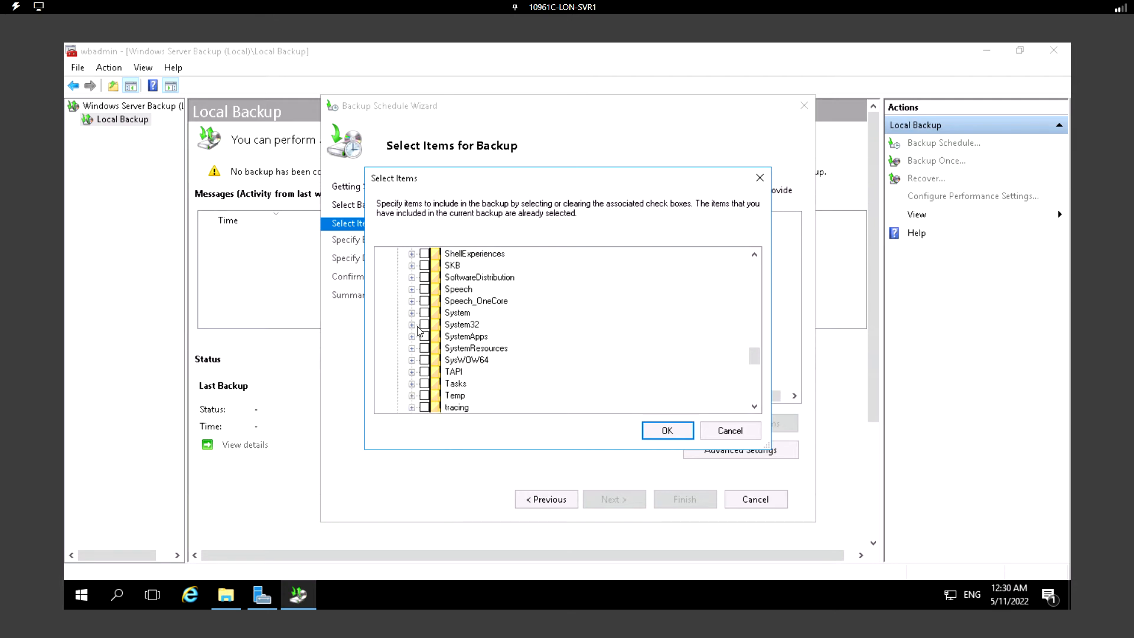
pyautogui.click(411, 324)
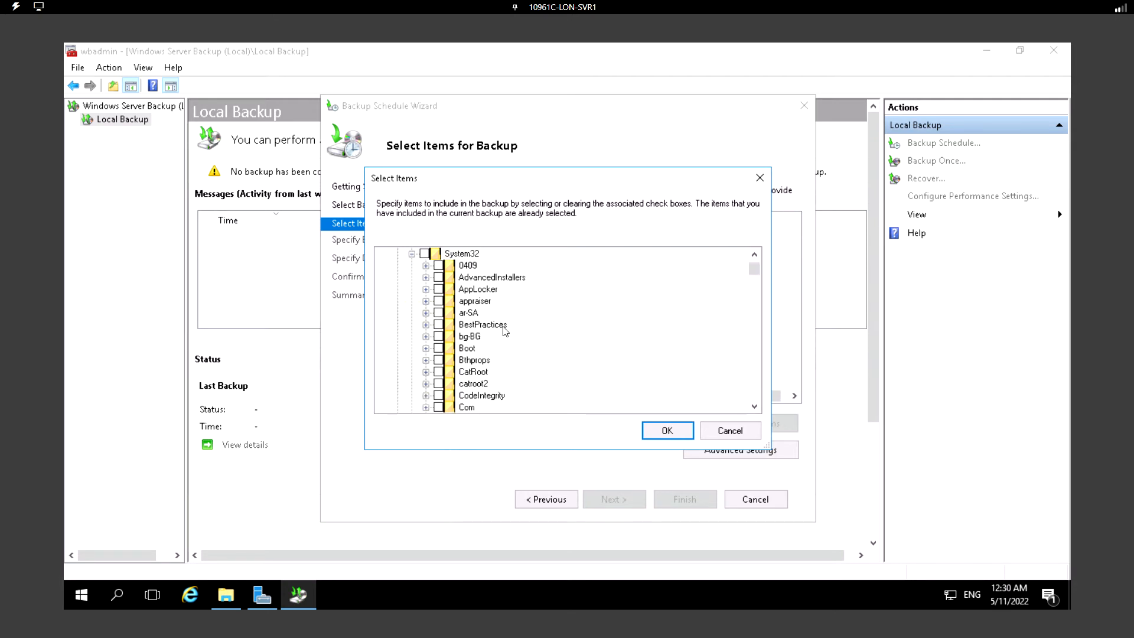
pyautogui.scroll(-3)
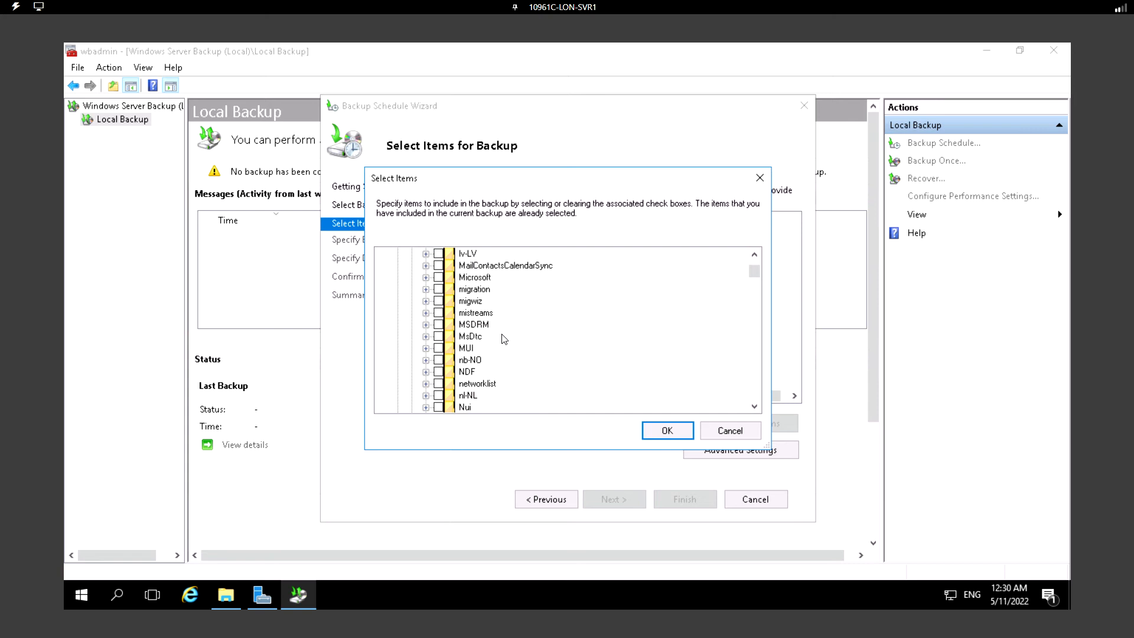
pyautogui.scroll(3)
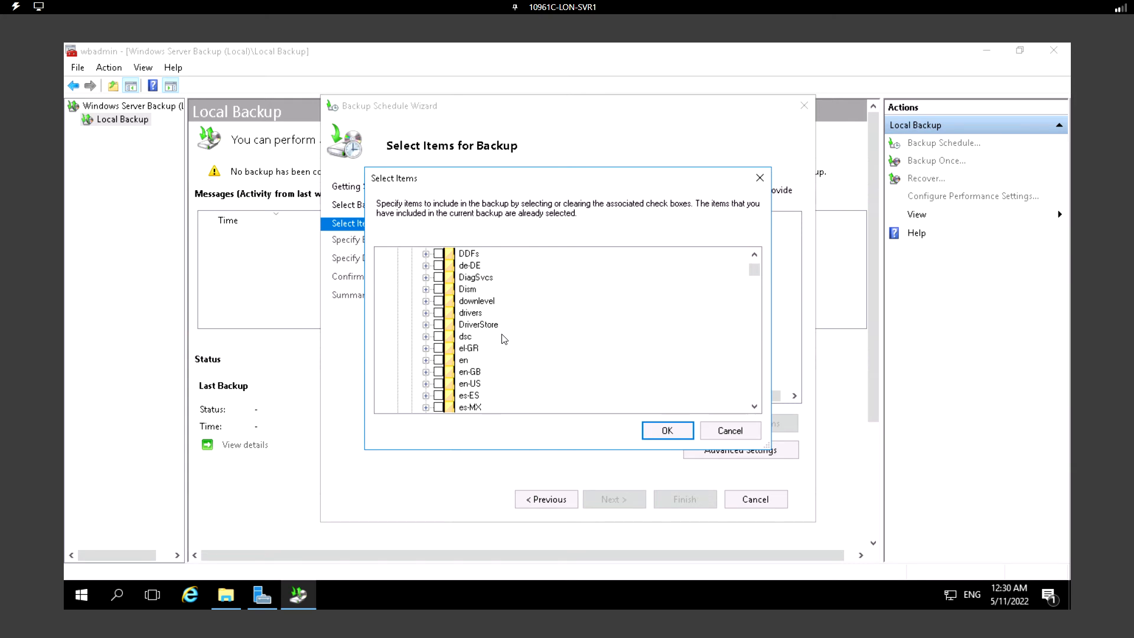
pyautogui.moveTo(507, 351)
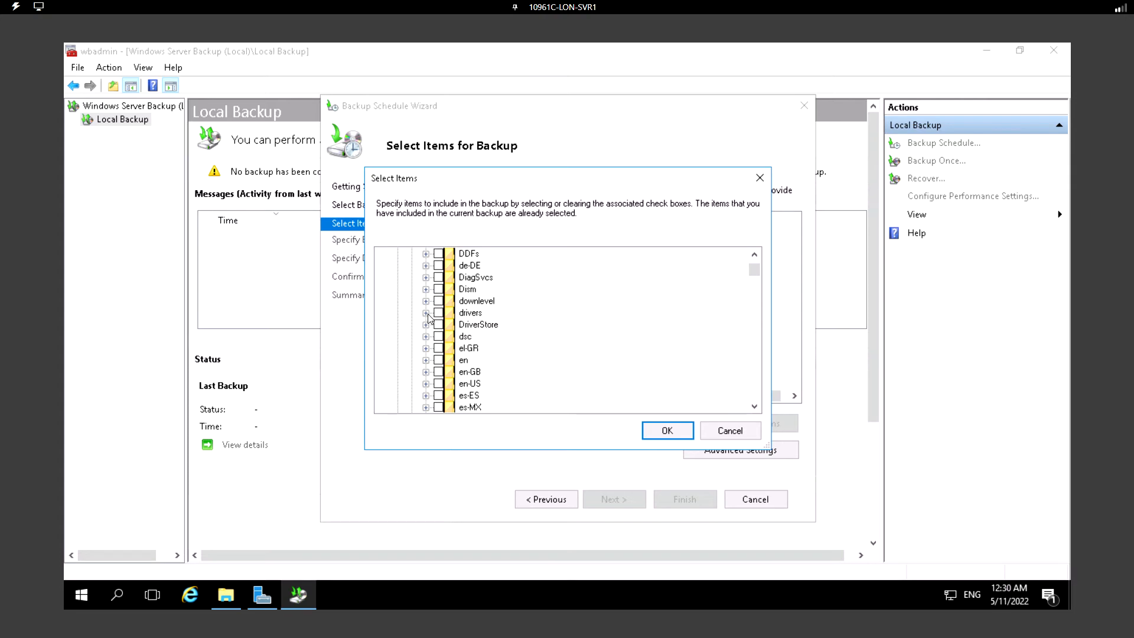
pyautogui.click(427, 312)
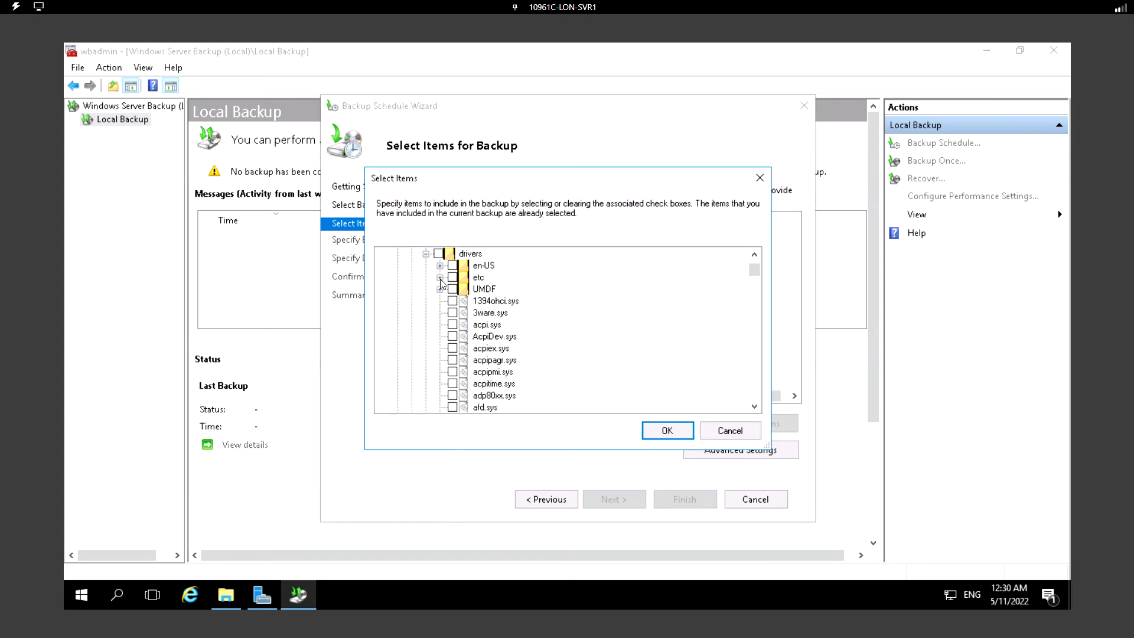
pyautogui.click(441, 276)
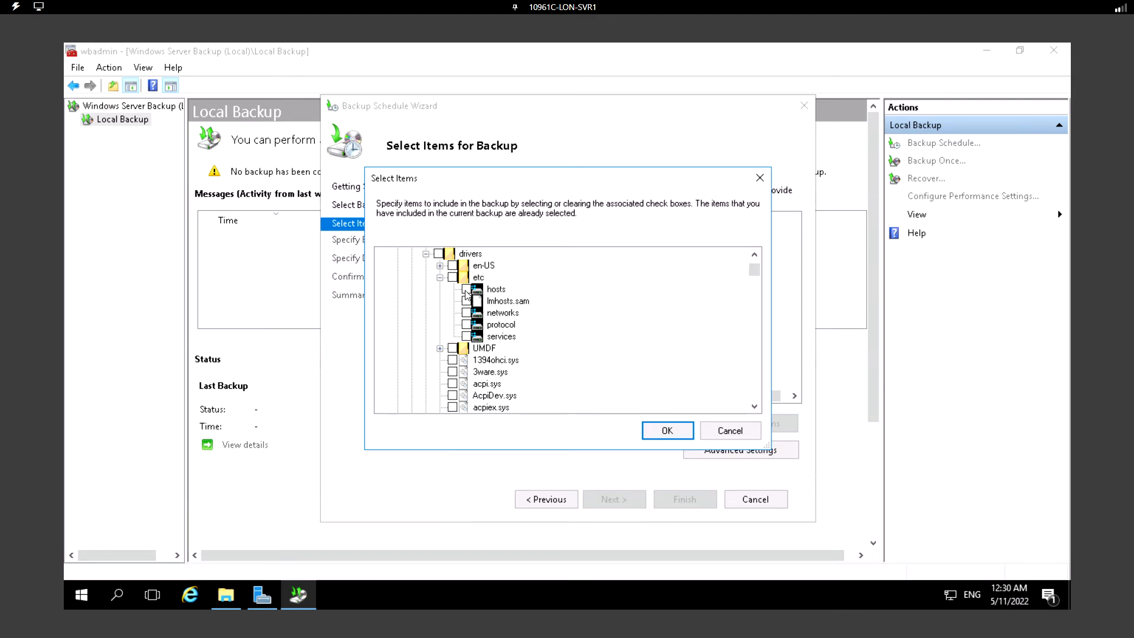
pyautogui.click(466, 289)
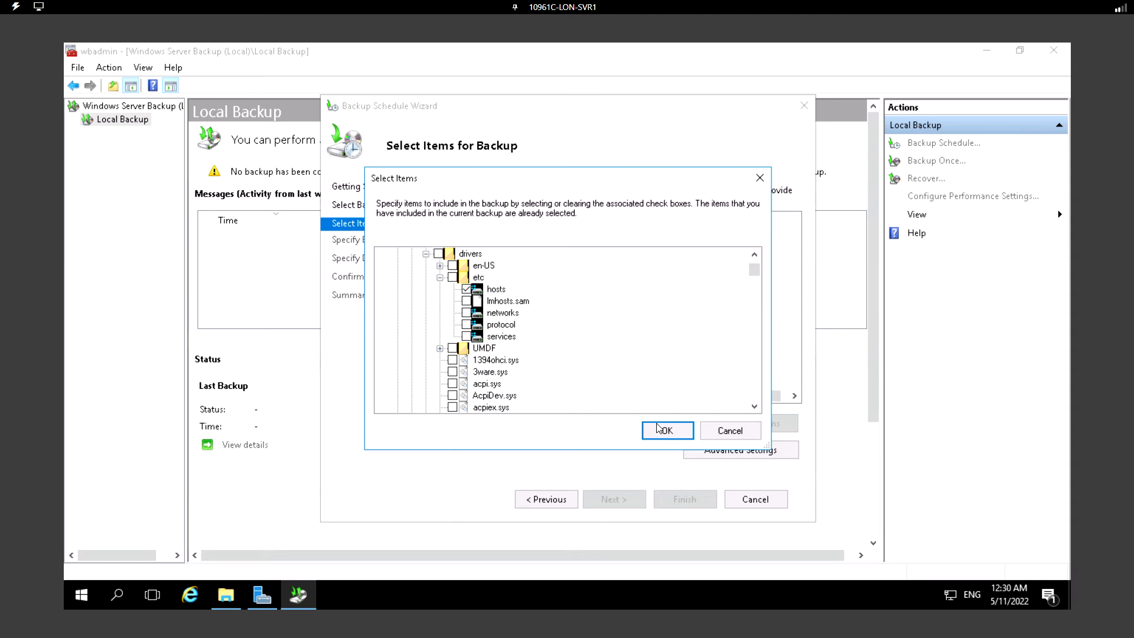
pyautogui.click(666, 430)
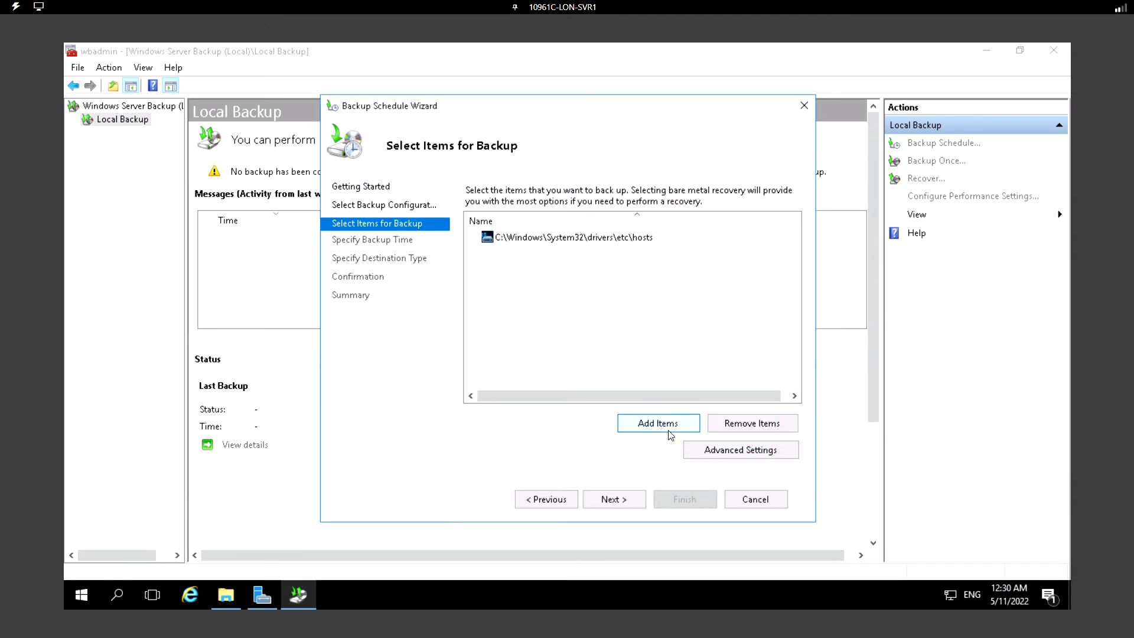
pyautogui.moveTo(614, 499)
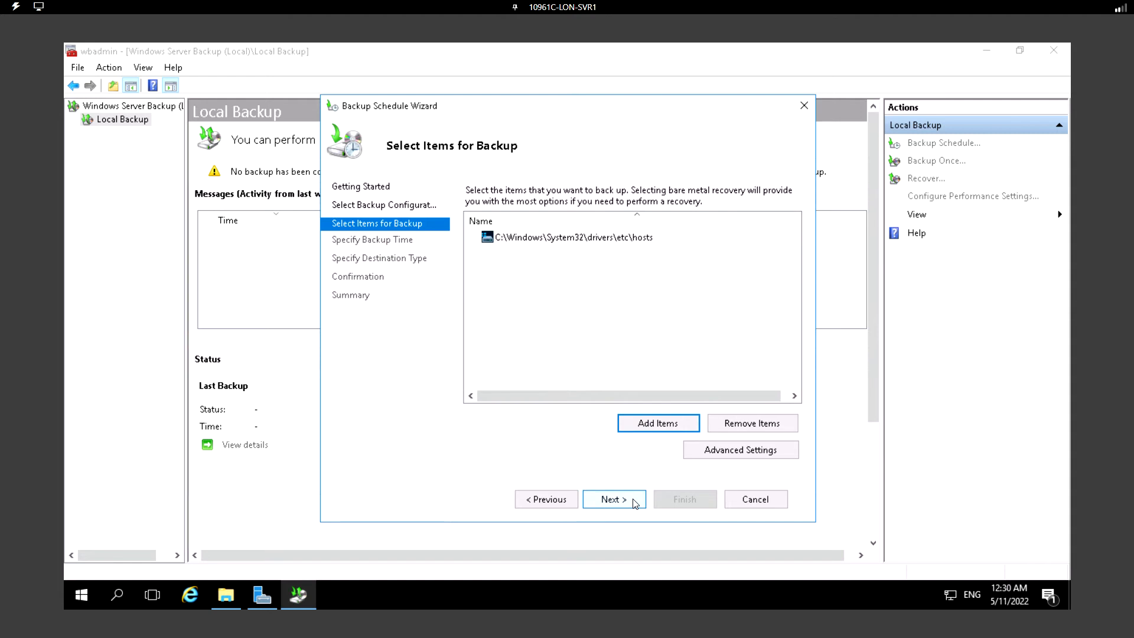
pyautogui.click(613, 498)
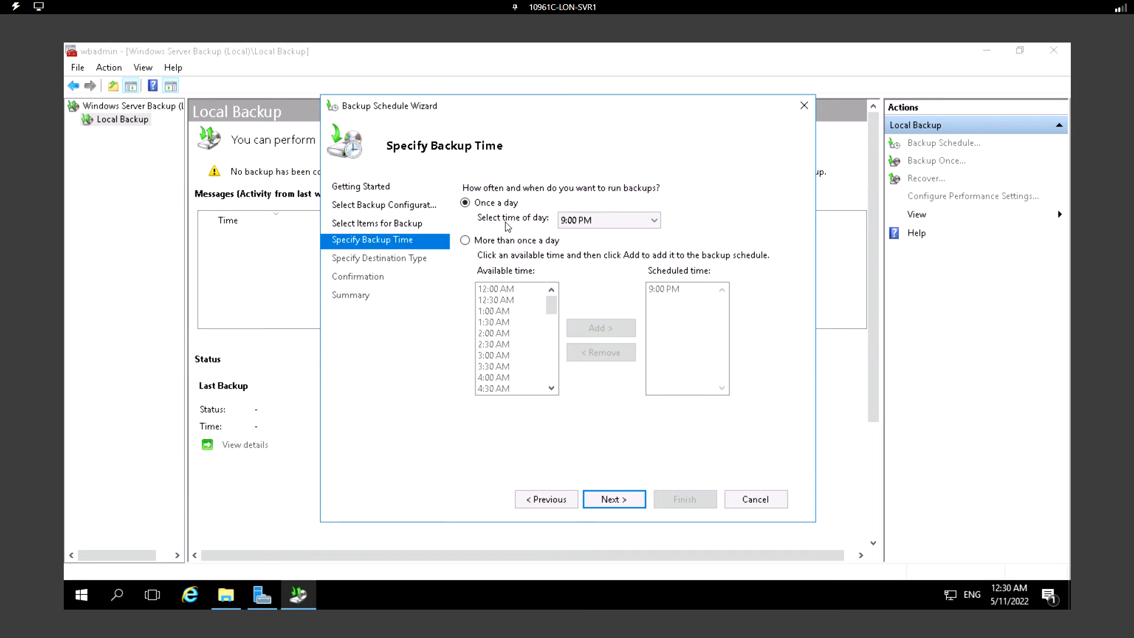
pyautogui.moveTo(488, 213)
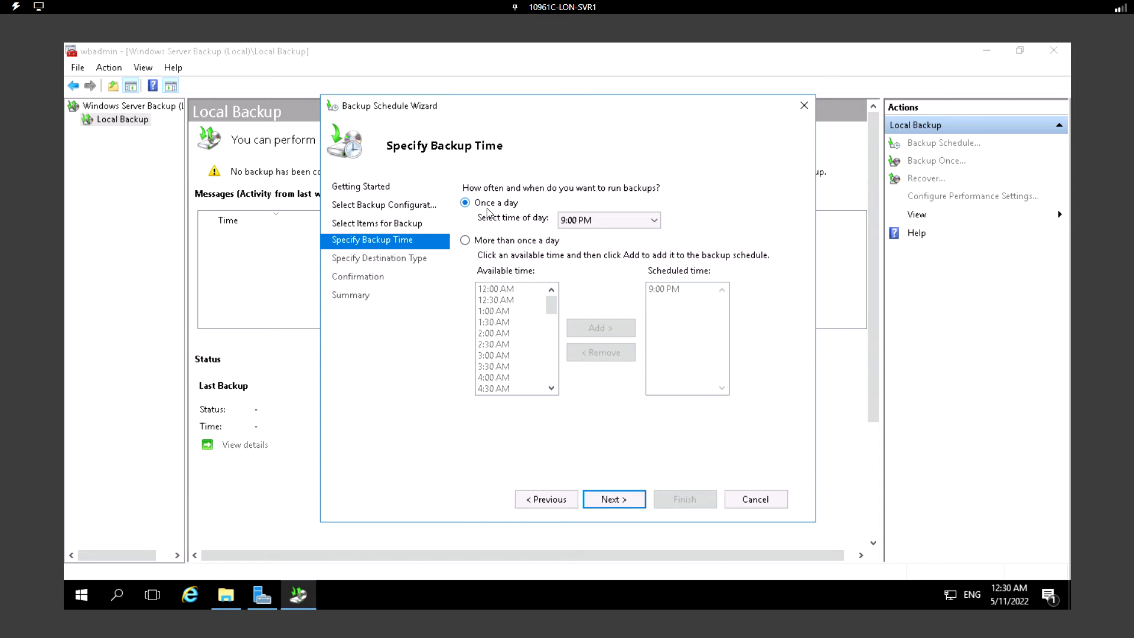
pyautogui.moveTo(477, 254)
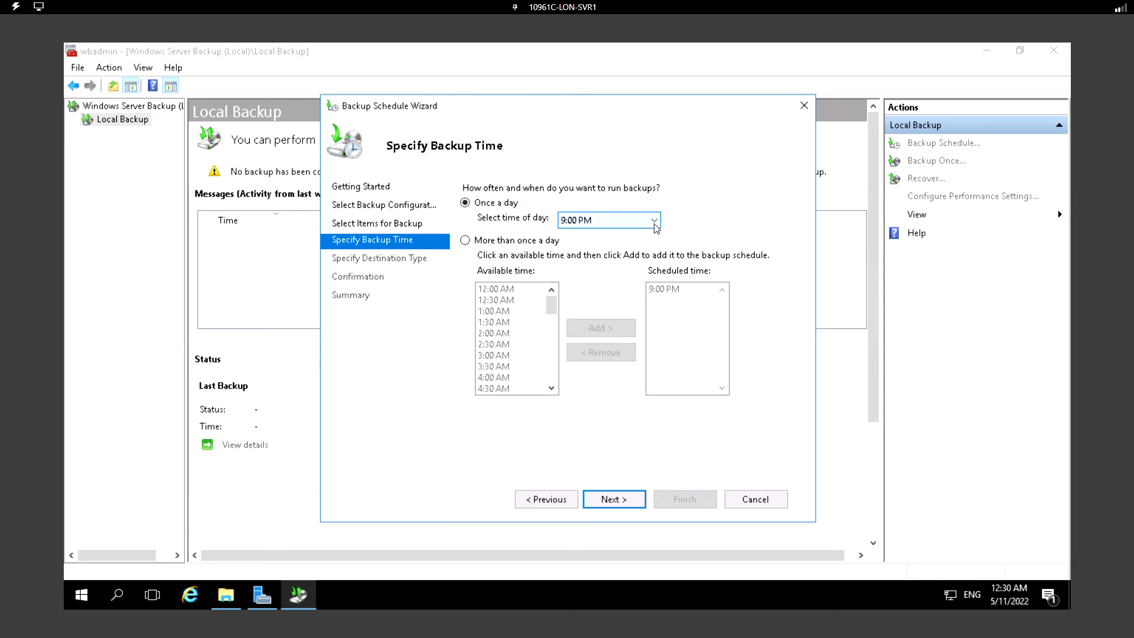
# - Schedule the backup once a day at 12:30 AM and continue to the destination type
pyautogui.click(654, 220)
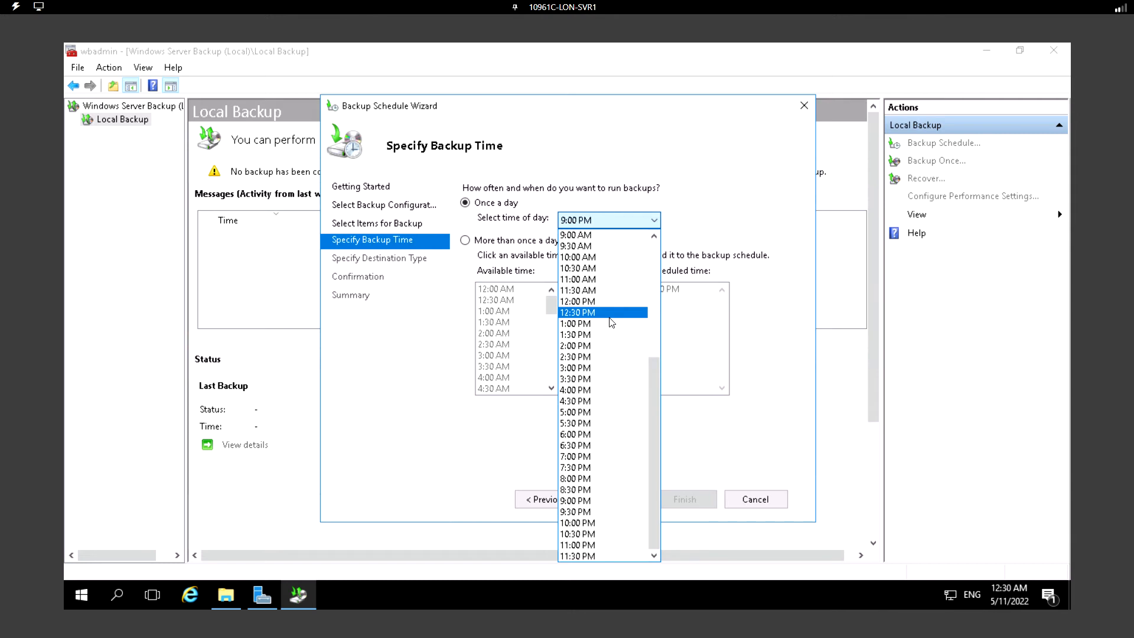
pyautogui.scroll(3)
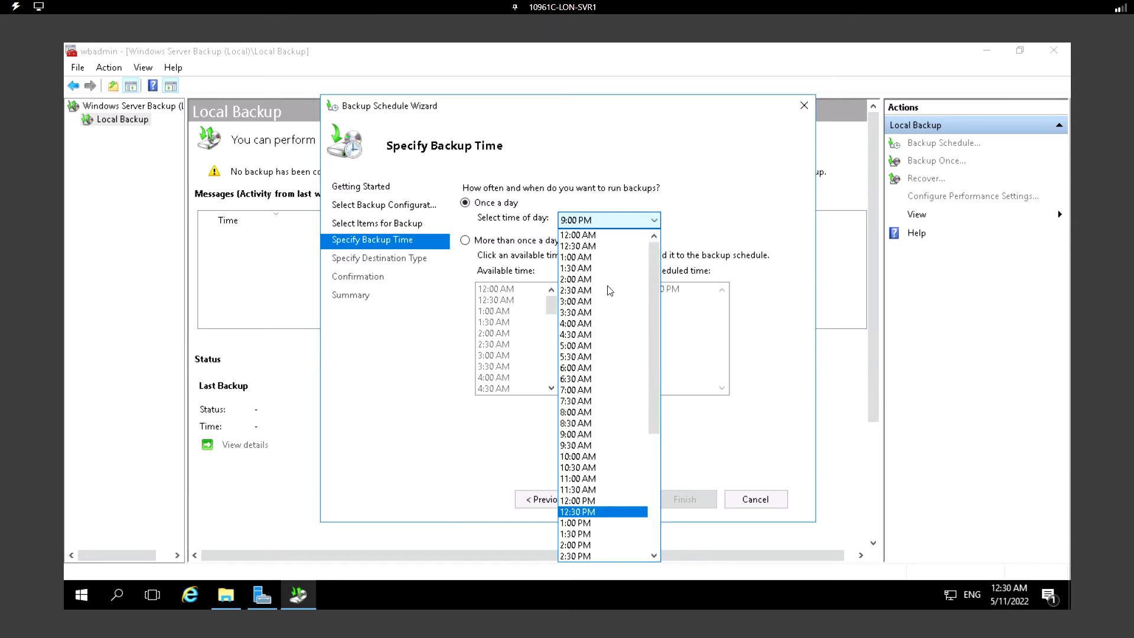
pyautogui.click(579, 245)
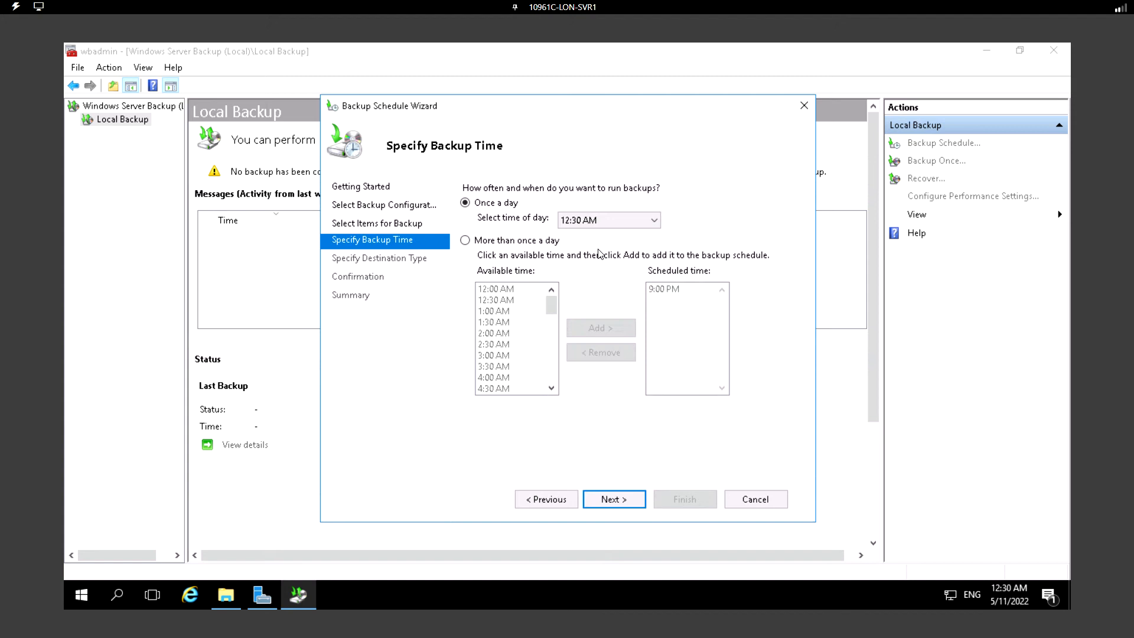
pyautogui.moveTo(651, 360)
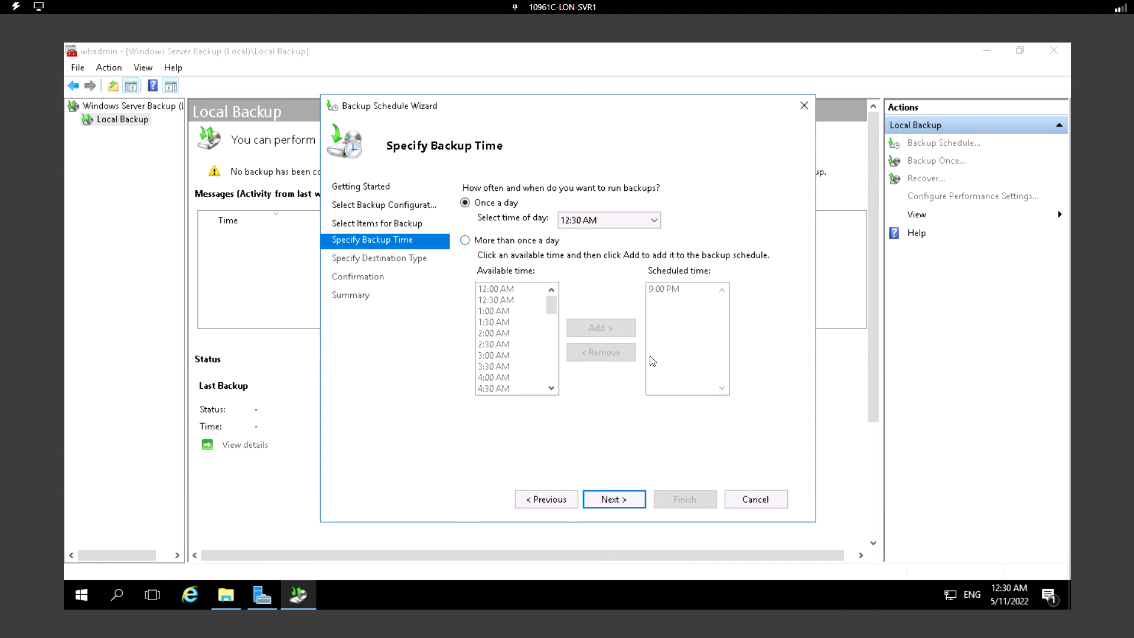
pyautogui.click(613, 498)
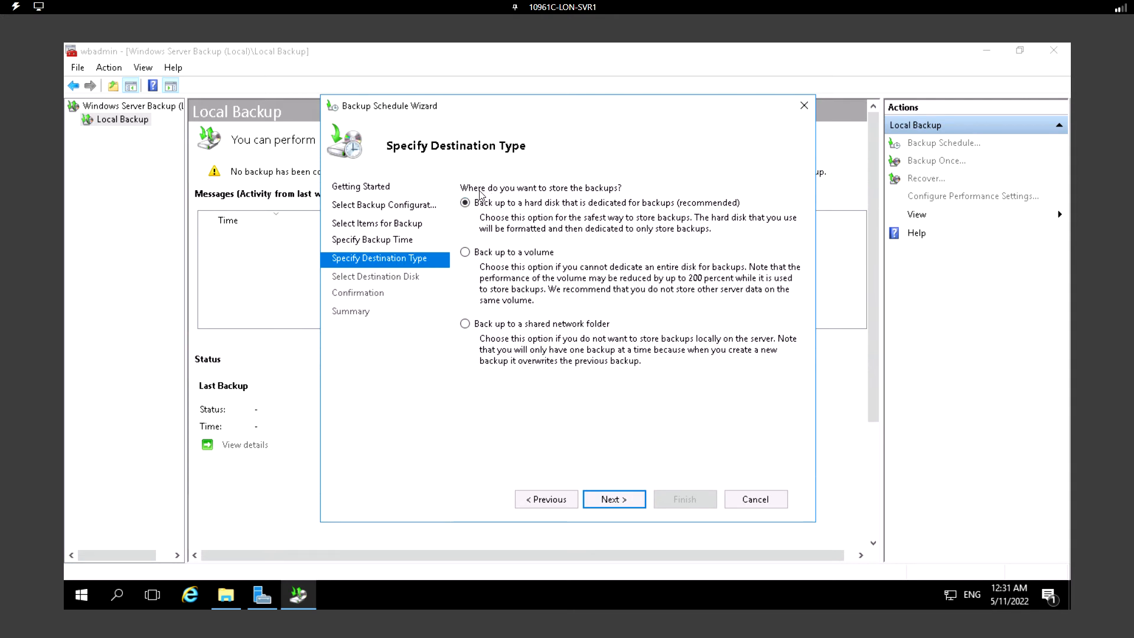
pyautogui.moveTo(604, 230)
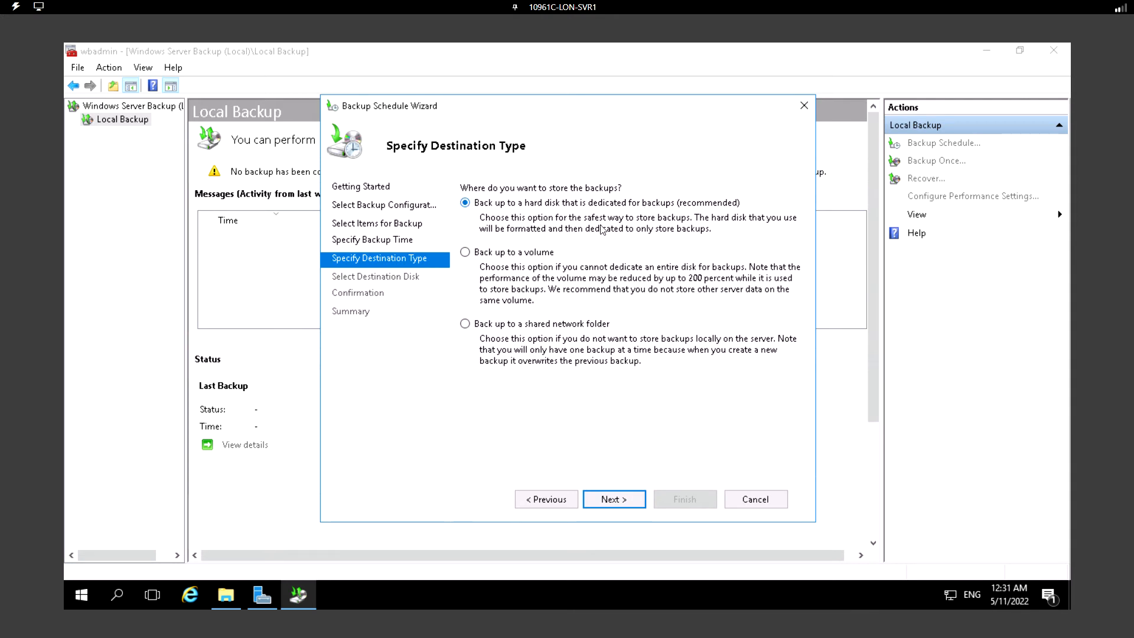
# - Keep the dedicated backup hard disk destination and bring up File Explorer to check drives
pyautogui.click(225, 595)
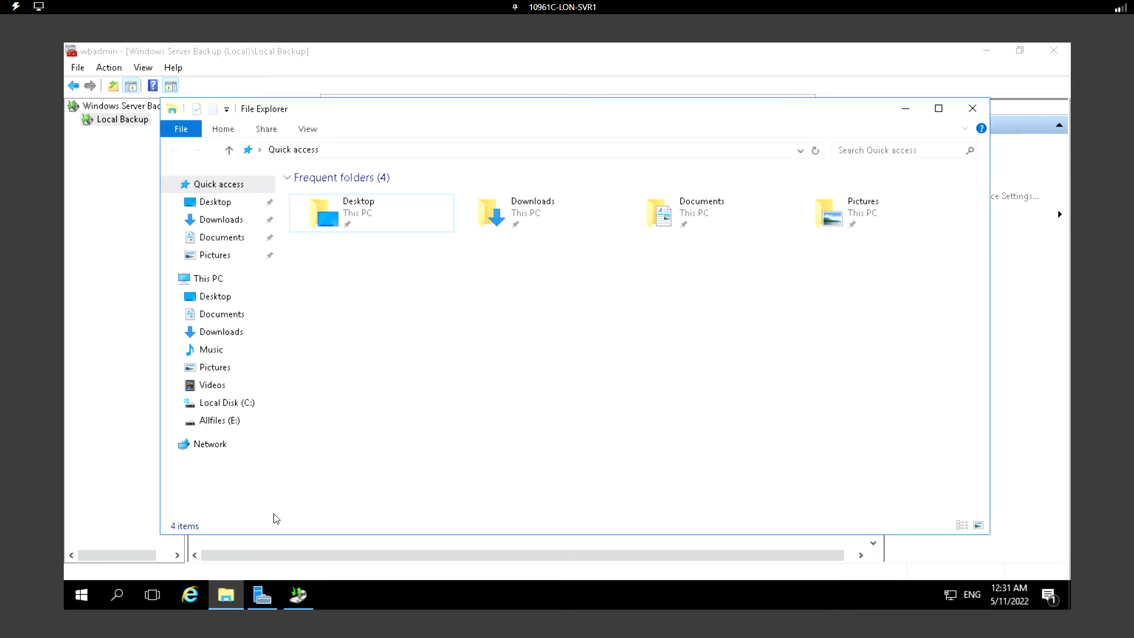
# - Review This PC's drives, including Allfiles (E:) with 126 GB free, then close Explorer
pyautogui.click(208, 279)
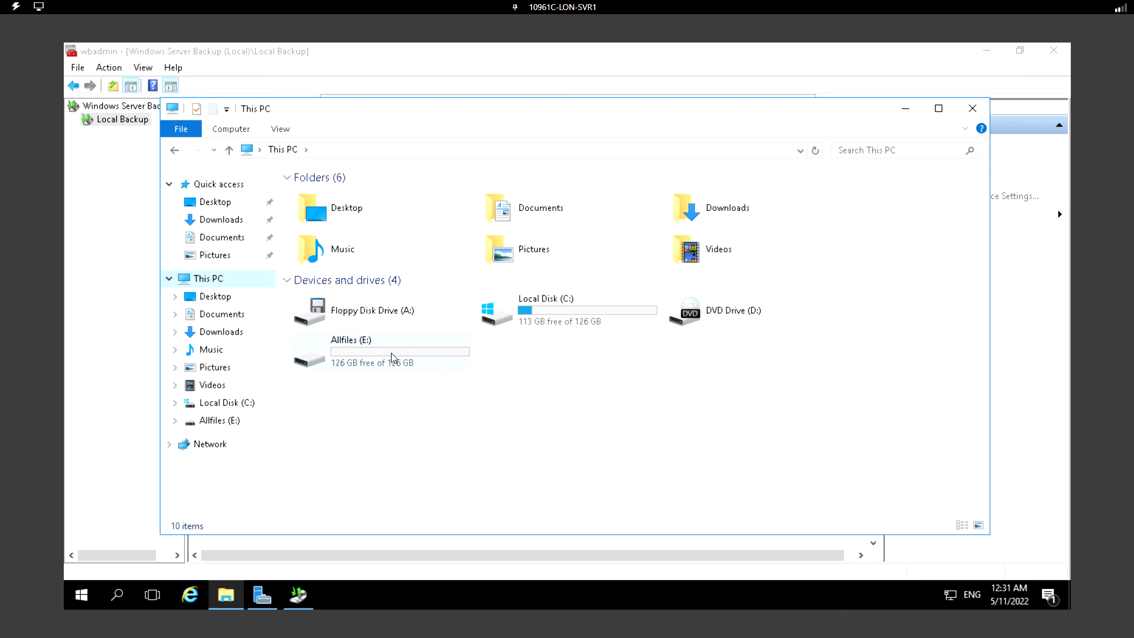
pyautogui.click(550, 309)
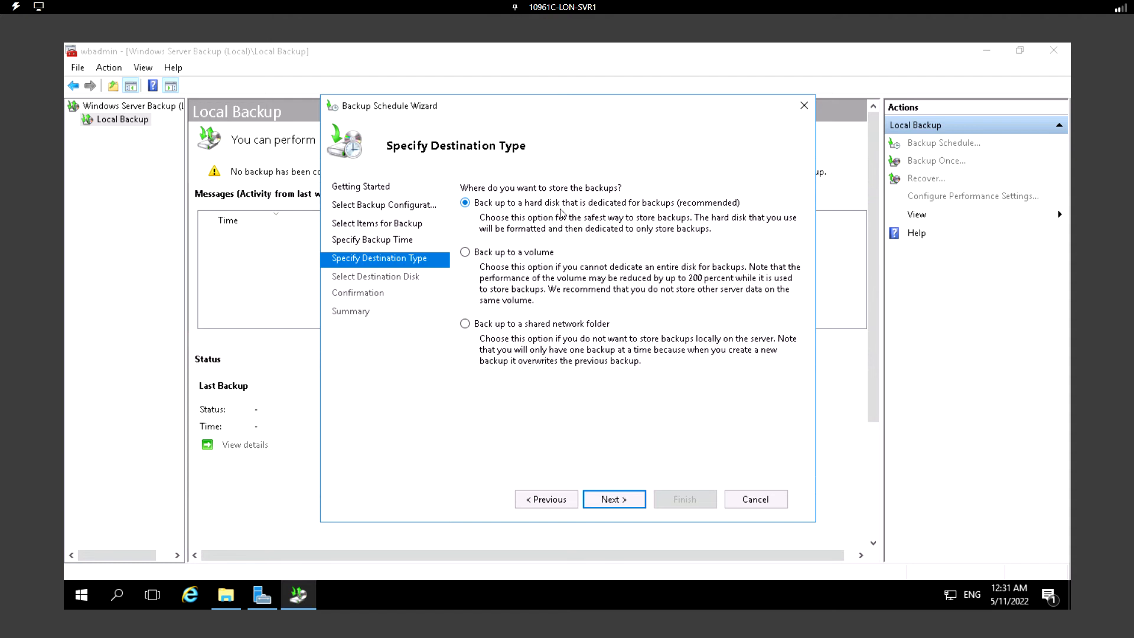
pyautogui.moveTo(669, 214)
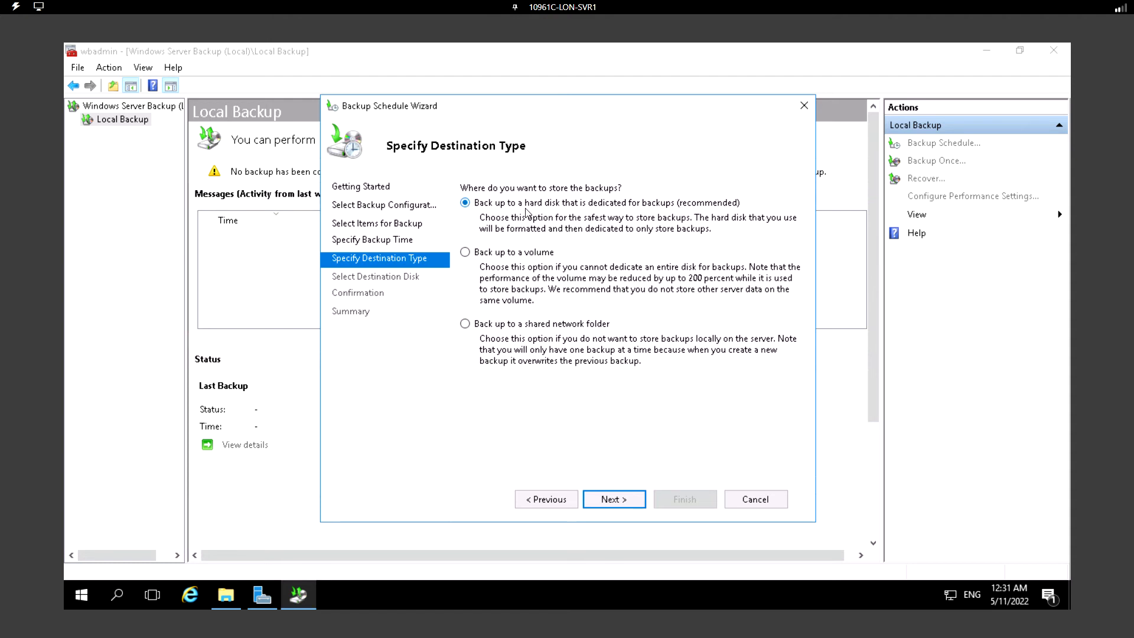
pyautogui.moveTo(592, 271)
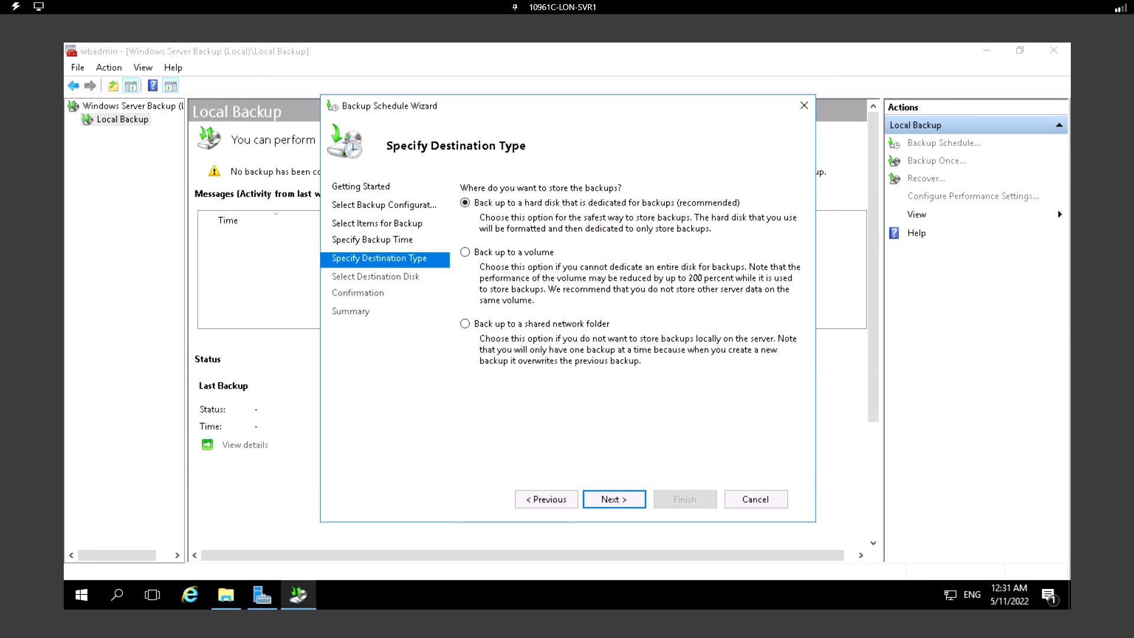
pyautogui.moveTo(631, 356)
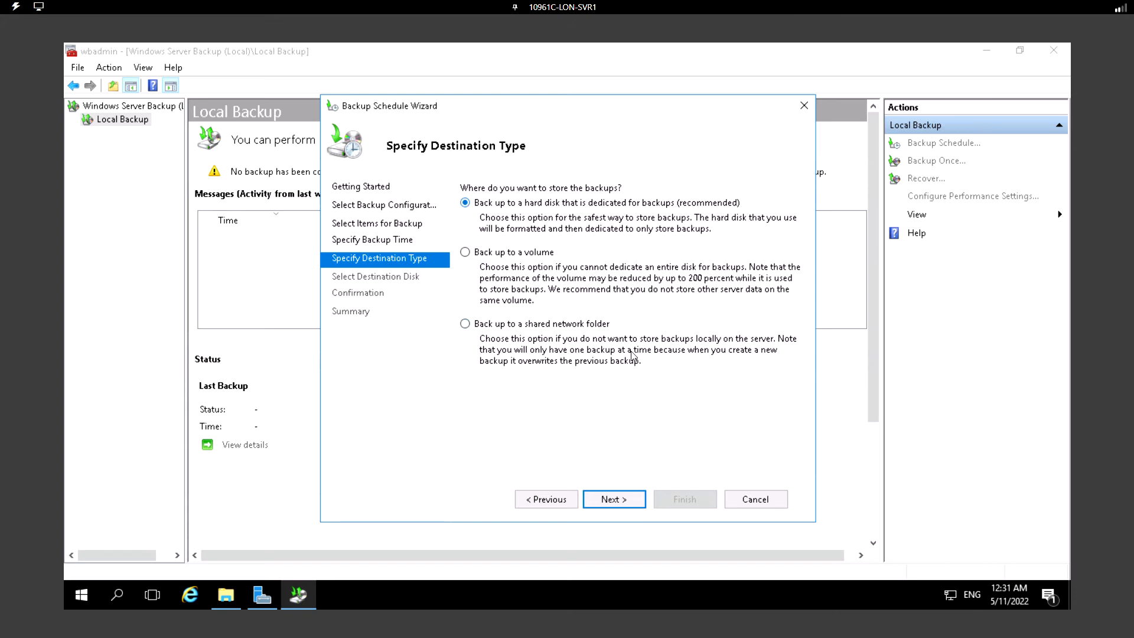
# - Show all available disks, add disk 1 (127 GB, E:) and tick it as the backup destination
pyautogui.click(613, 499)
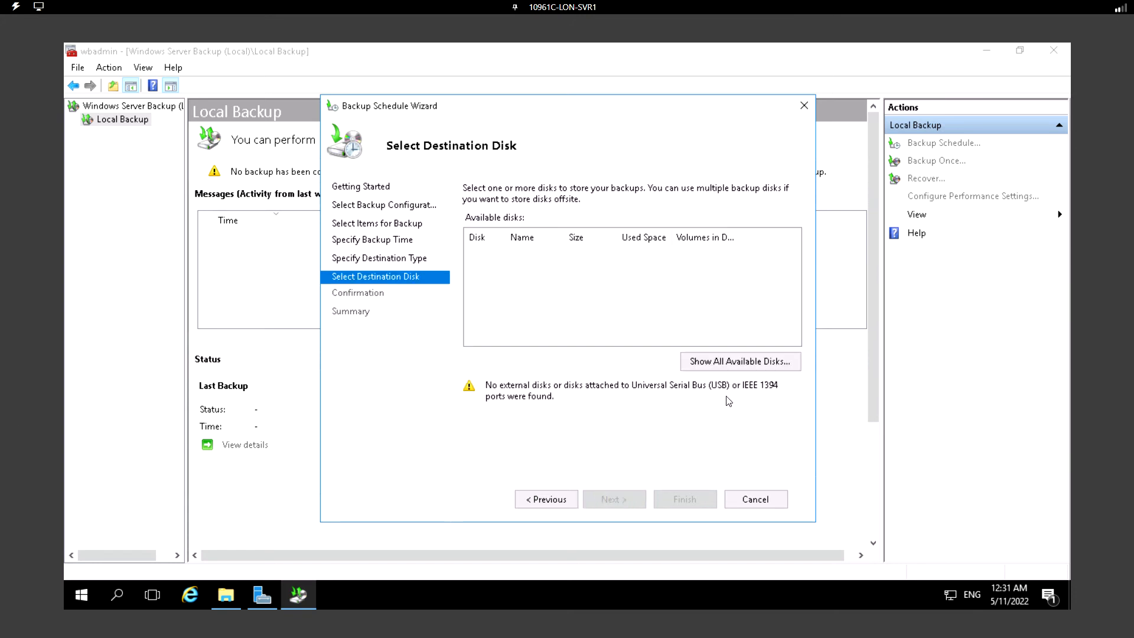
pyautogui.click(740, 361)
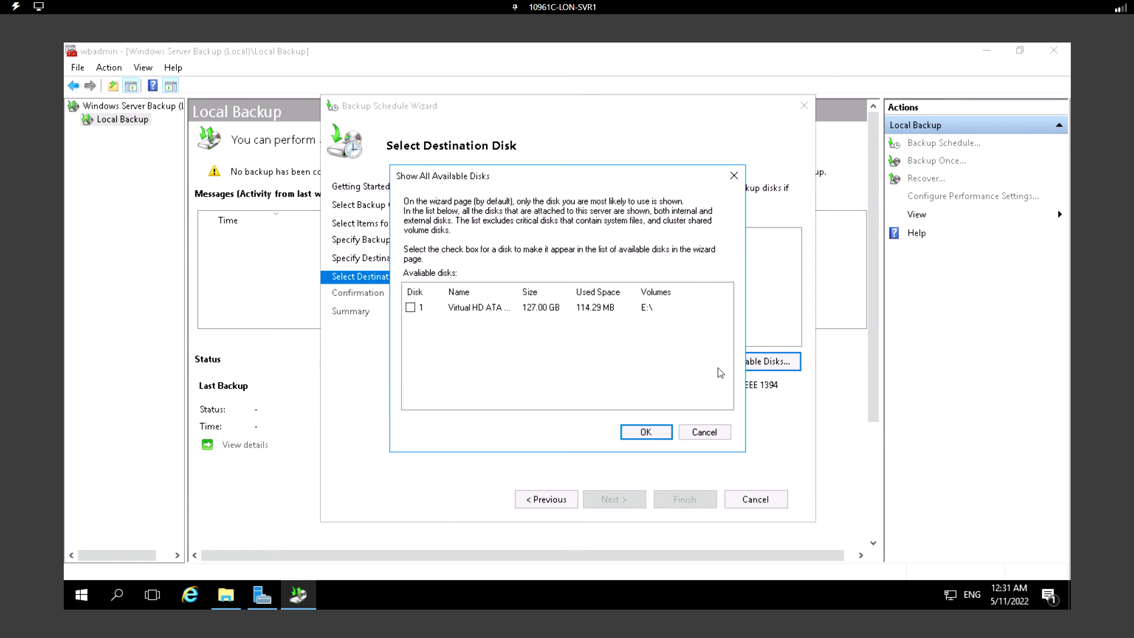
pyautogui.moveTo(463, 318)
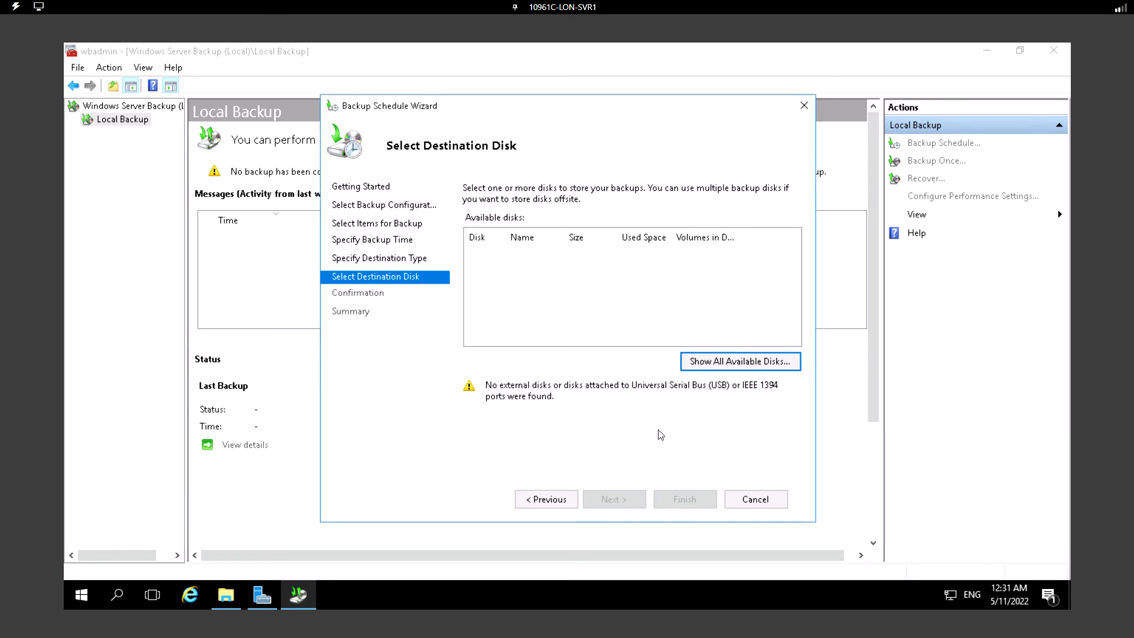
pyautogui.click(739, 362)
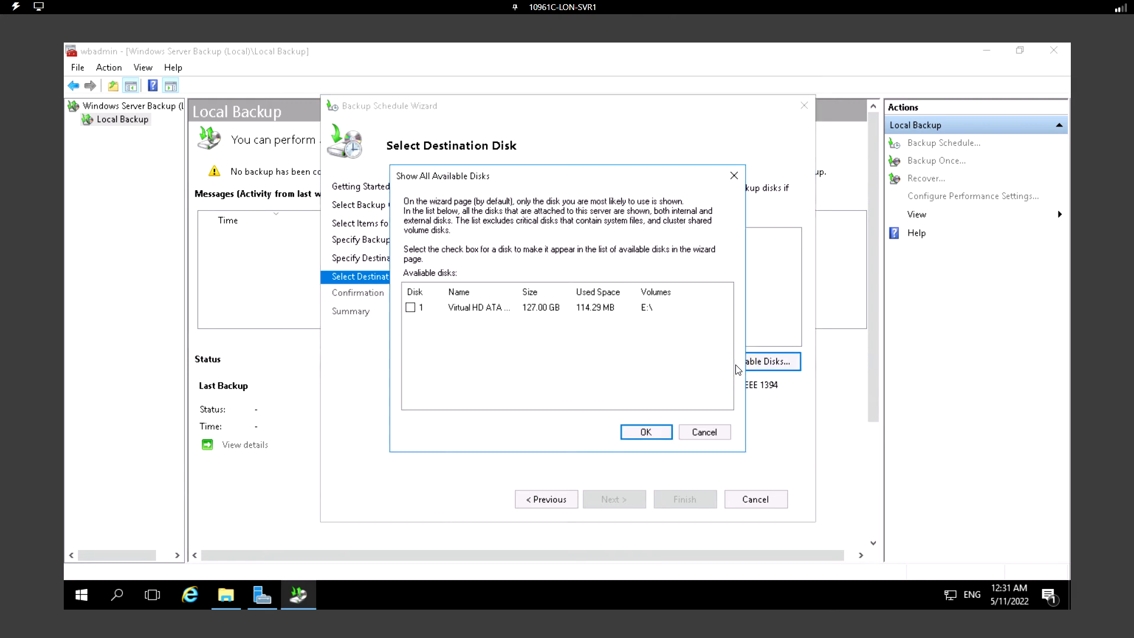
pyautogui.click(411, 307)
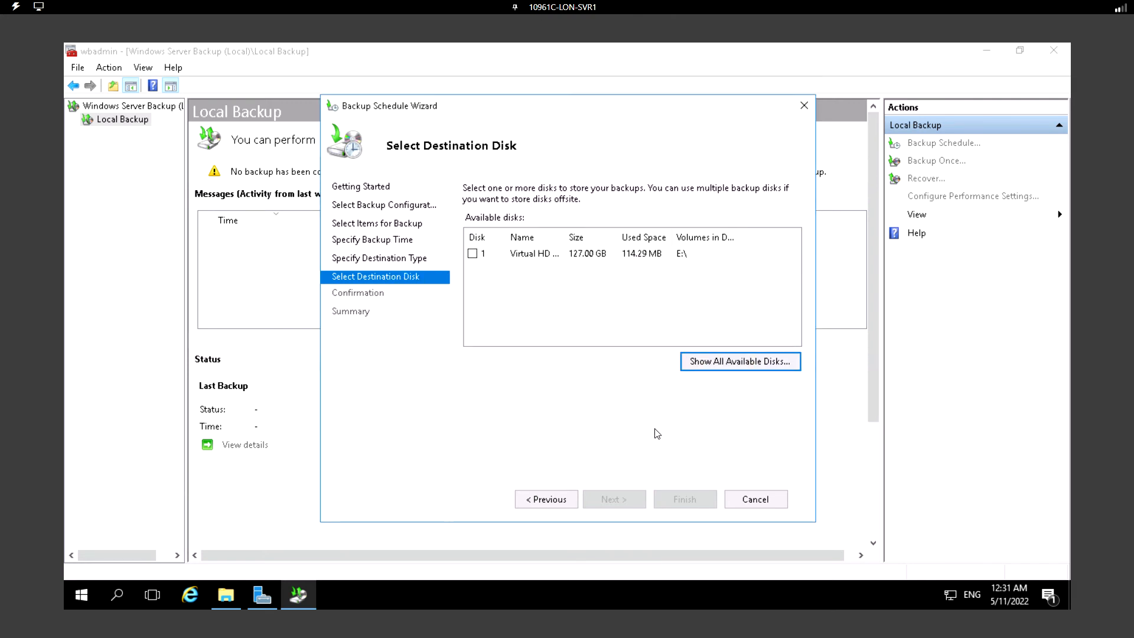
pyautogui.click(472, 253)
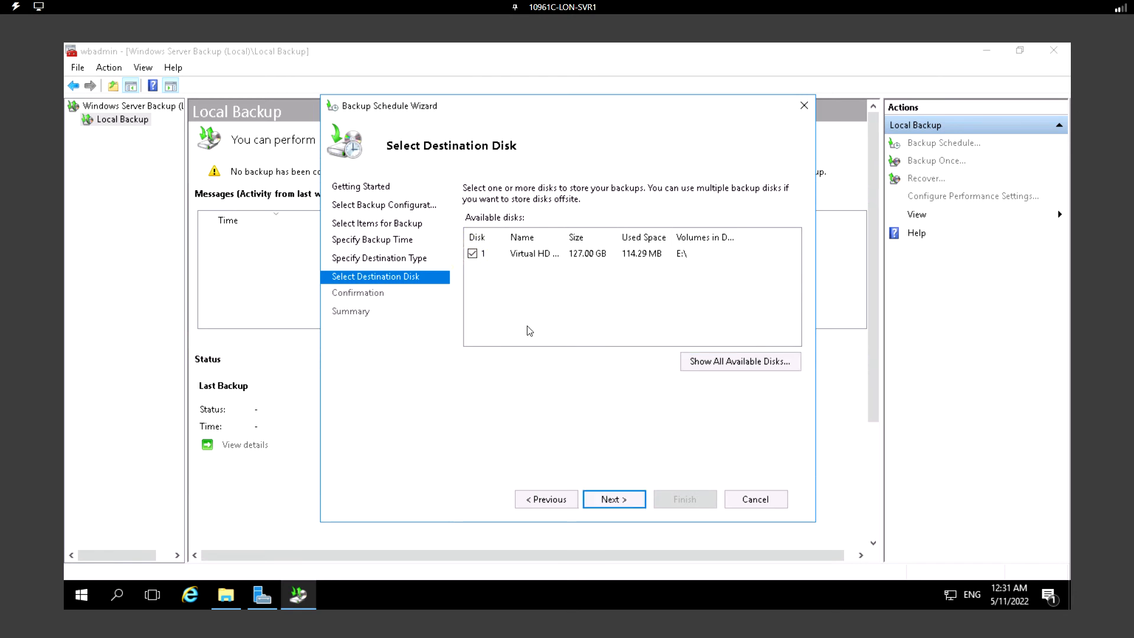
pyautogui.moveTo(533, 258)
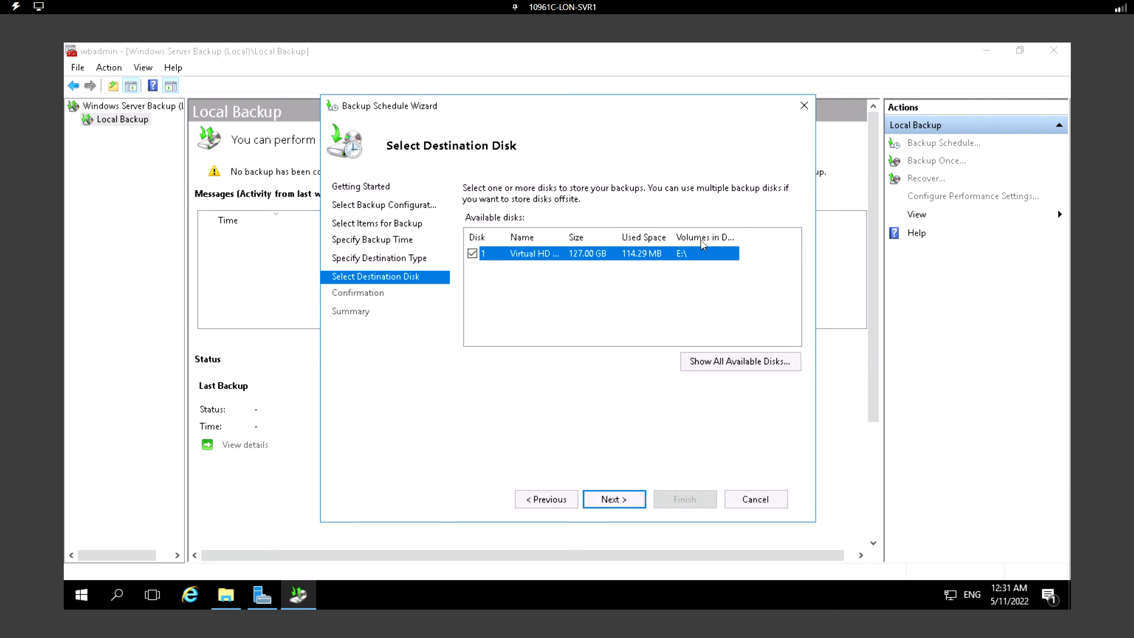
# - Continue with disk 1 despite the reformat warning, checking Allfiles (E:) and its Labfiles folder in Explorer
pyautogui.click(614, 499)
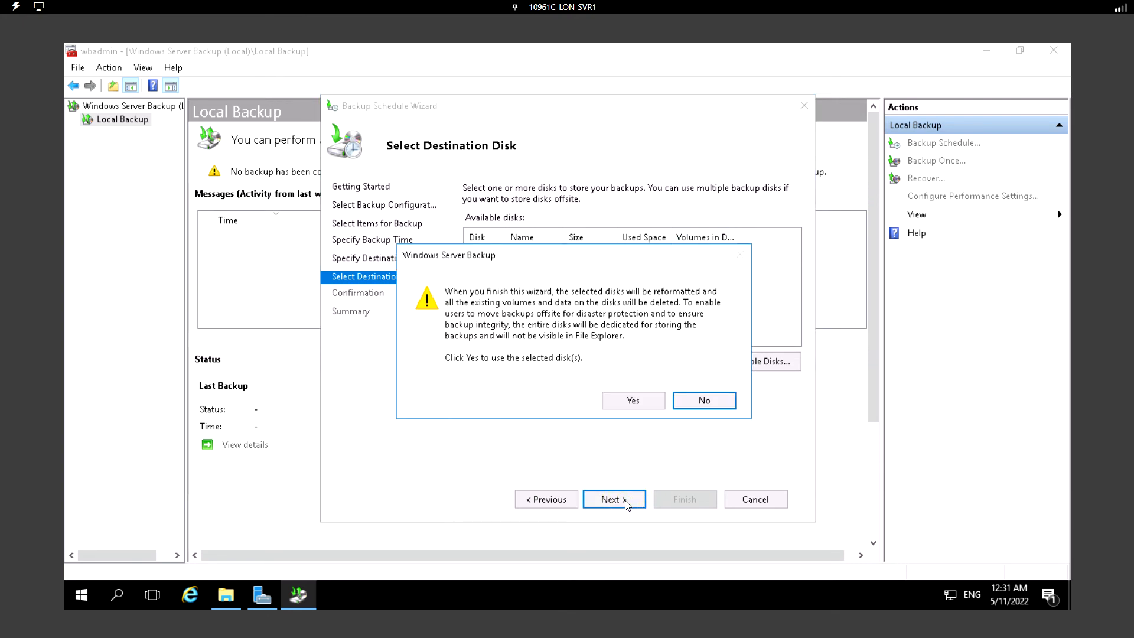
pyautogui.moveTo(472, 299)
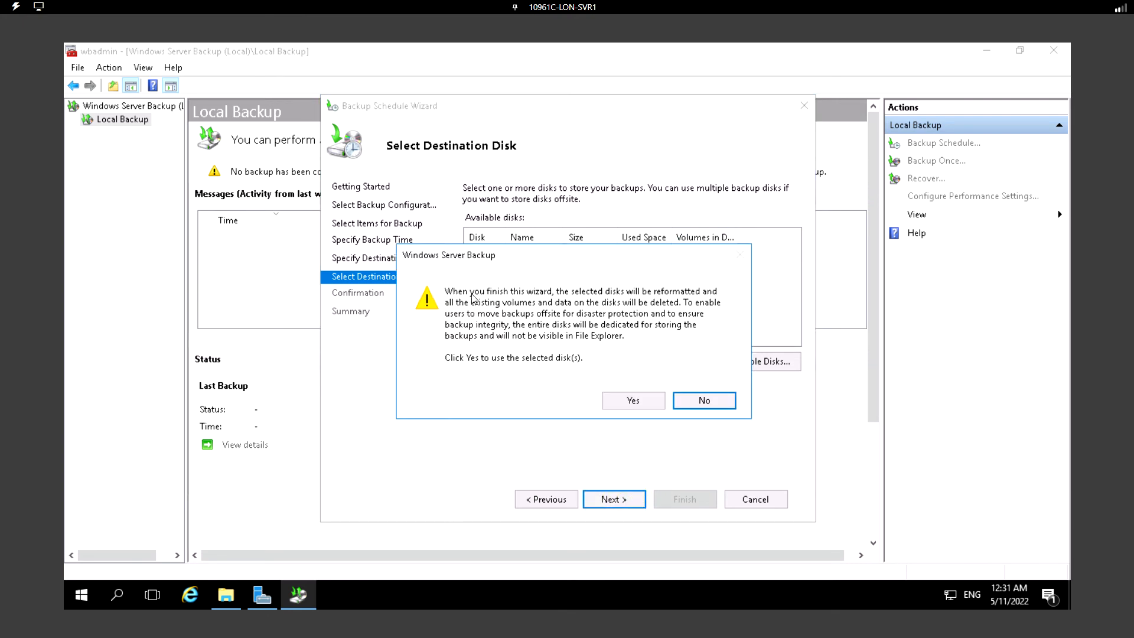
pyautogui.moveTo(650, 302)
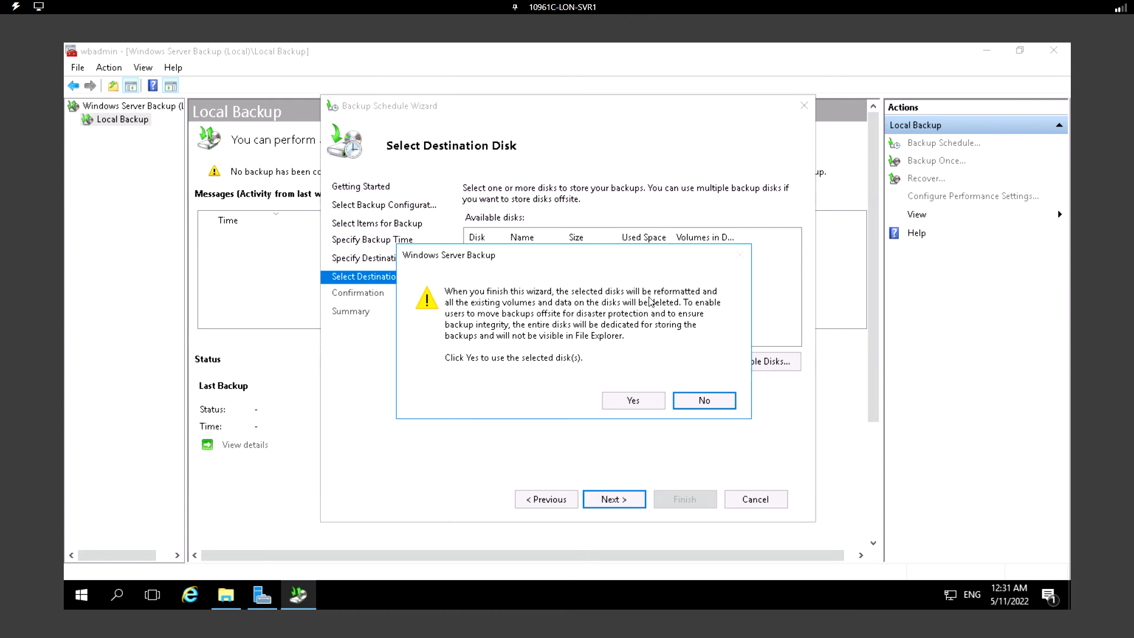
pyautogui.moveTo(483, 306)
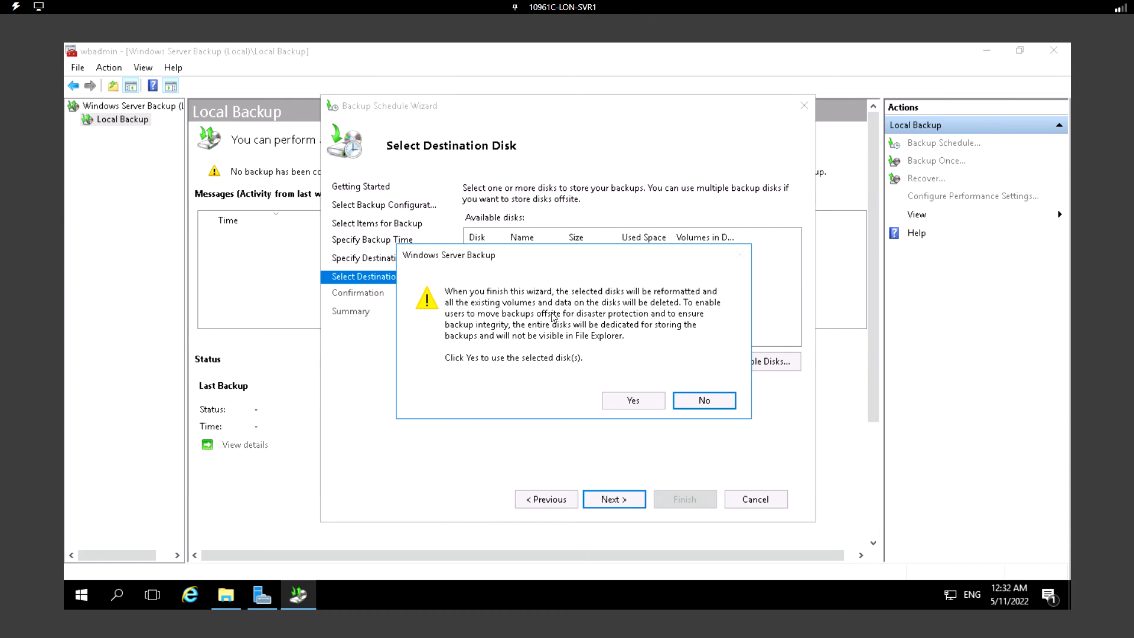
pyautogui.moveTo(650, 310)
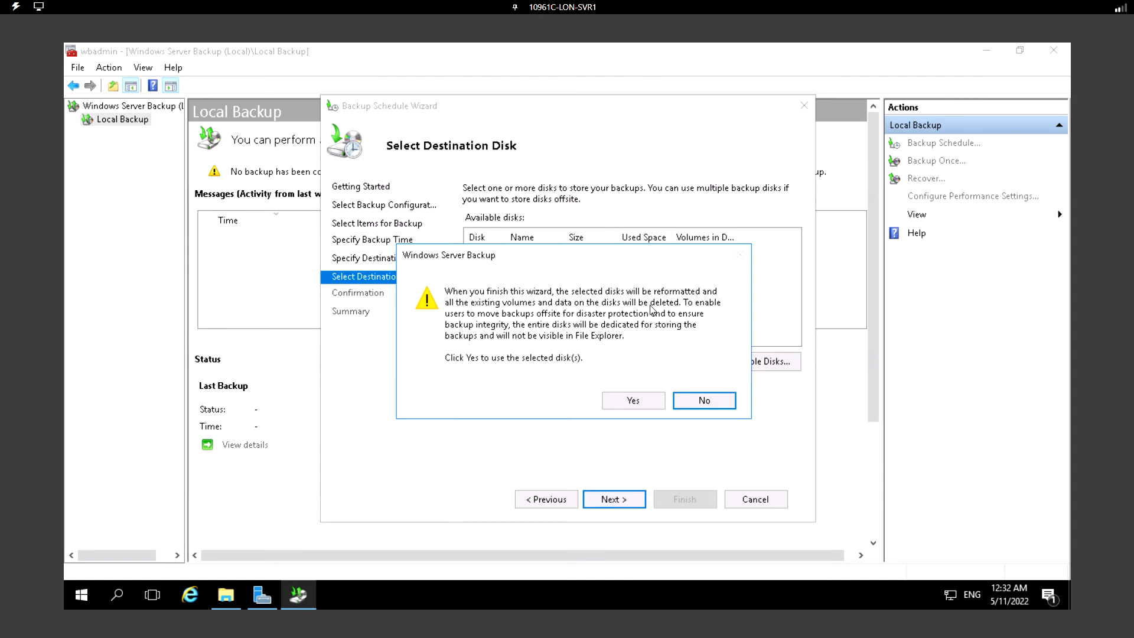
pyautogui.moveTo(631, 309)
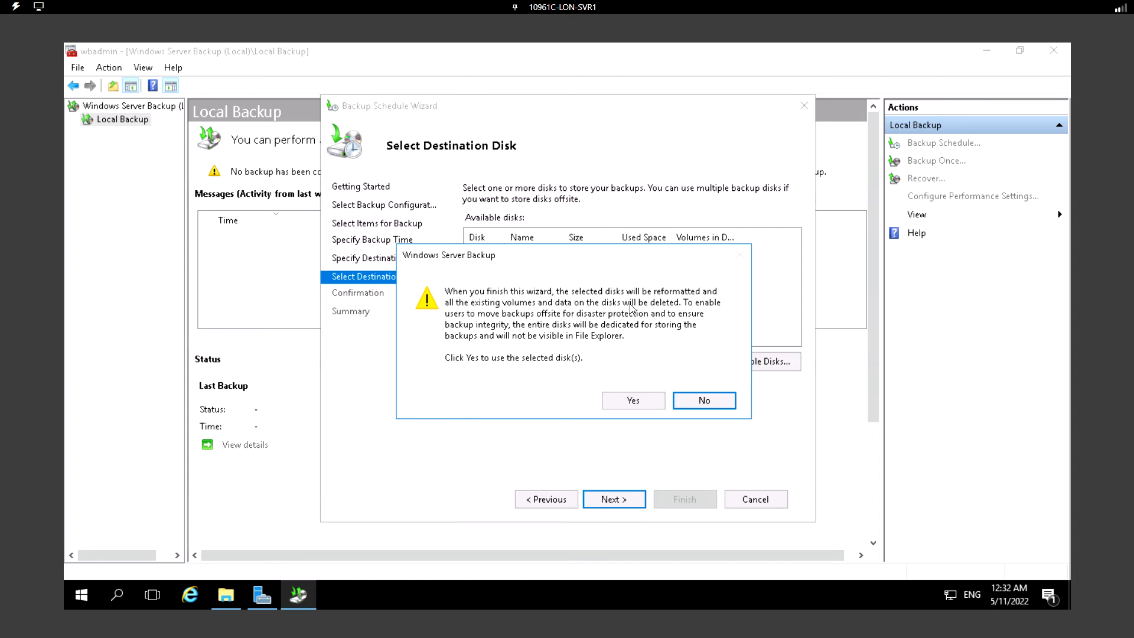
pyautogui.moveTo(225, 608)
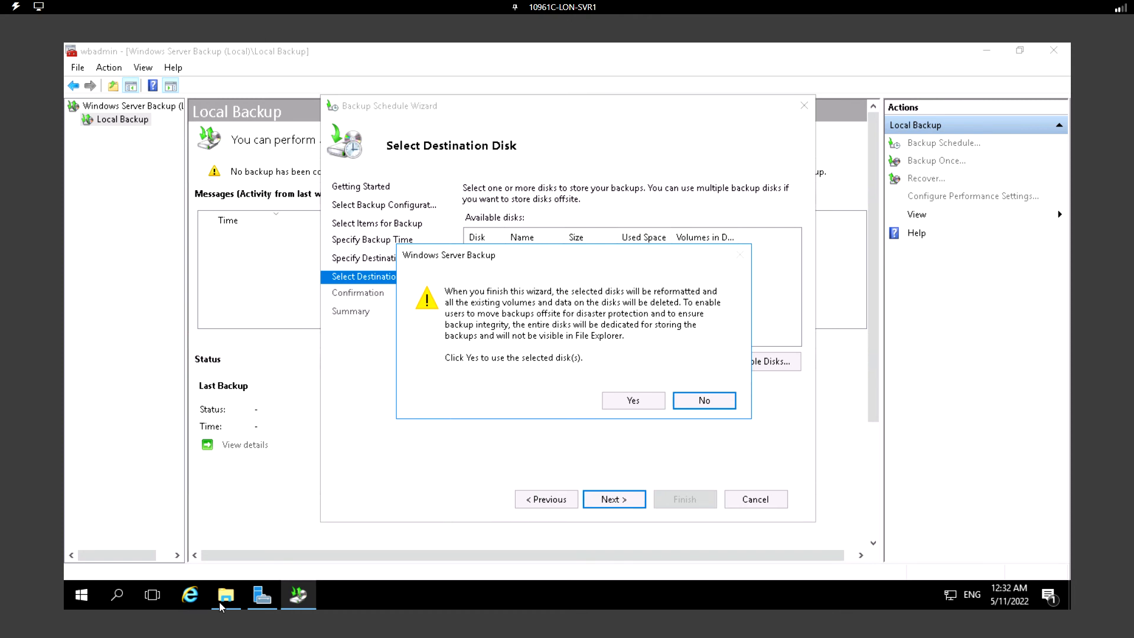
pyautogui.click(226, 595)
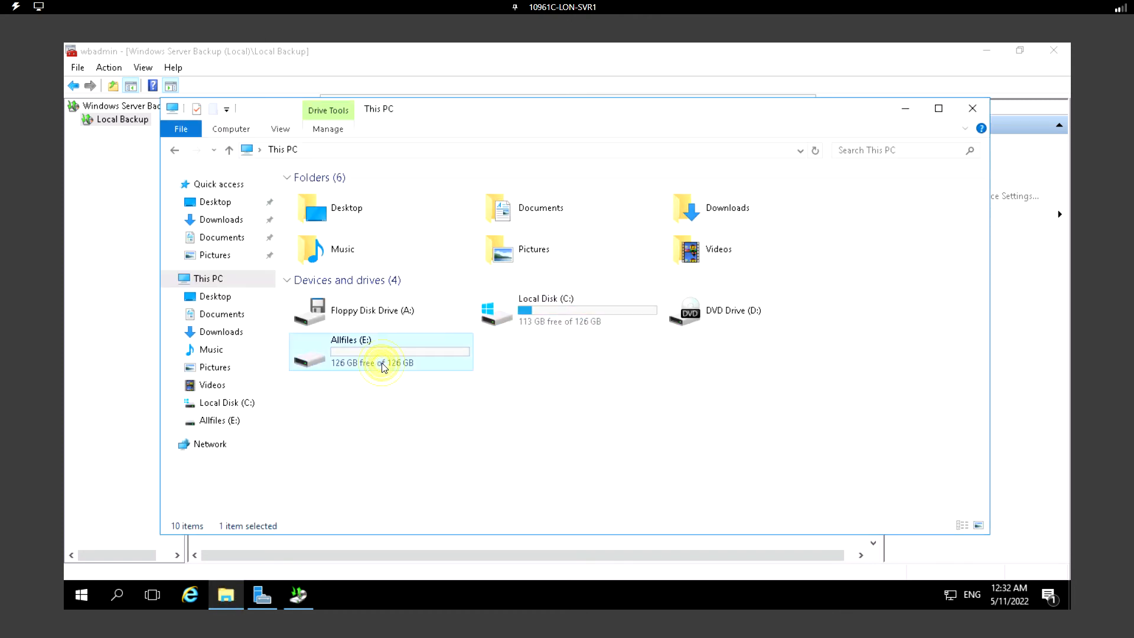
pyautogui.doubleClick(350, 353)
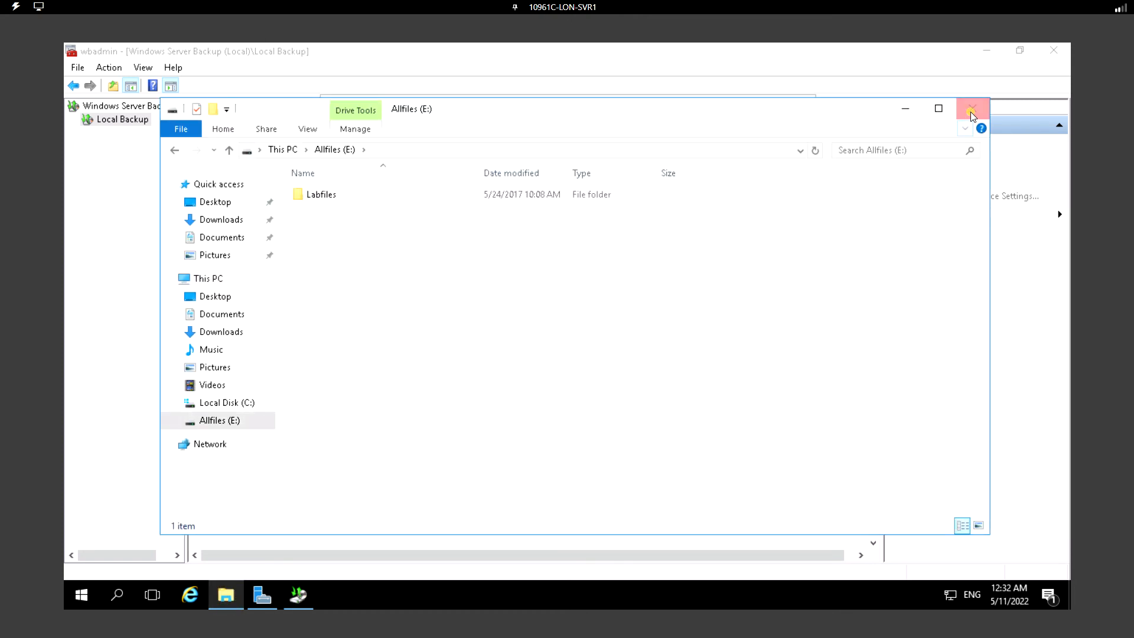
pyautogui.click(972, 109)
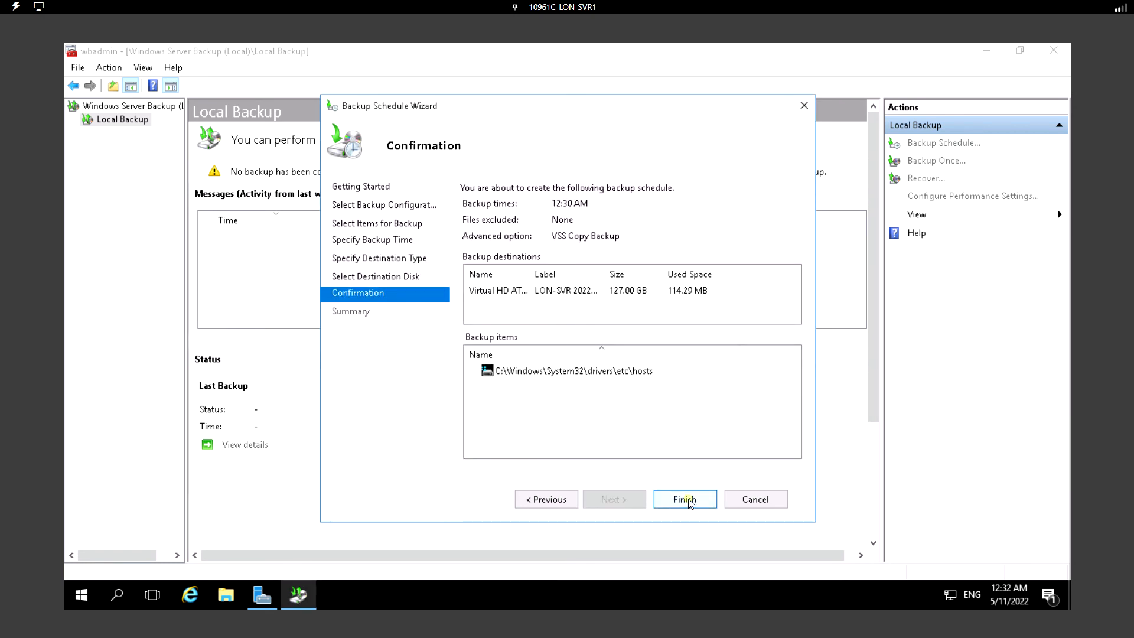
# - Finish the wizard, creating the hosts-file backup schedule first due 5/12/2022 12:30 AM
pyautogui.click(684, 498)
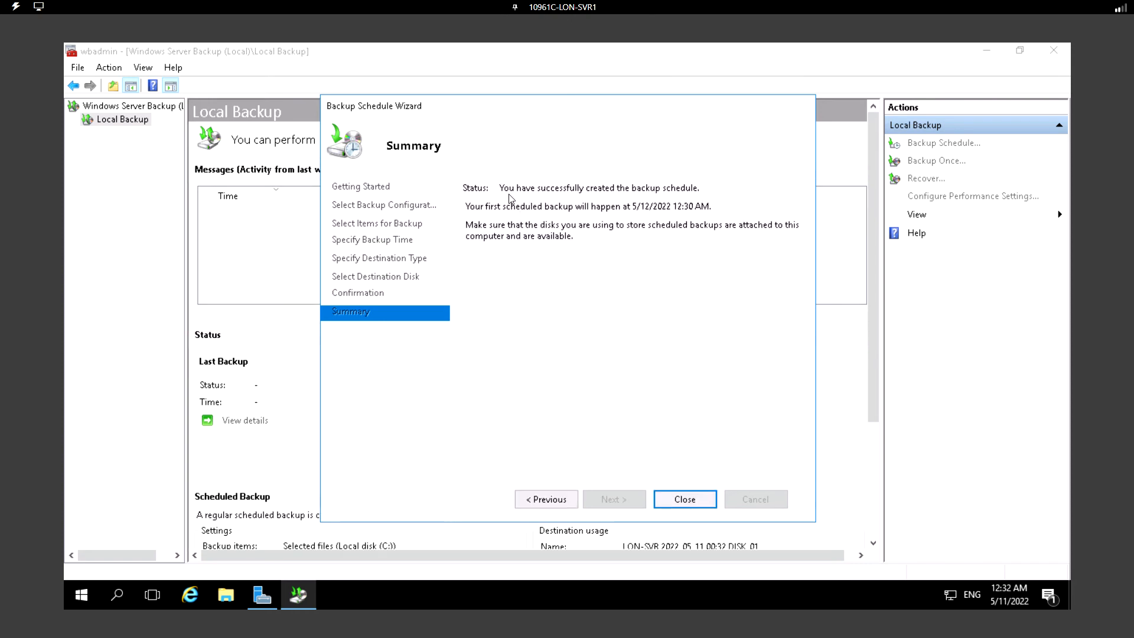
pyautogui.moveTo(769, 240)
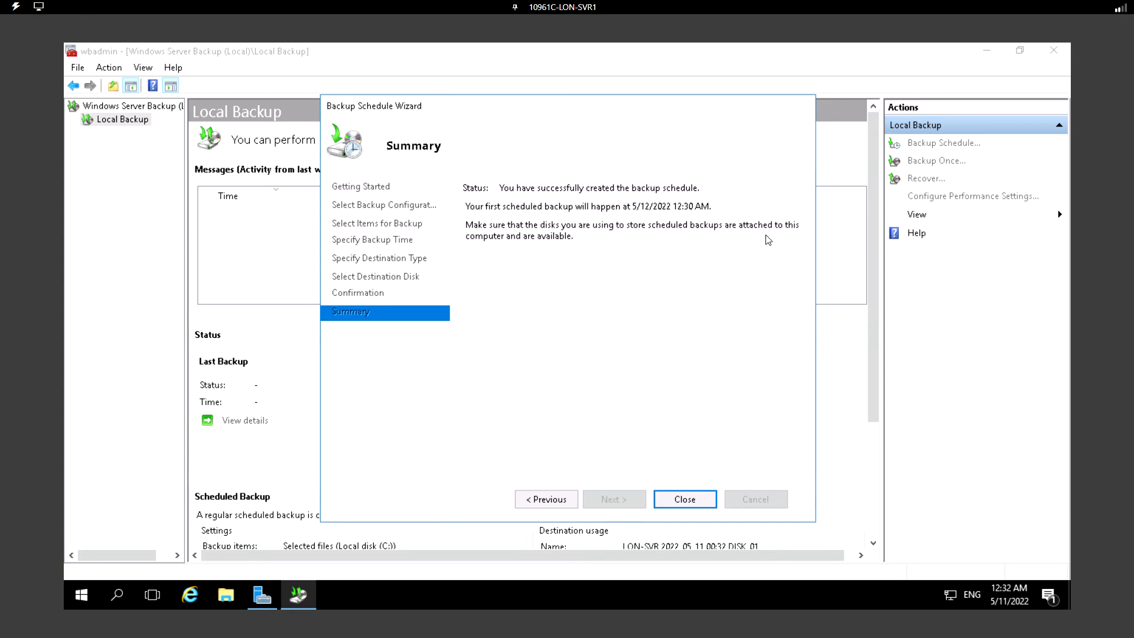
pyautogui.moveTo(659, 210)
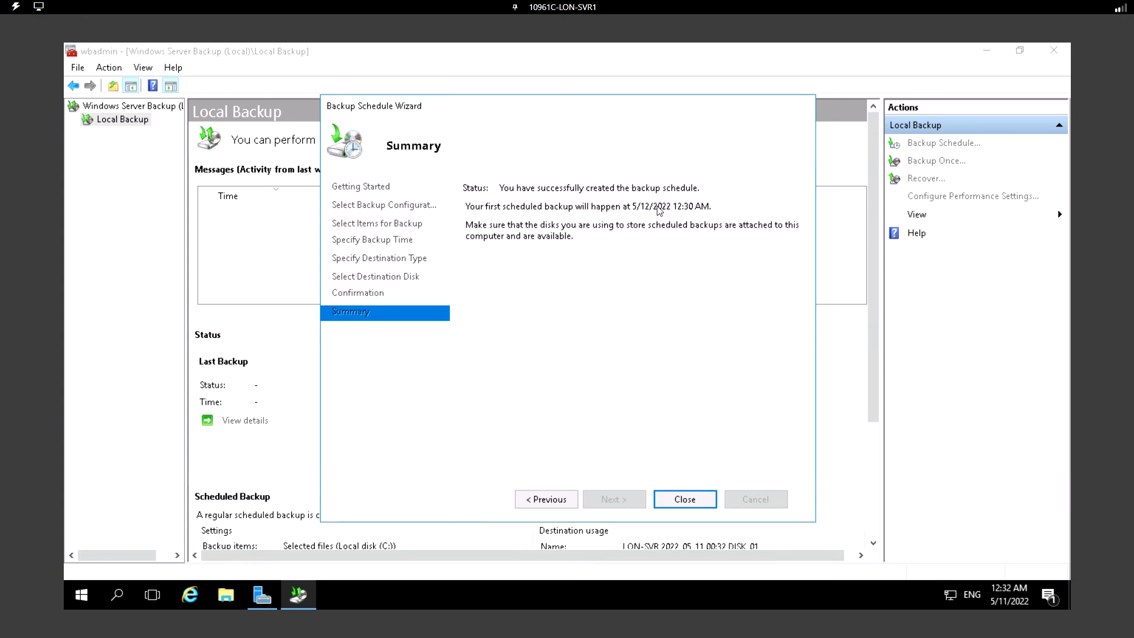
# - Close the wizard summary, returning to Local Backup showing the next 5/12/2022 12:30 AM backup
pyautogui.click(684, 499)
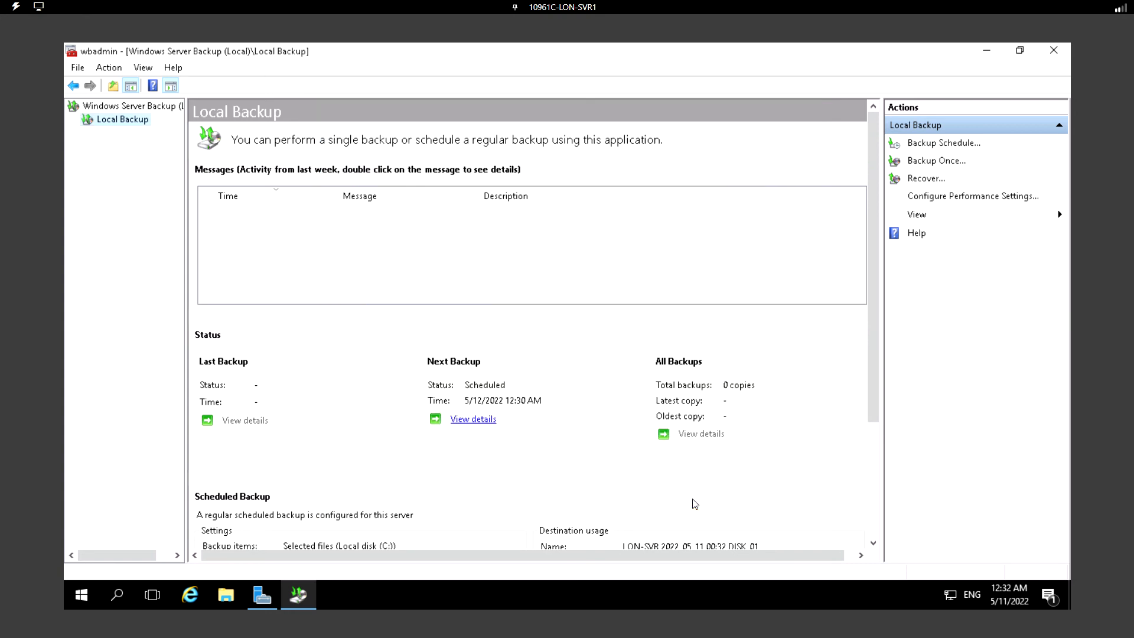
pyautogui.moveTo(946, 262)
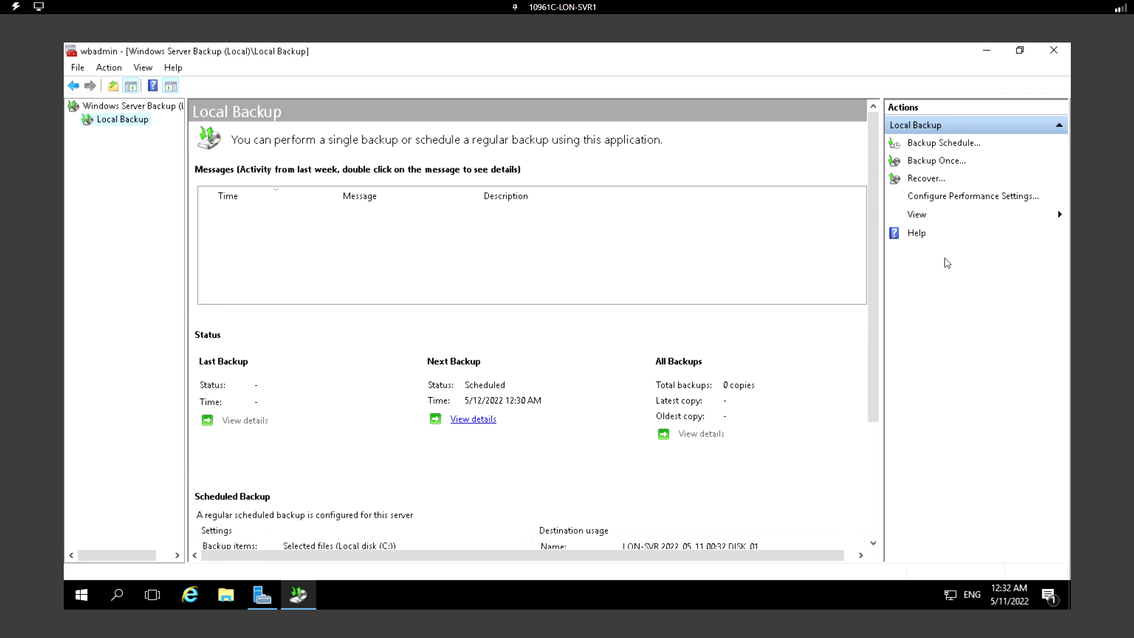
pyautogui.moveTo(919, 232)
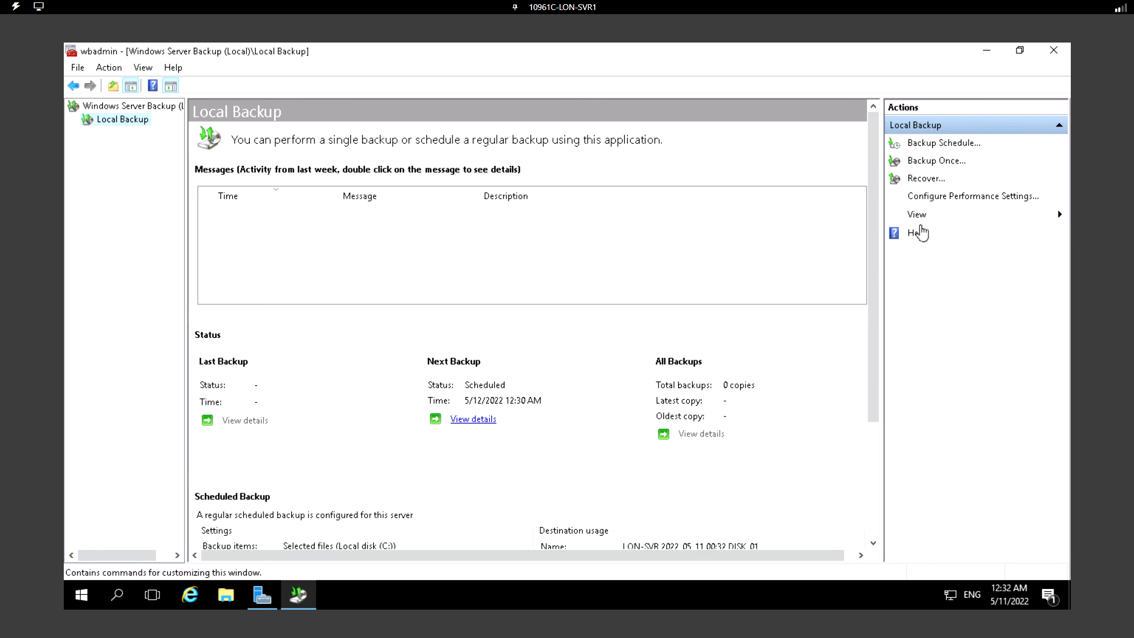
pyautogui.moveTo(497, 331)
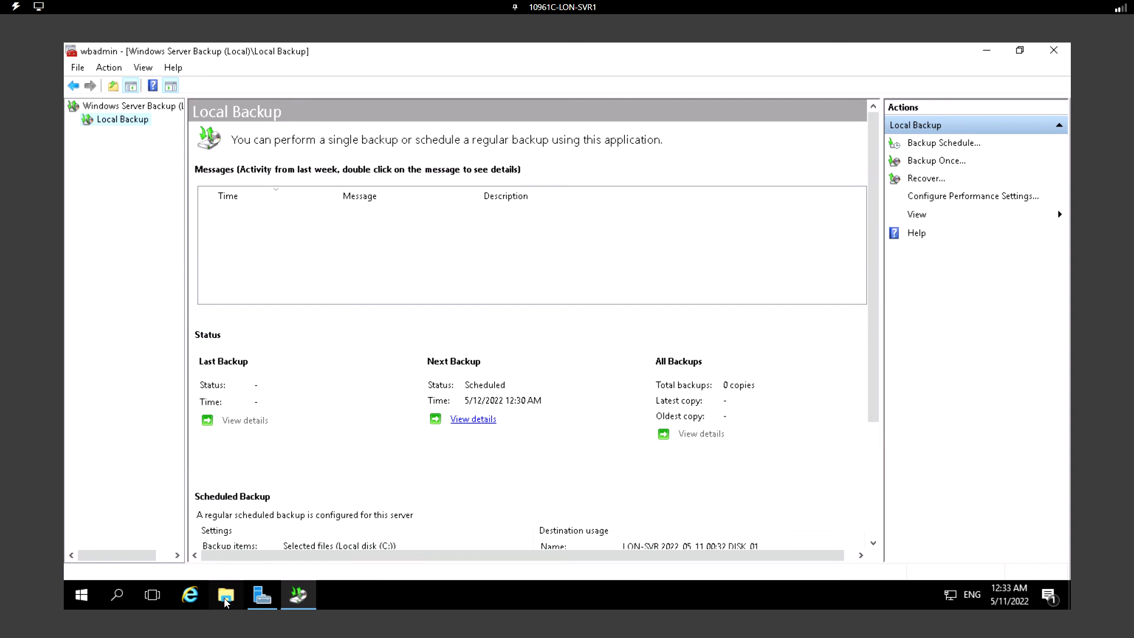
# - Confirm This PC now lists only drives A:, C: and D:, then minimize Explorer
pyautogui.click(225, 594)
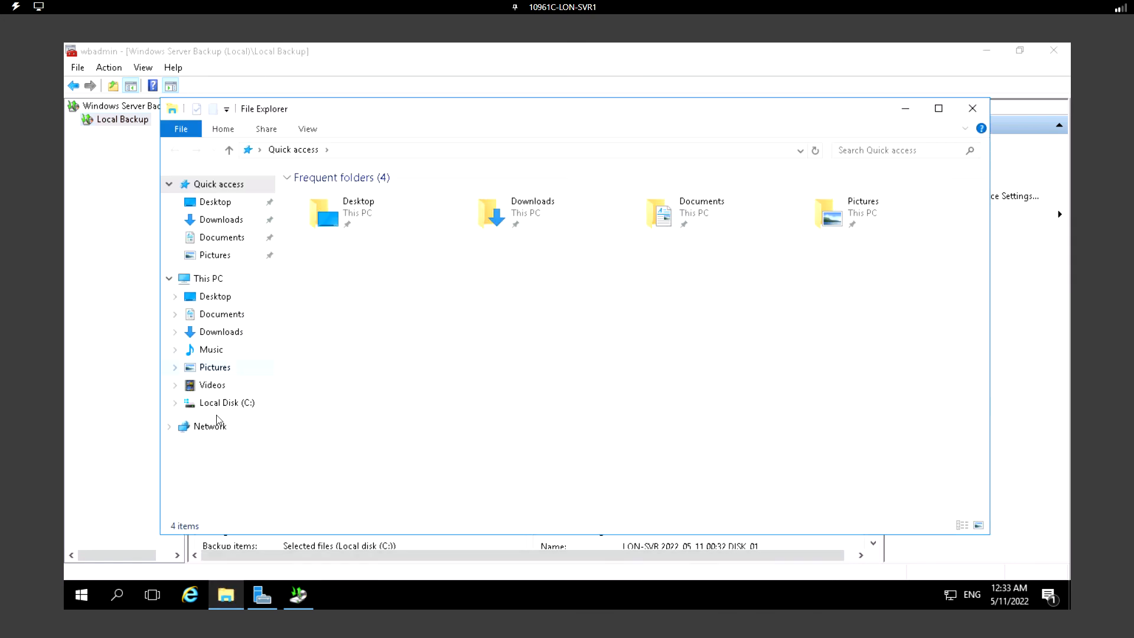
pyautogui.click(210, 279)
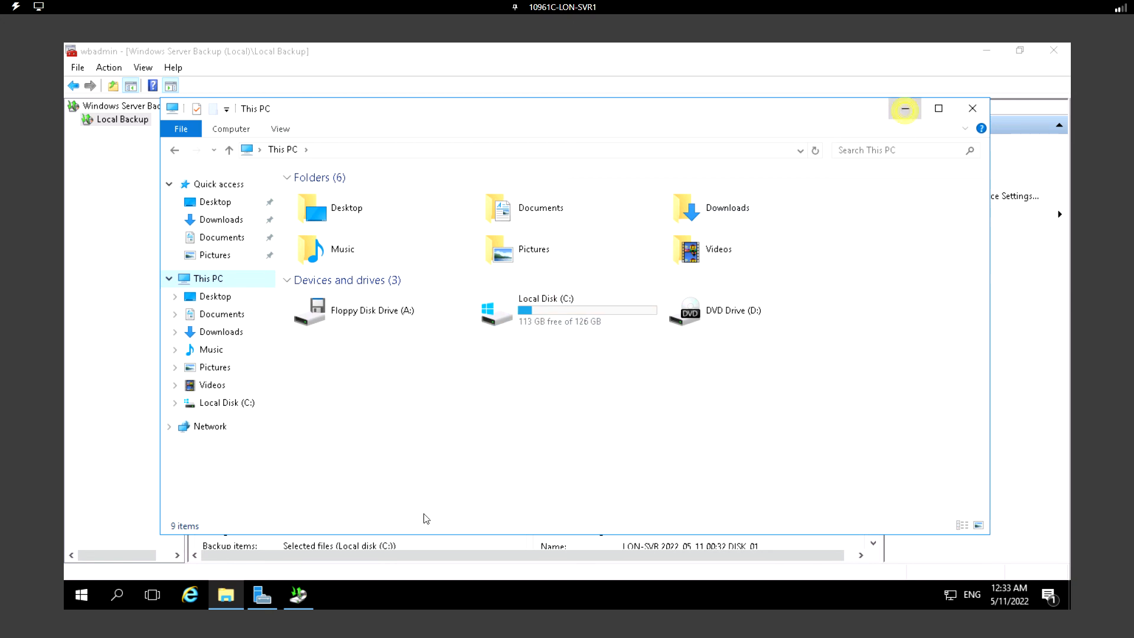
pyautogui.click(262, 594)
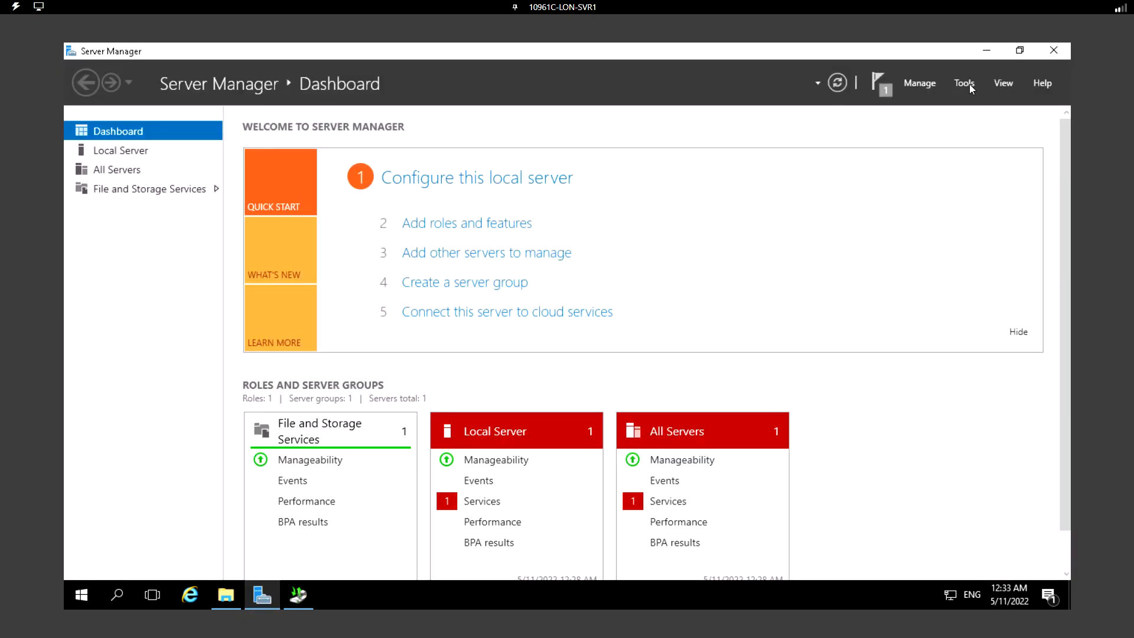
# - Inspect Disk 1's LON-SVR 2022_05_11 00:32 DISK_01 backup volume in Computer Management's Disk Management
pyautogui.click(966, 83)
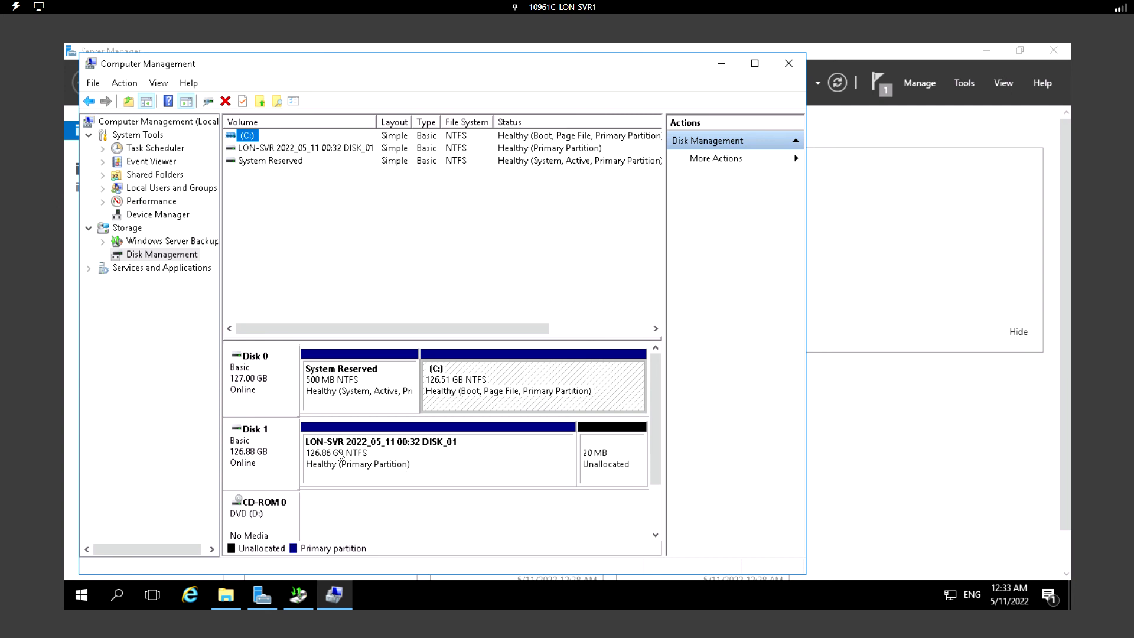
pyautogui.click(398, 456)
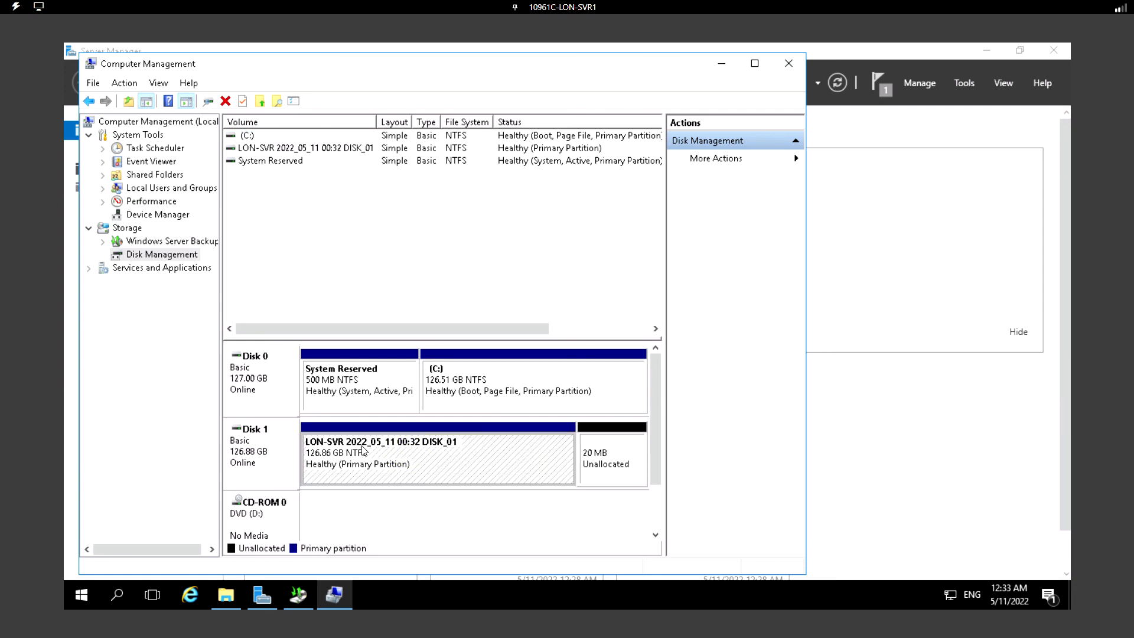
pyautogui.moveTo(347, 458)
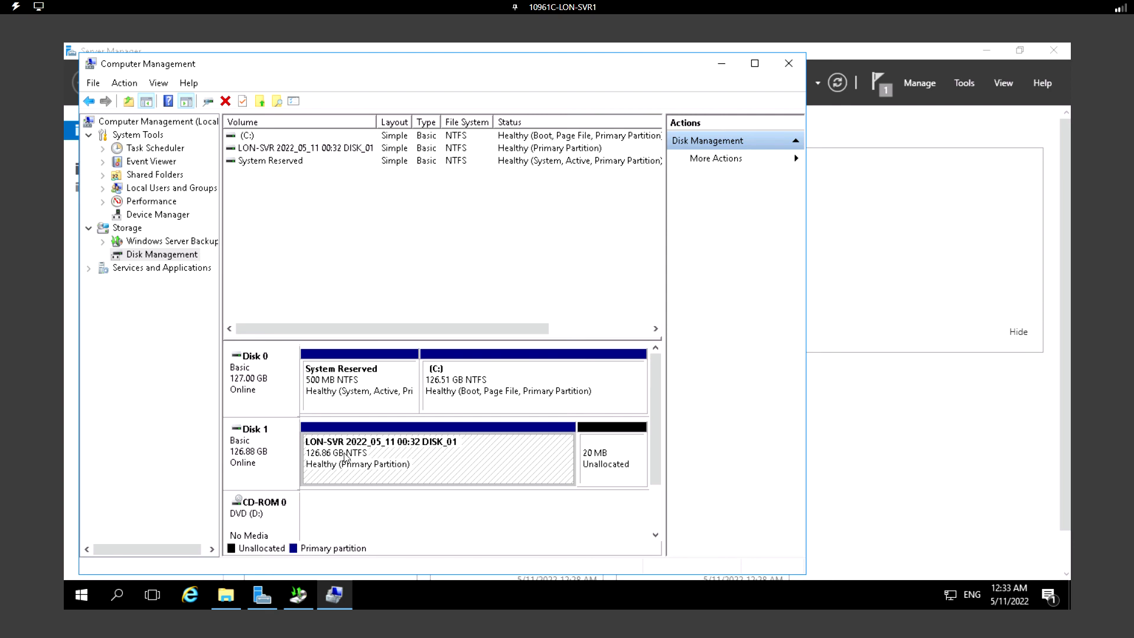
pyautogui.moveTo(473, 461)
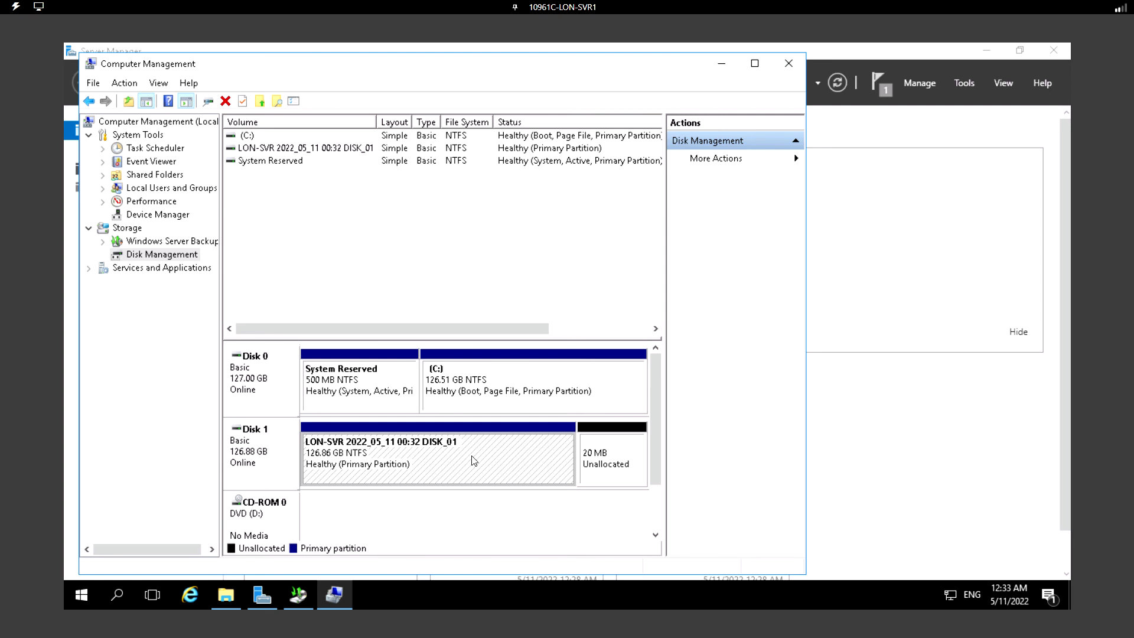
pyautogui.moveTo(438, 463)
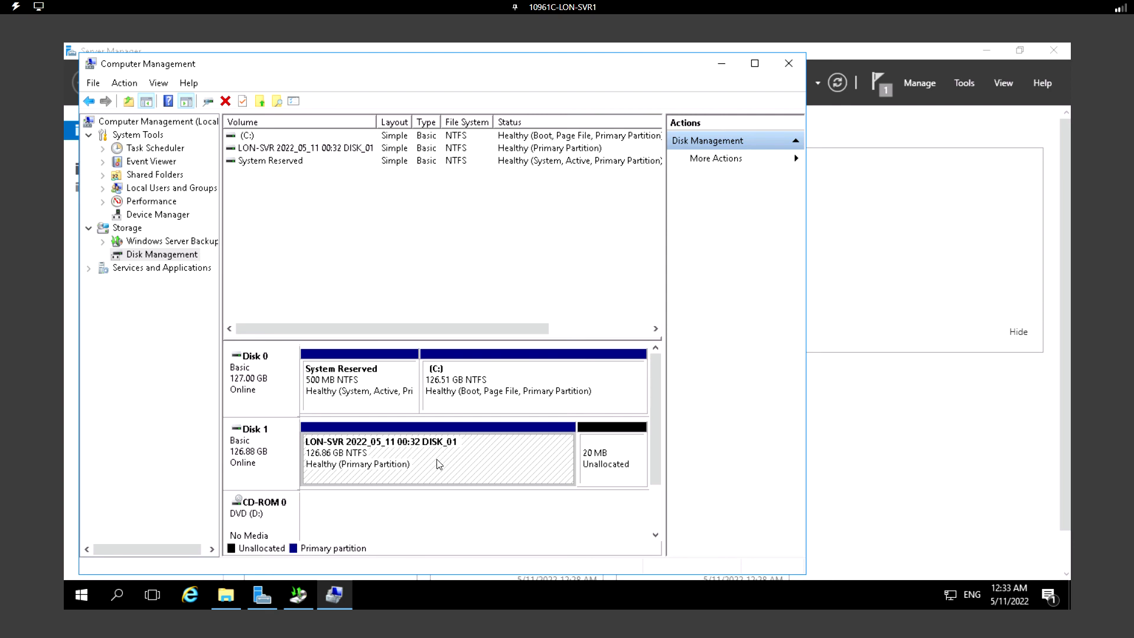
pyautogui.moveTo(757, 159)
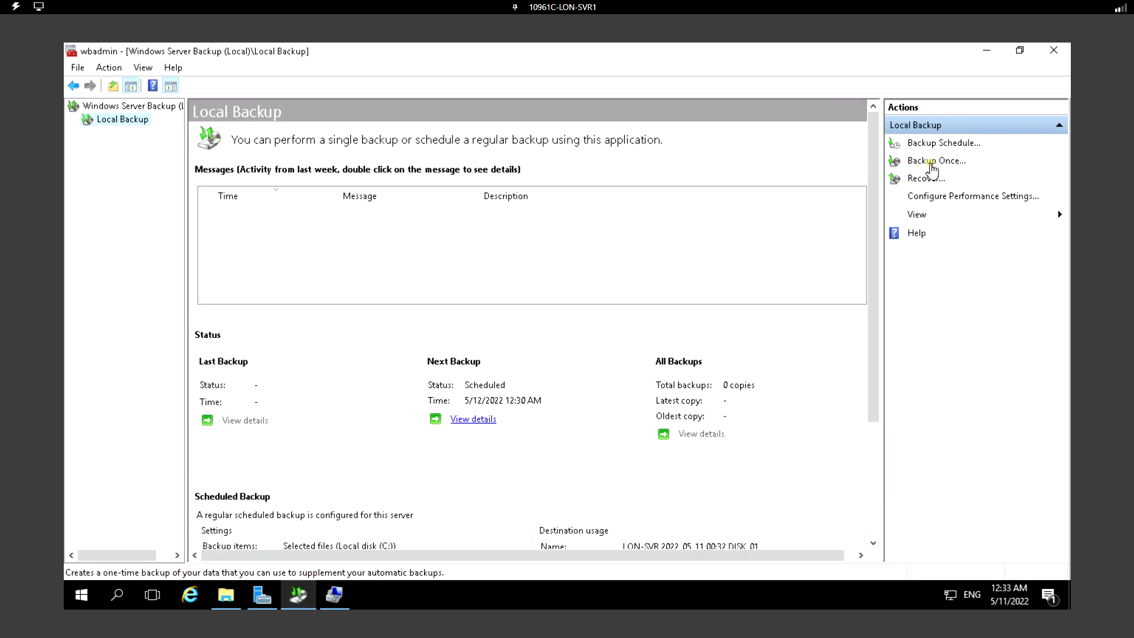
# - Run a one-time backup of the hosts file to DISK_01 using the scheduled backup options
pyautogui.click(936, 161)
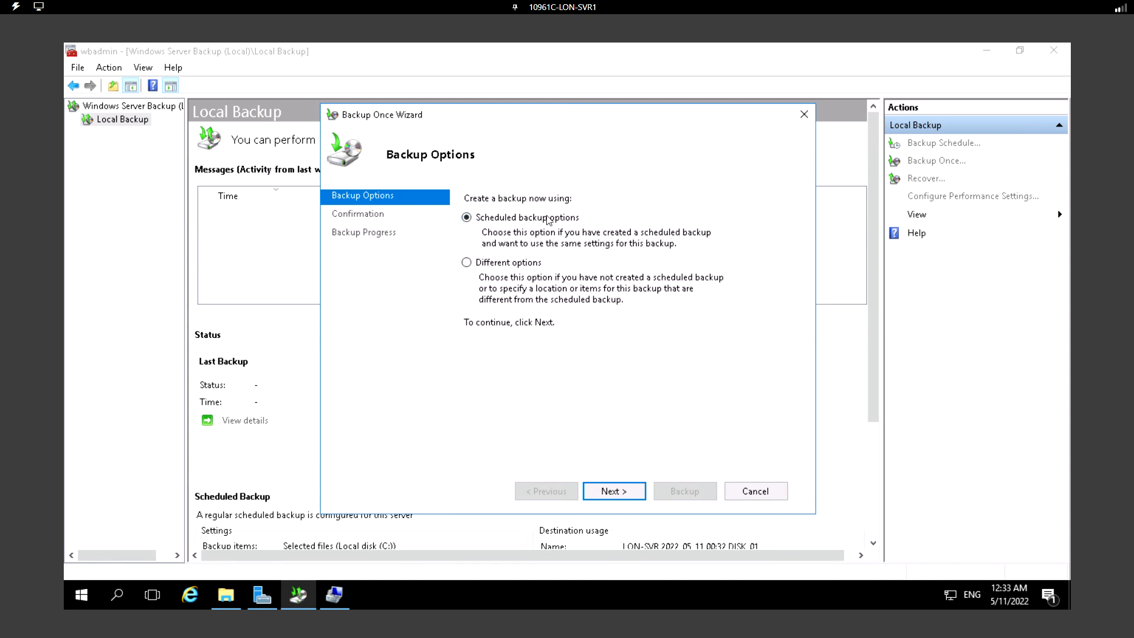
pyautogui.moveTo(503, 208)
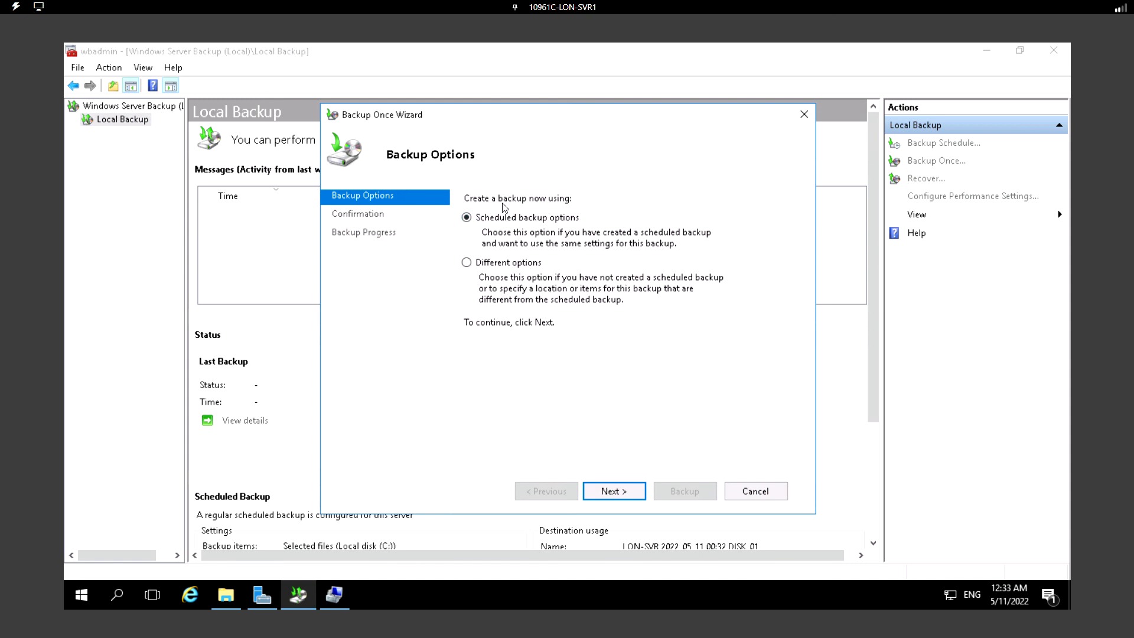
pyautogui.moveTo(510, 234)
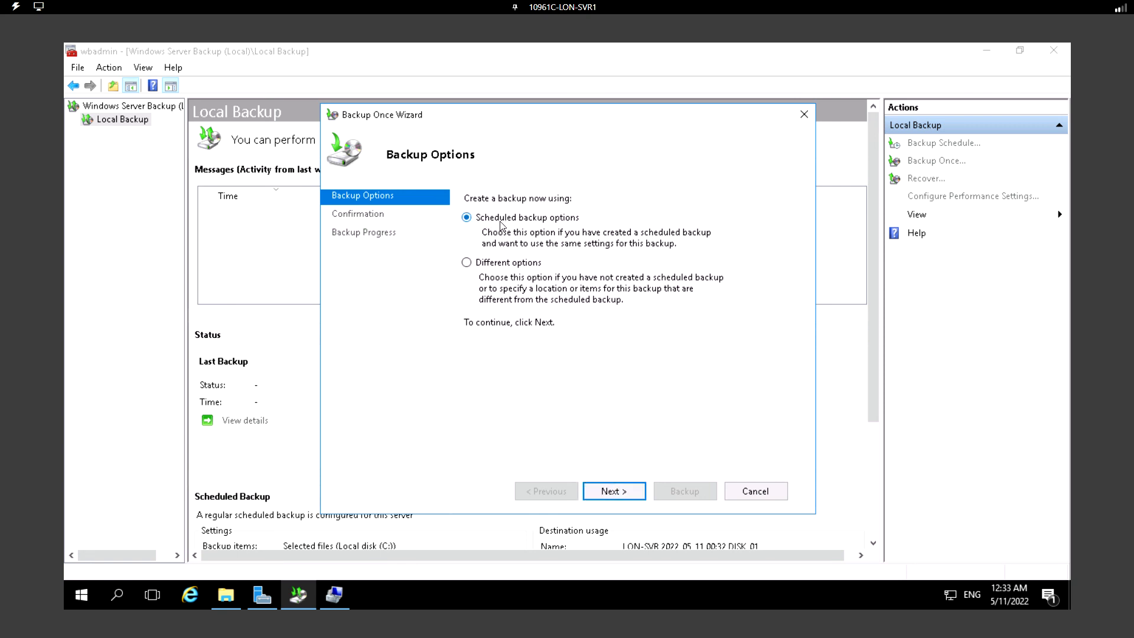
pyautogui.moveTo(603, 261)
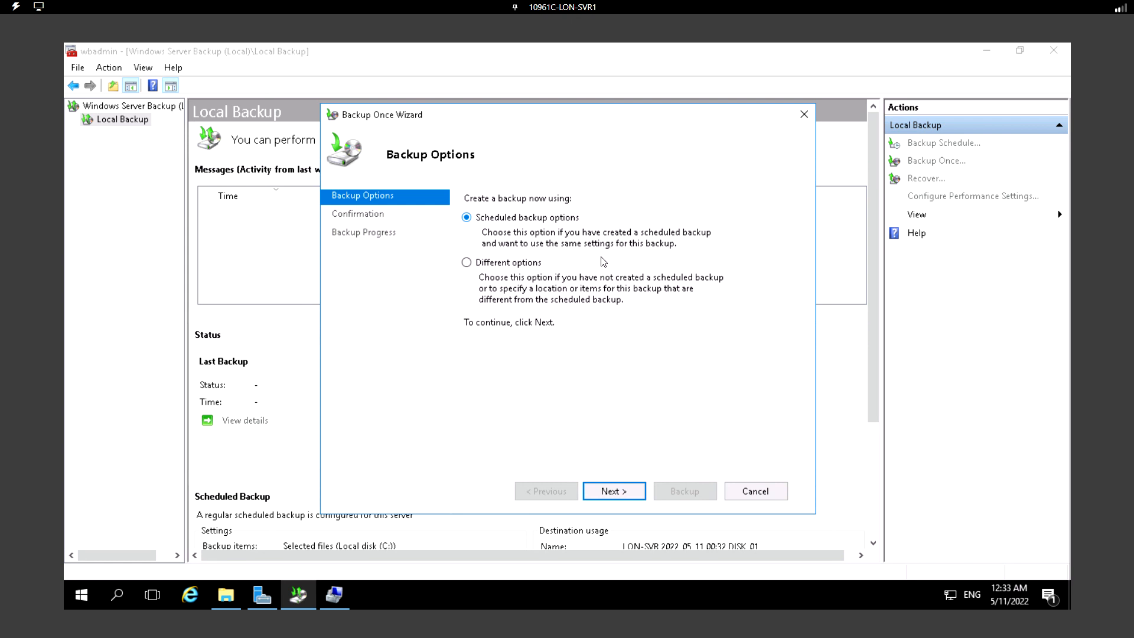
pyautogui.moveTo(545, 365)
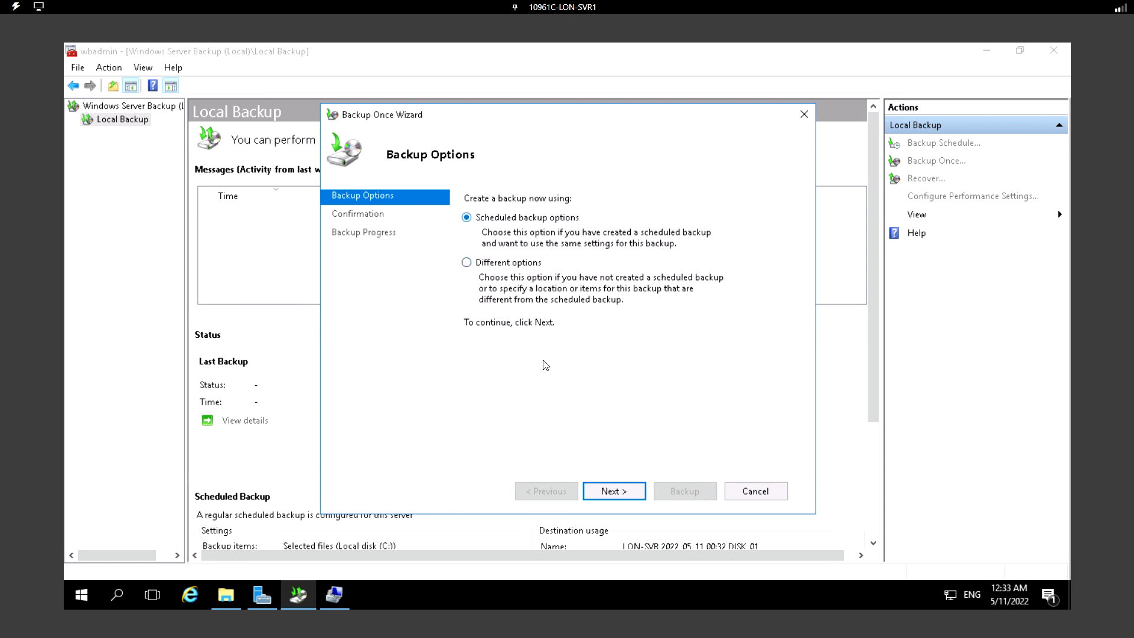
pyautogui.click(613, 490)
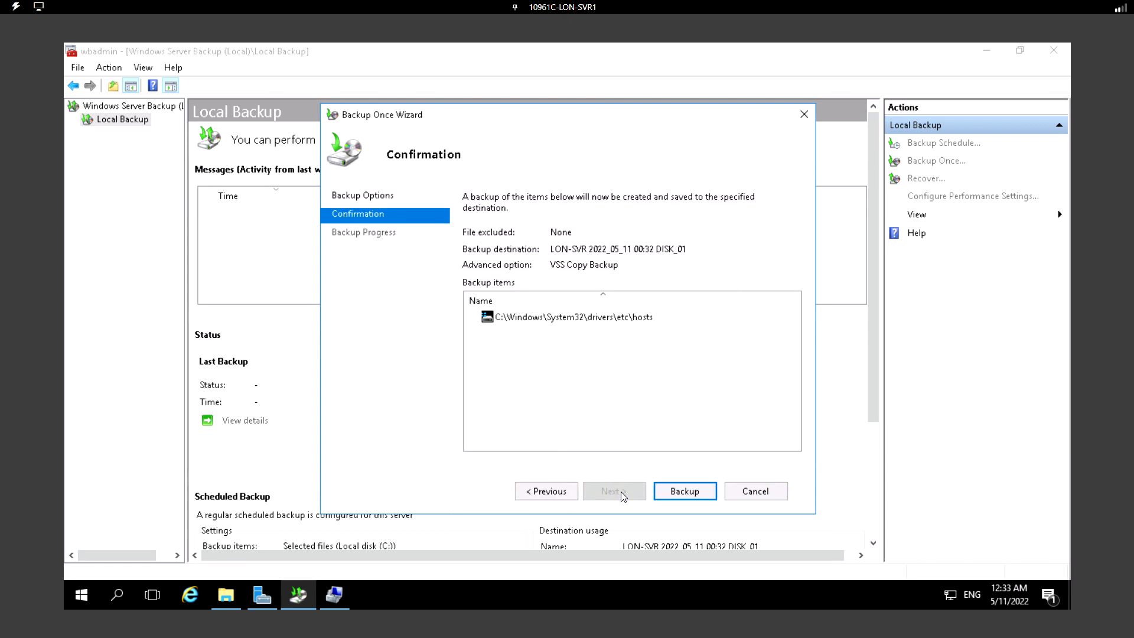
pyautogui.moveTo(644, 327)
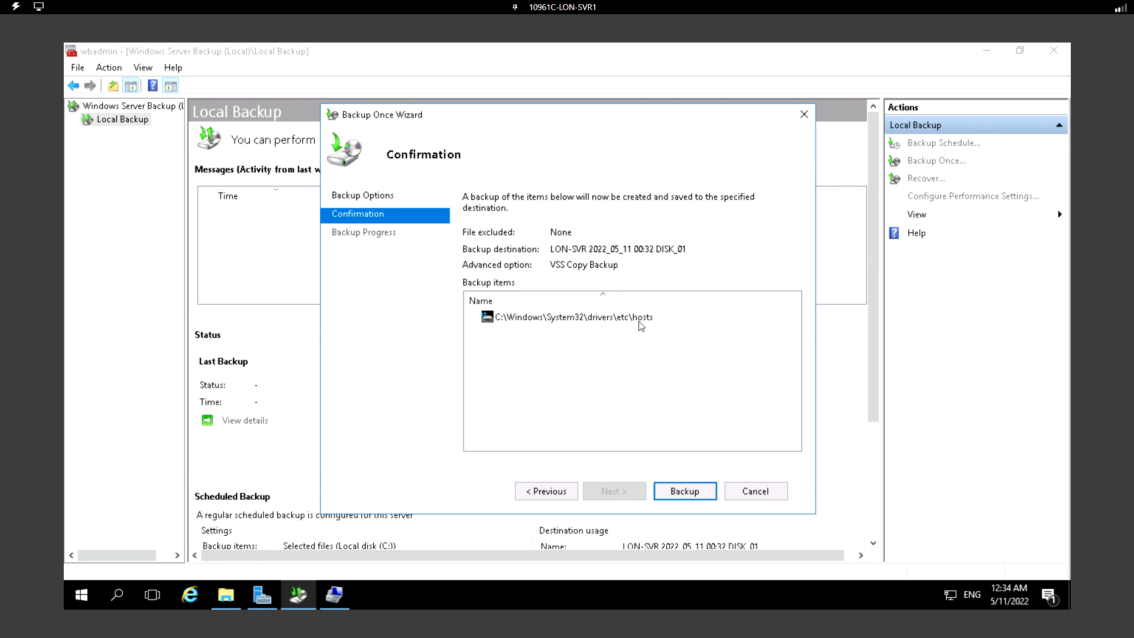
pyautogui.click(684, 492)
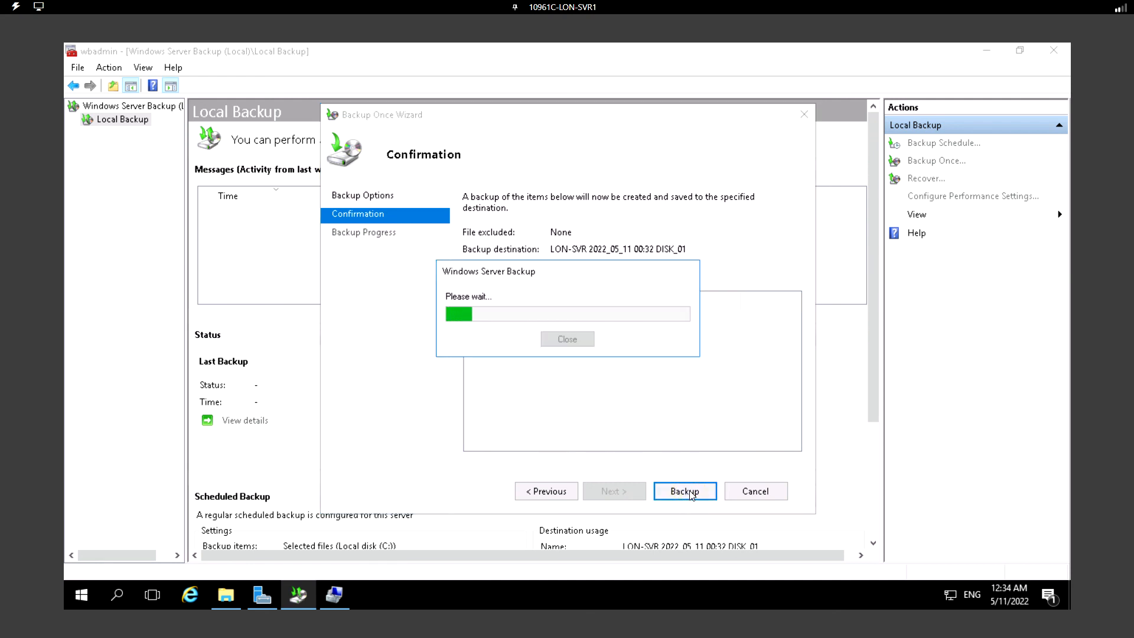
# - Let the one-time backup finish, transferring 1 KB from Local disk (C:)
pyautogui.click(684, 491)
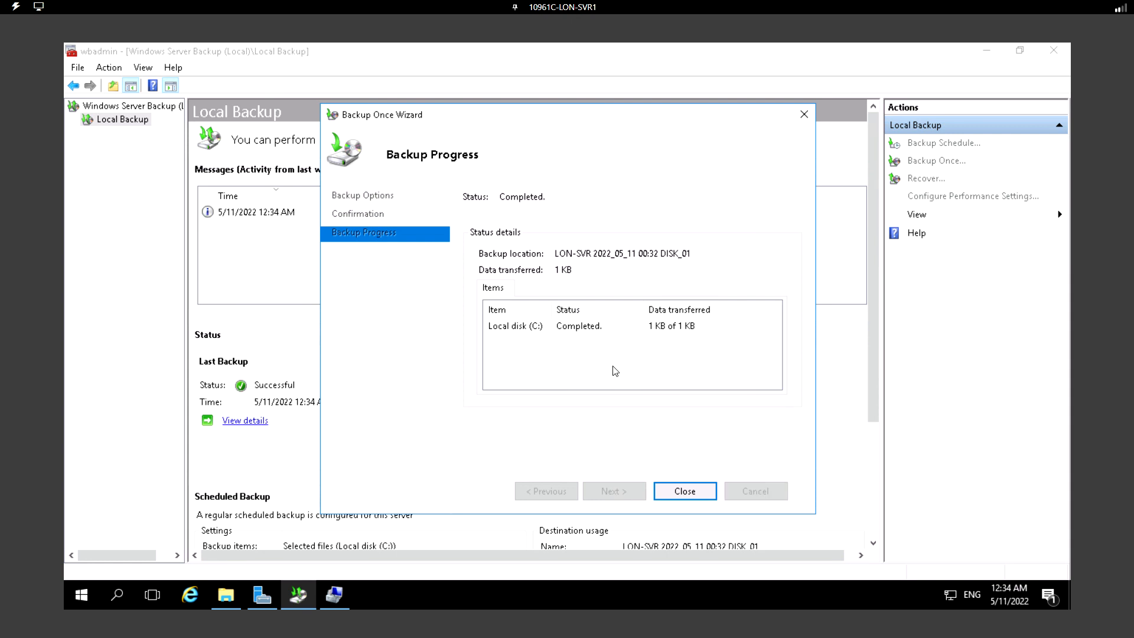
pyautogui.moveTo(610, 371)
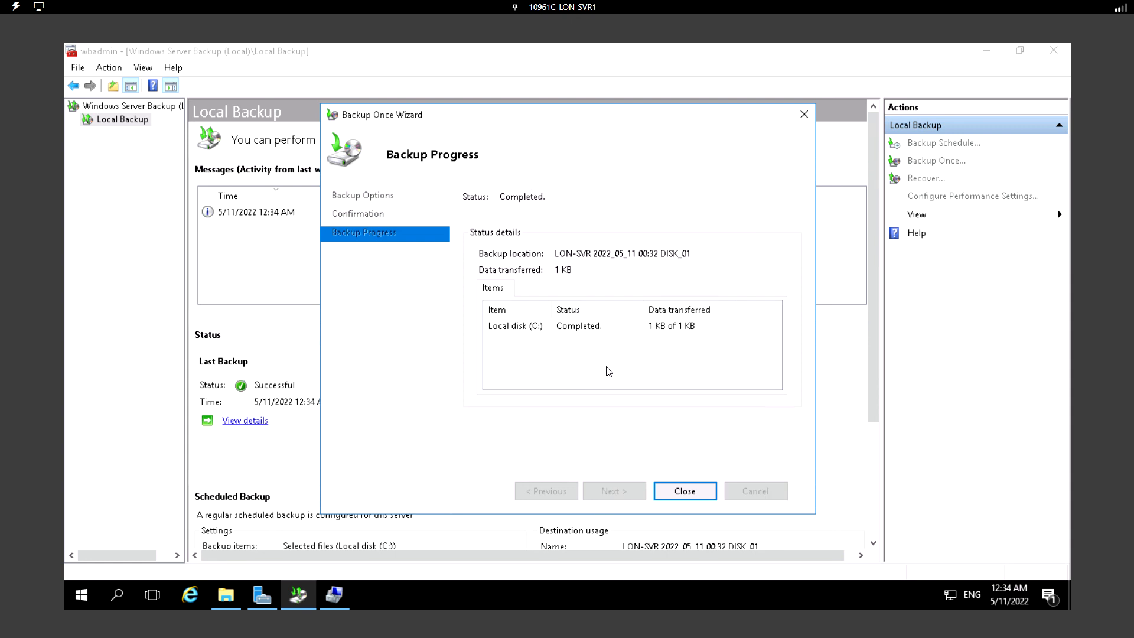
# - Close the finished wizard and review the Local Backup page showing 1 successful copy and the 12:30 AM schedule
pyautogui.click(683, 491)
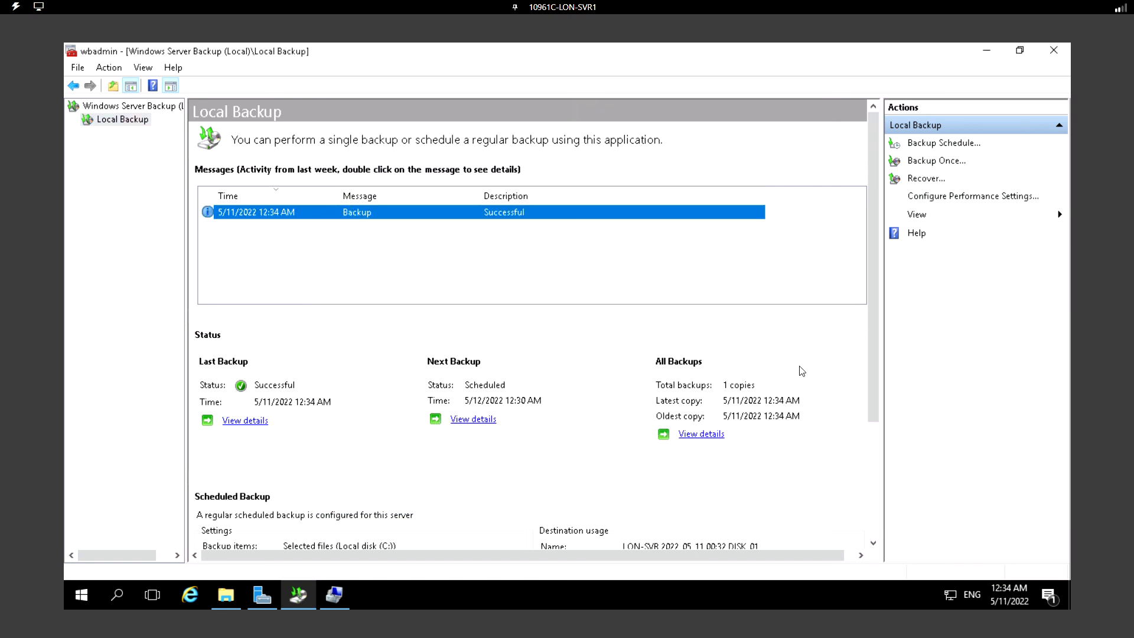
pyautogui.moveTo(211, 396)
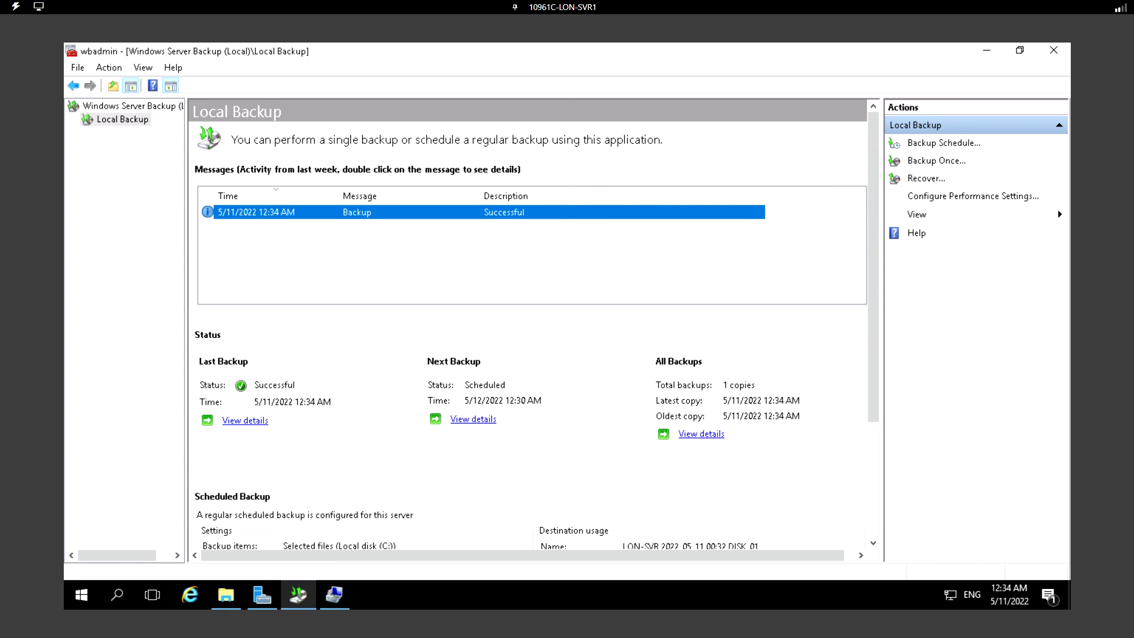
pyautogui.moveTo(375, 267)
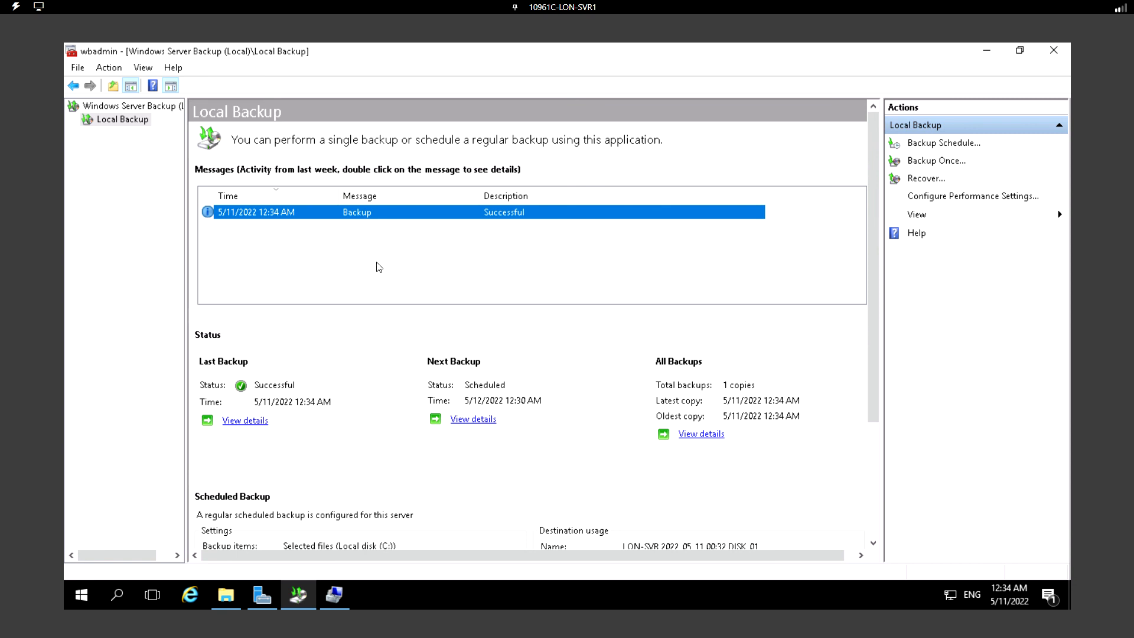
pyautogui.moveTo(725, 221)
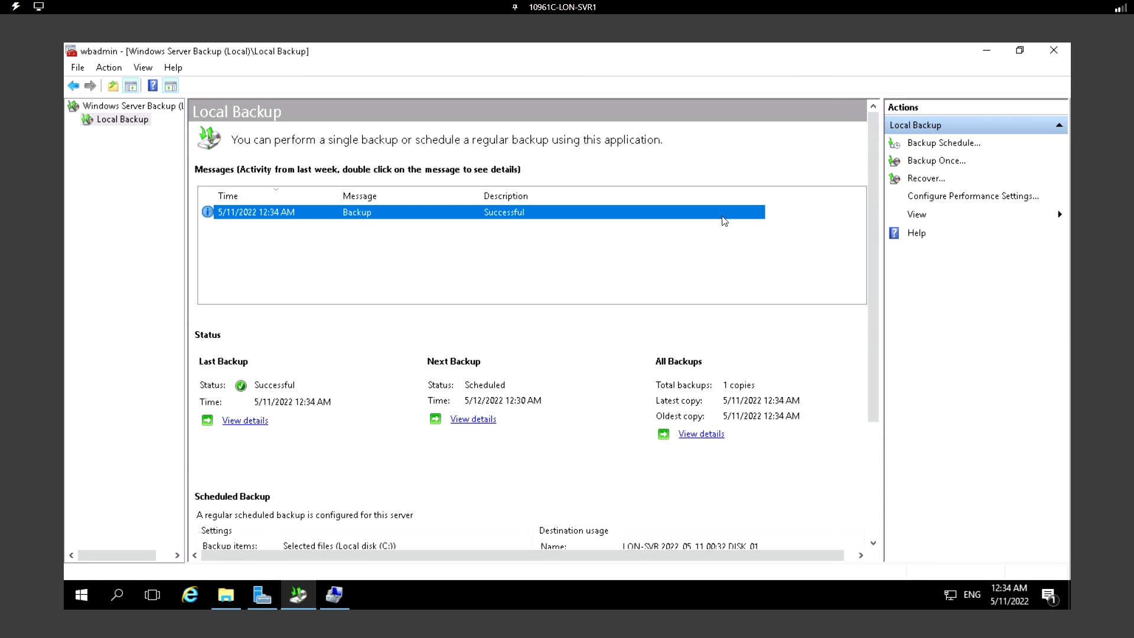
pyautogui.moveTo(314, 281)
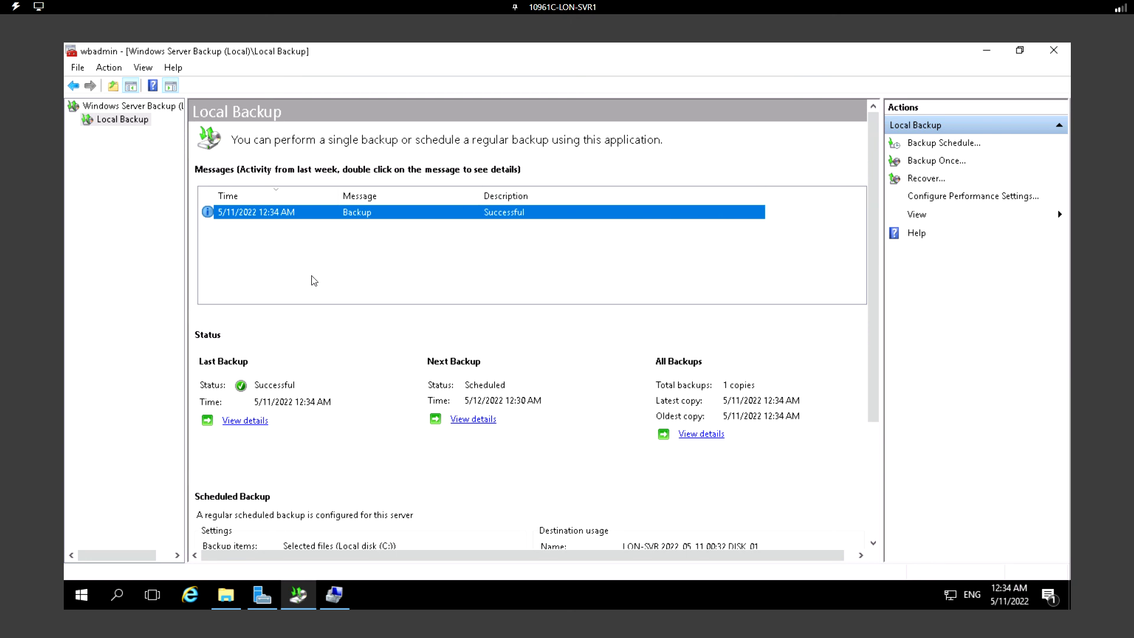
pyautogui.moveTo(834, 208)
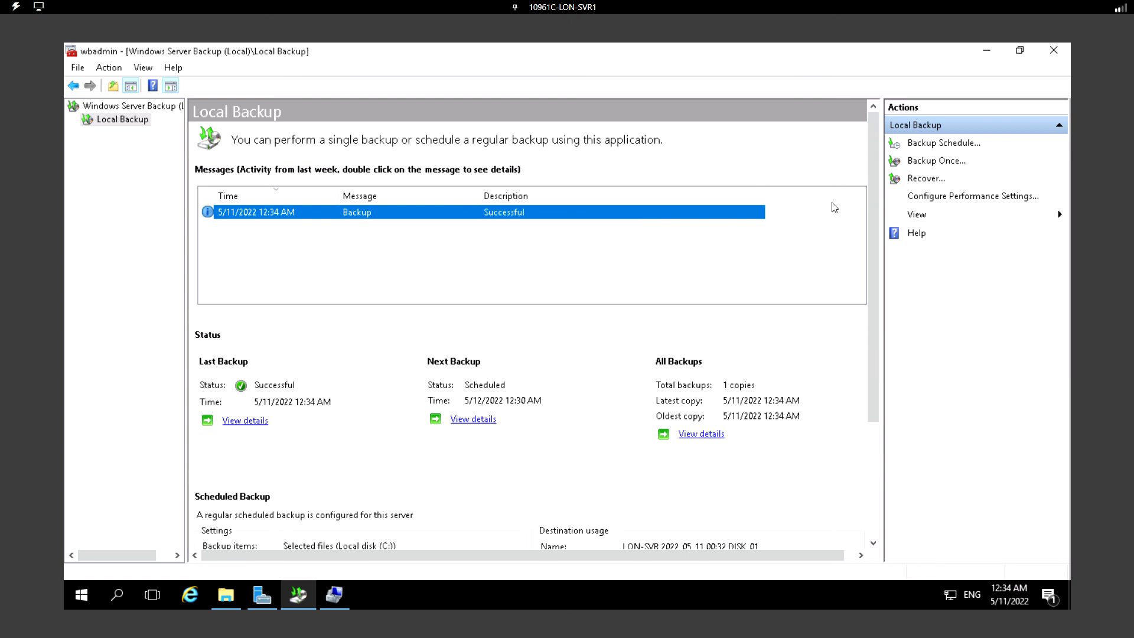
pyautogui.moveTo(961, 187)
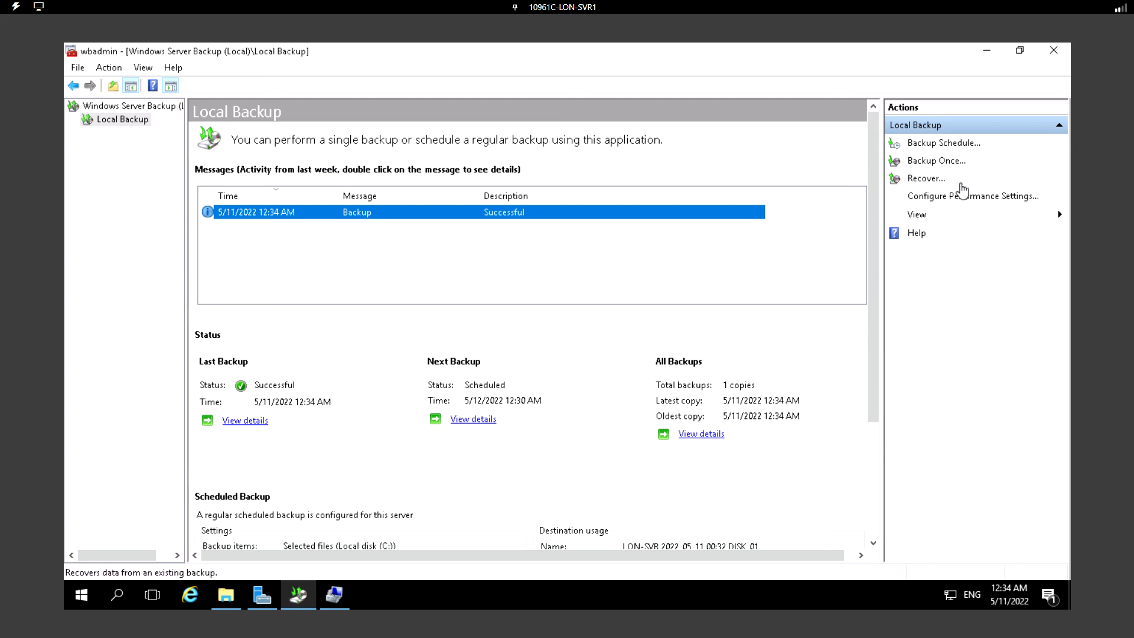
pyautogui.moveTo(190, 164)
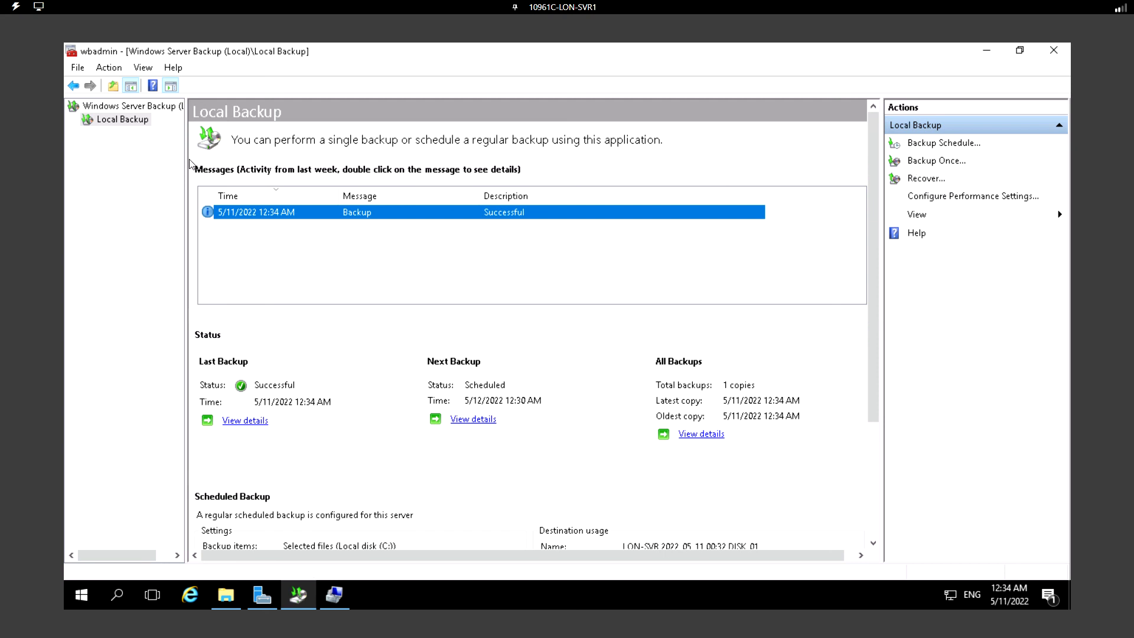
pyautogui.moveTo(606, 282)
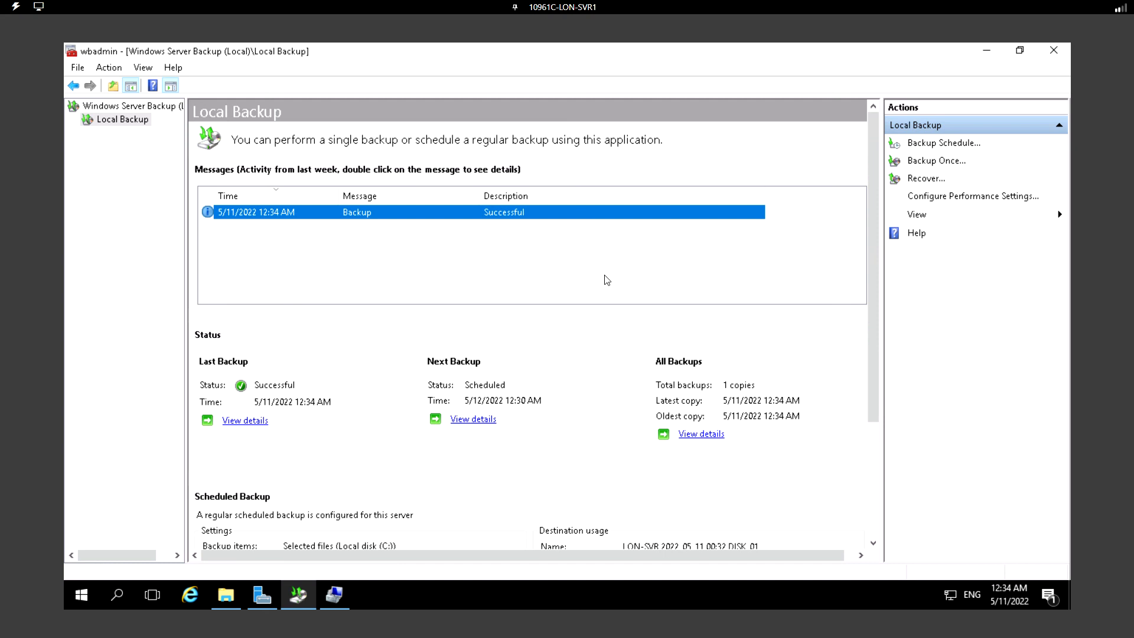
pyautogui.scroll(-3)
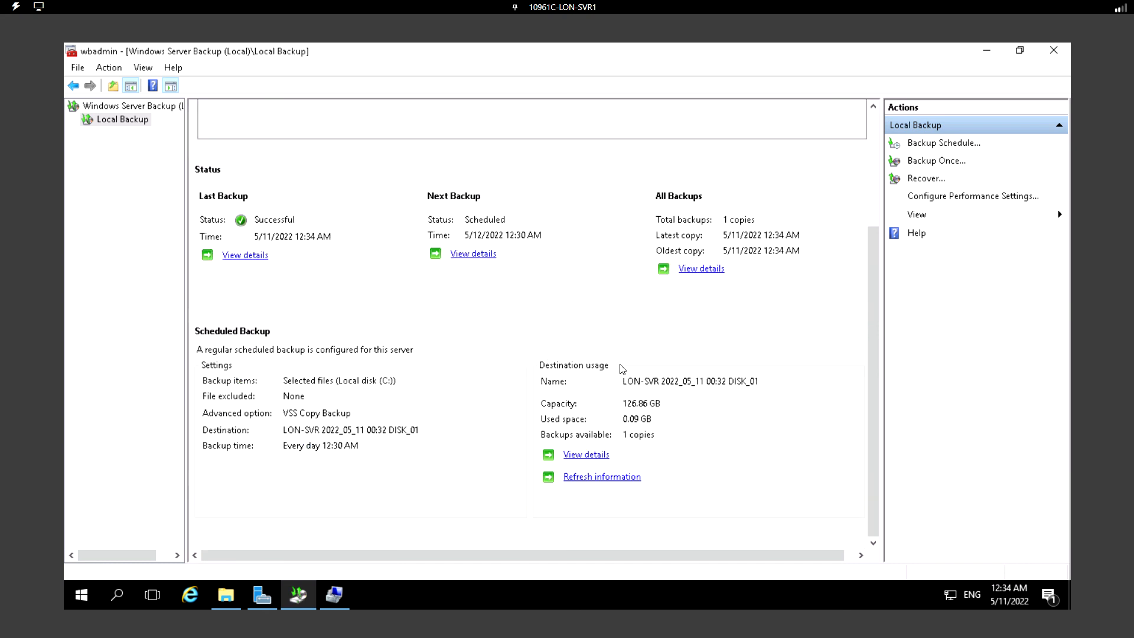
pyautogui.scroll(3)
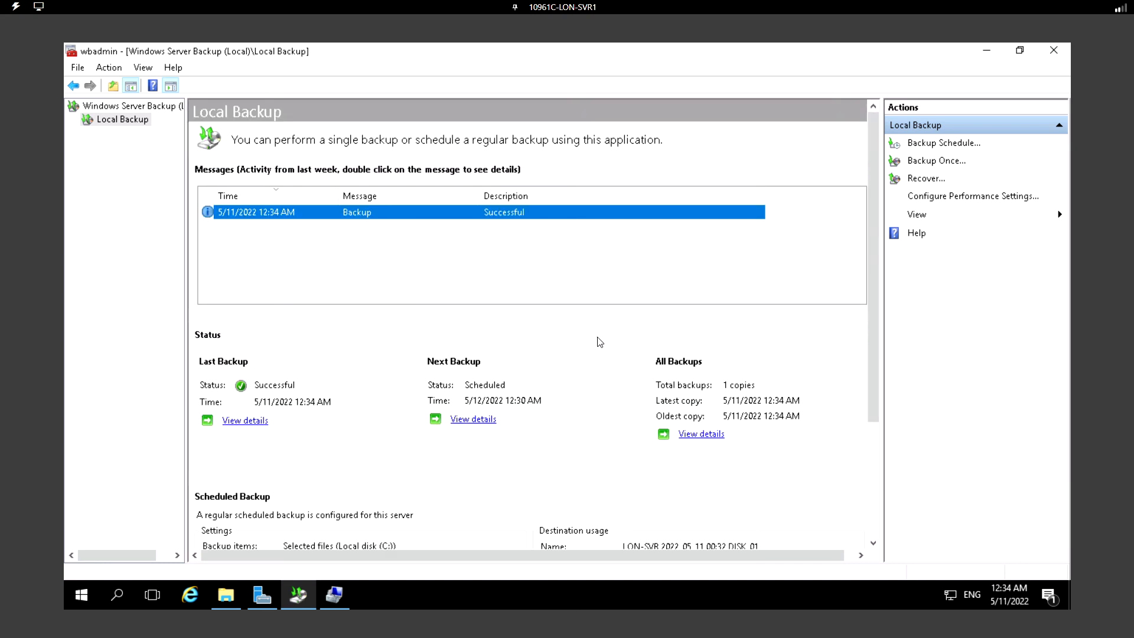